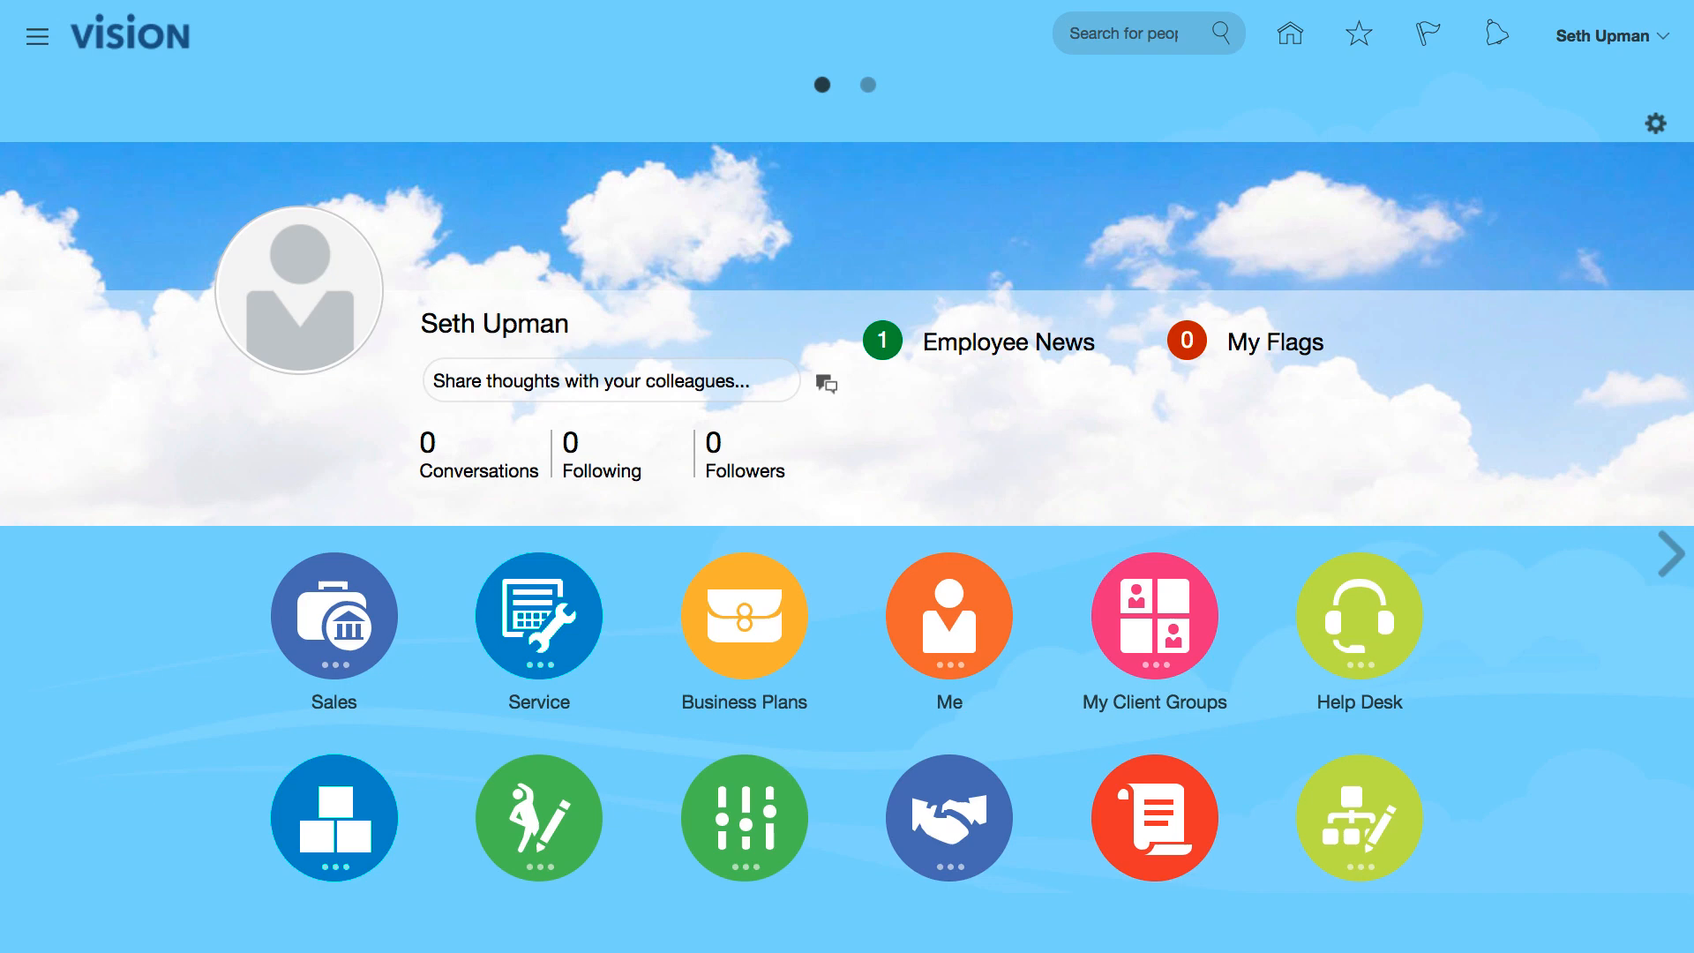
mouse_move(1438, 201)
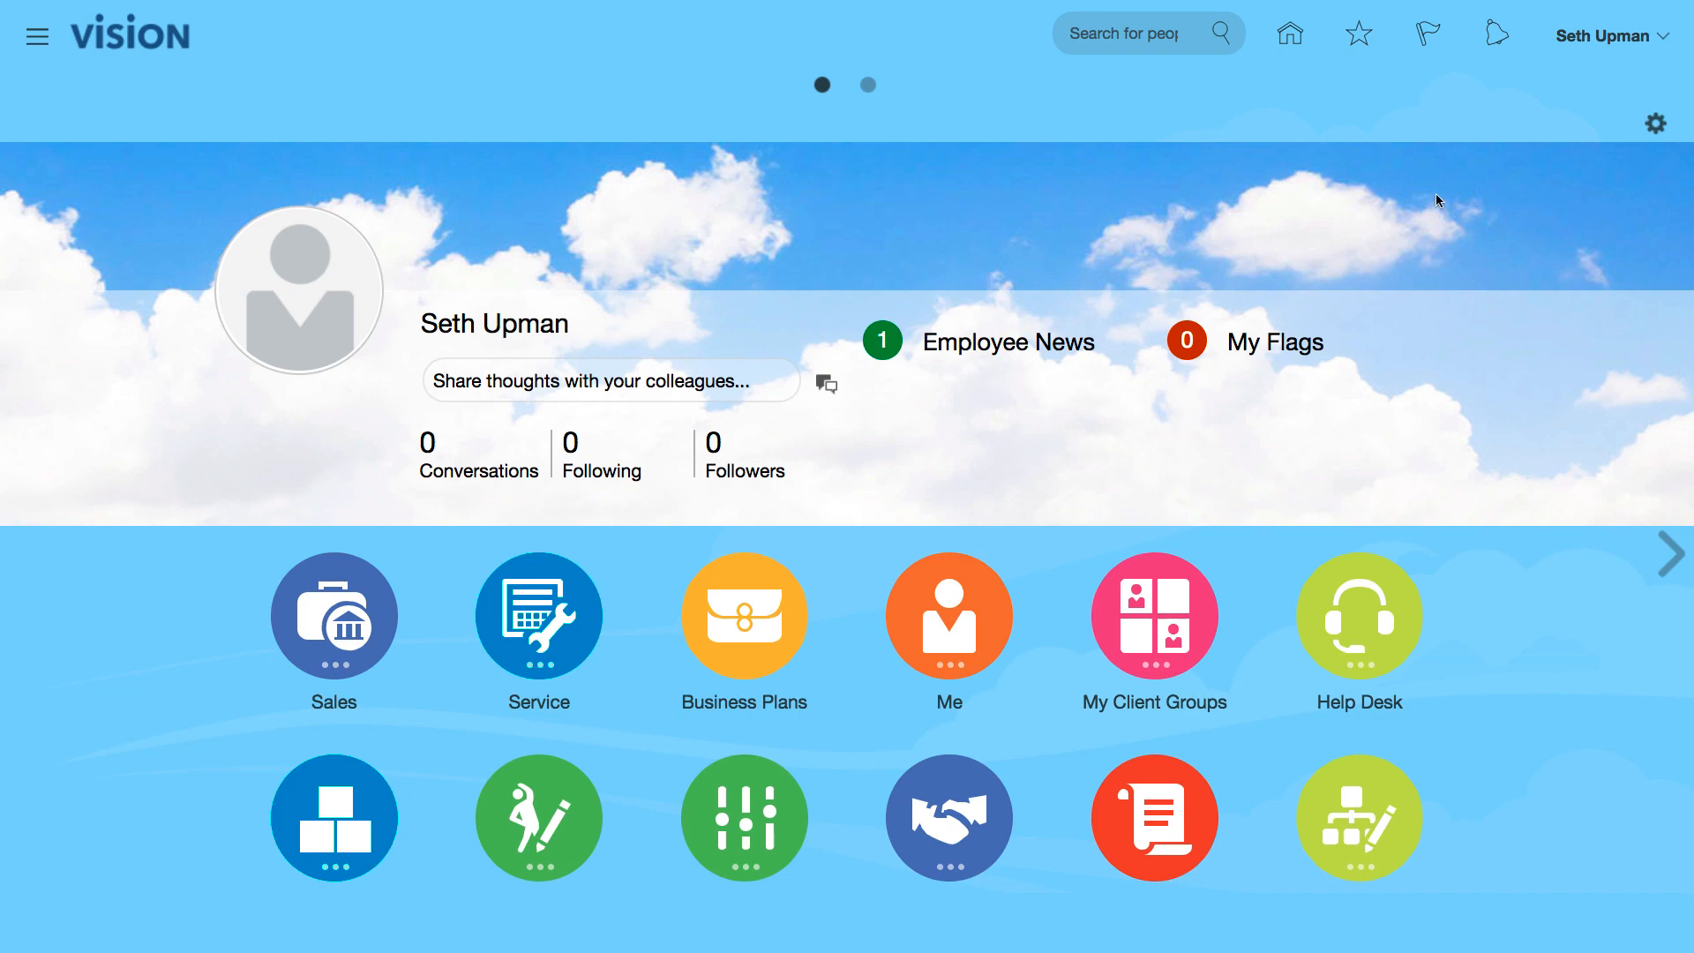
mouse_move(1604, 35)
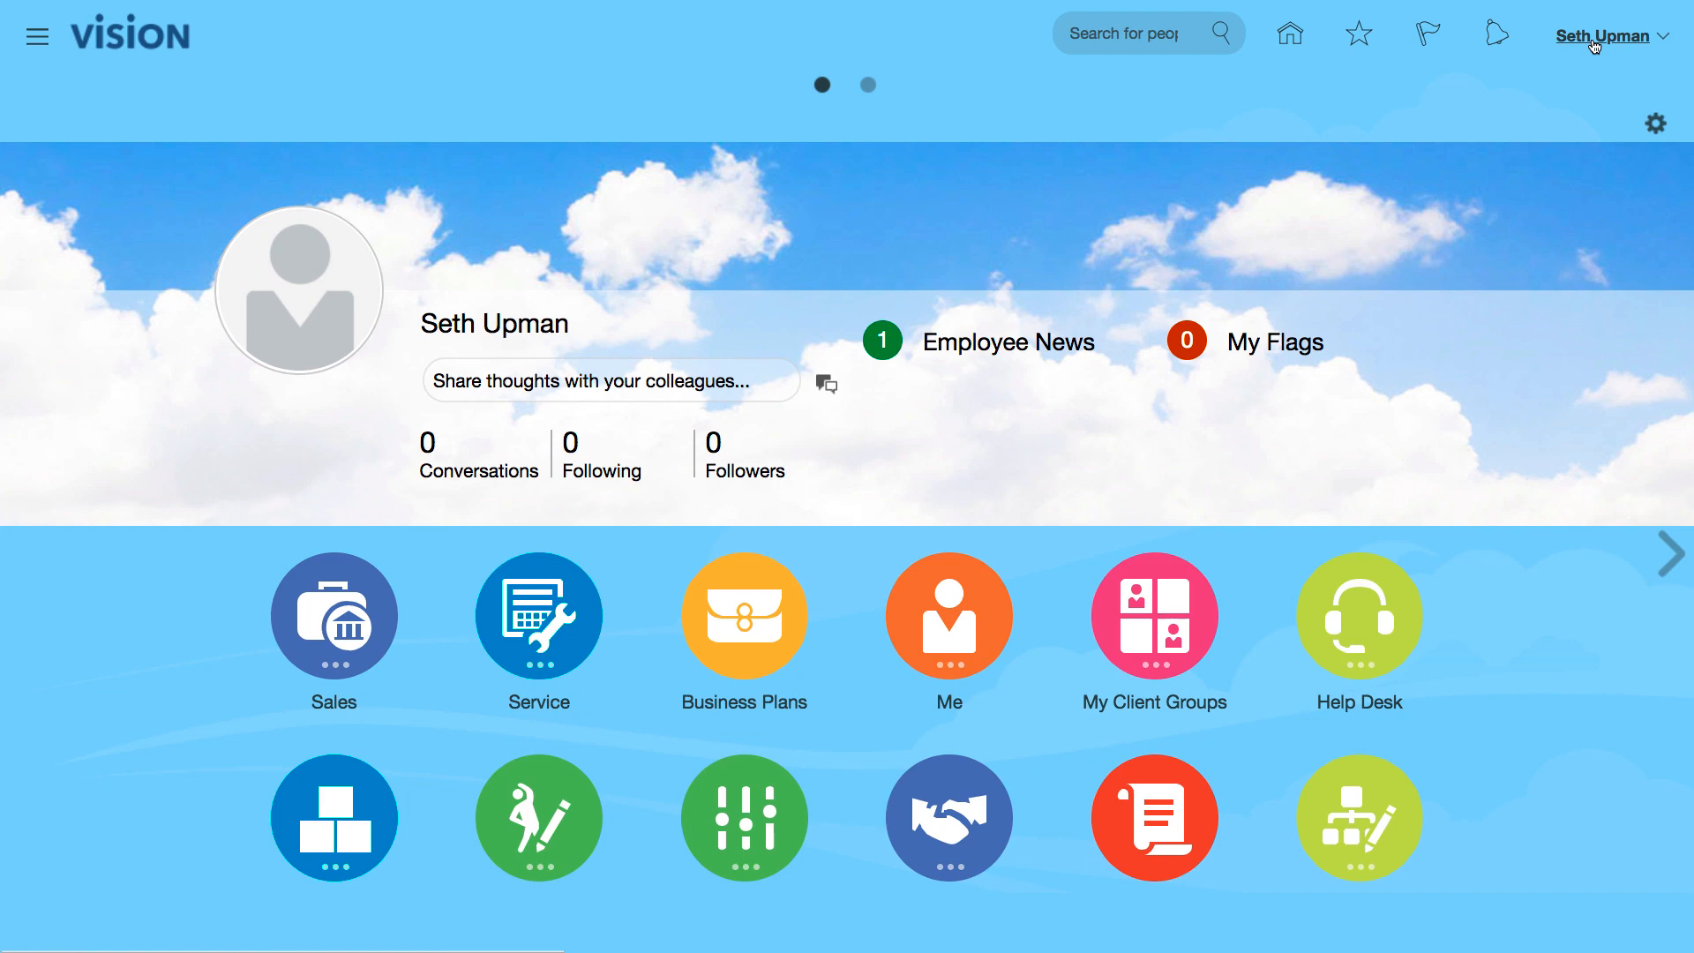
Open the Settings and Actions menu from the user name on the home page.
left_click(1608, 35)
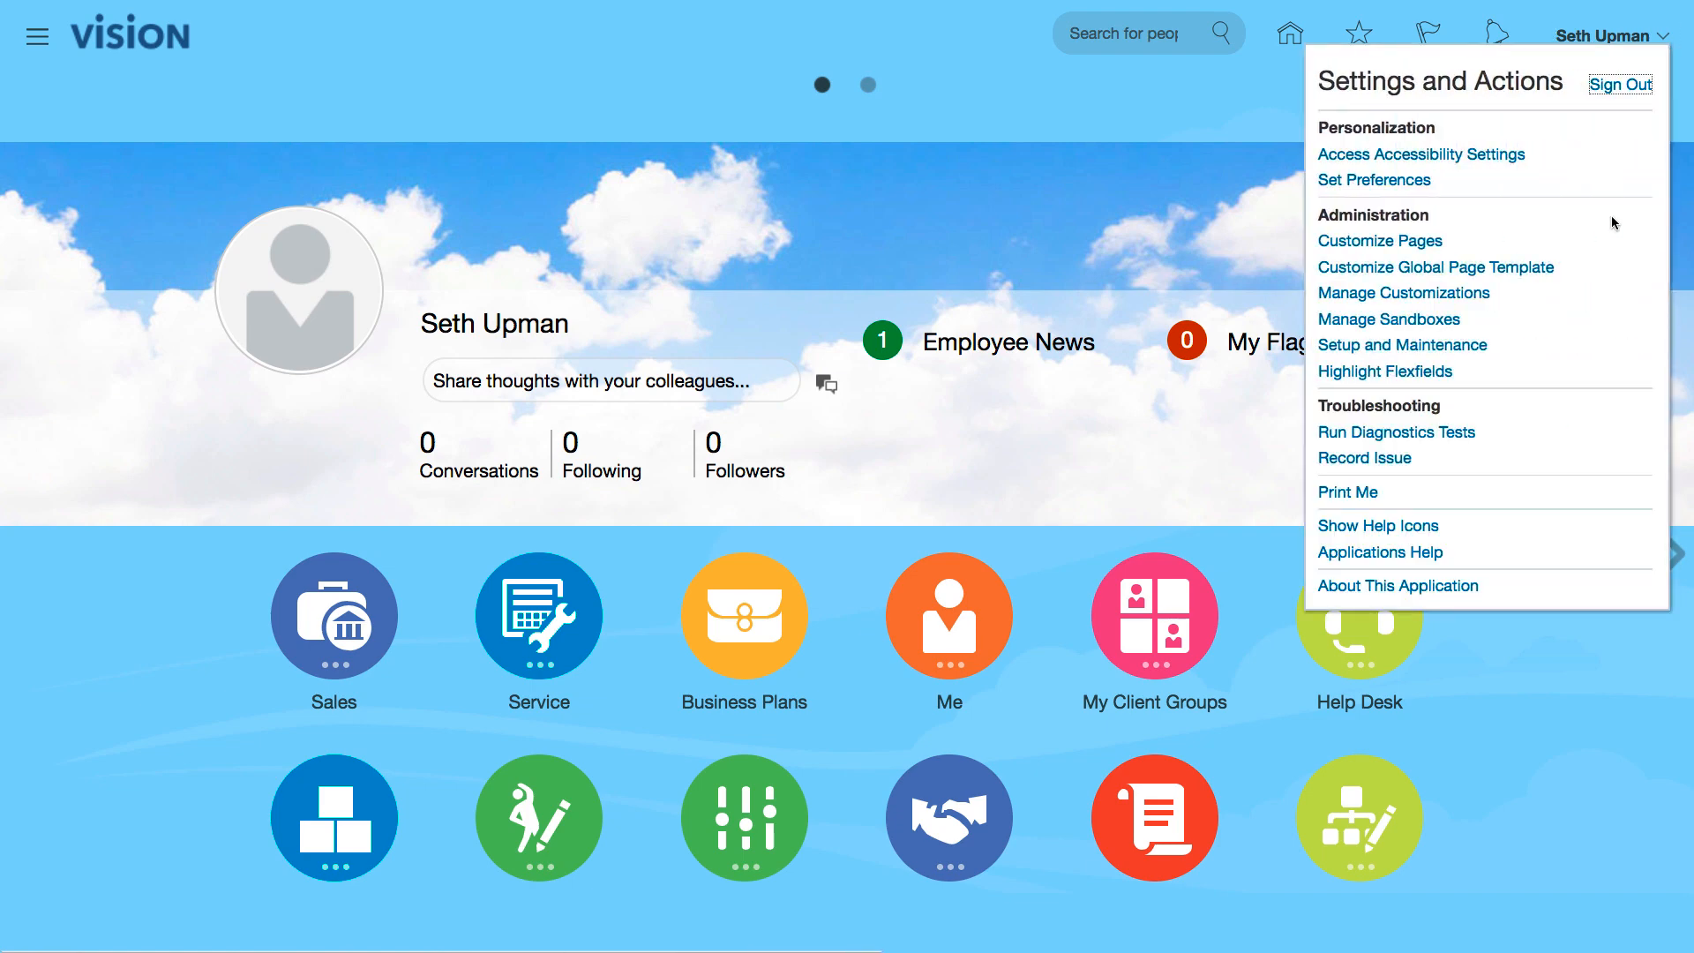
Go to Setup and Maintenance and switch the offering to Financials.
left_click(1402, 345)
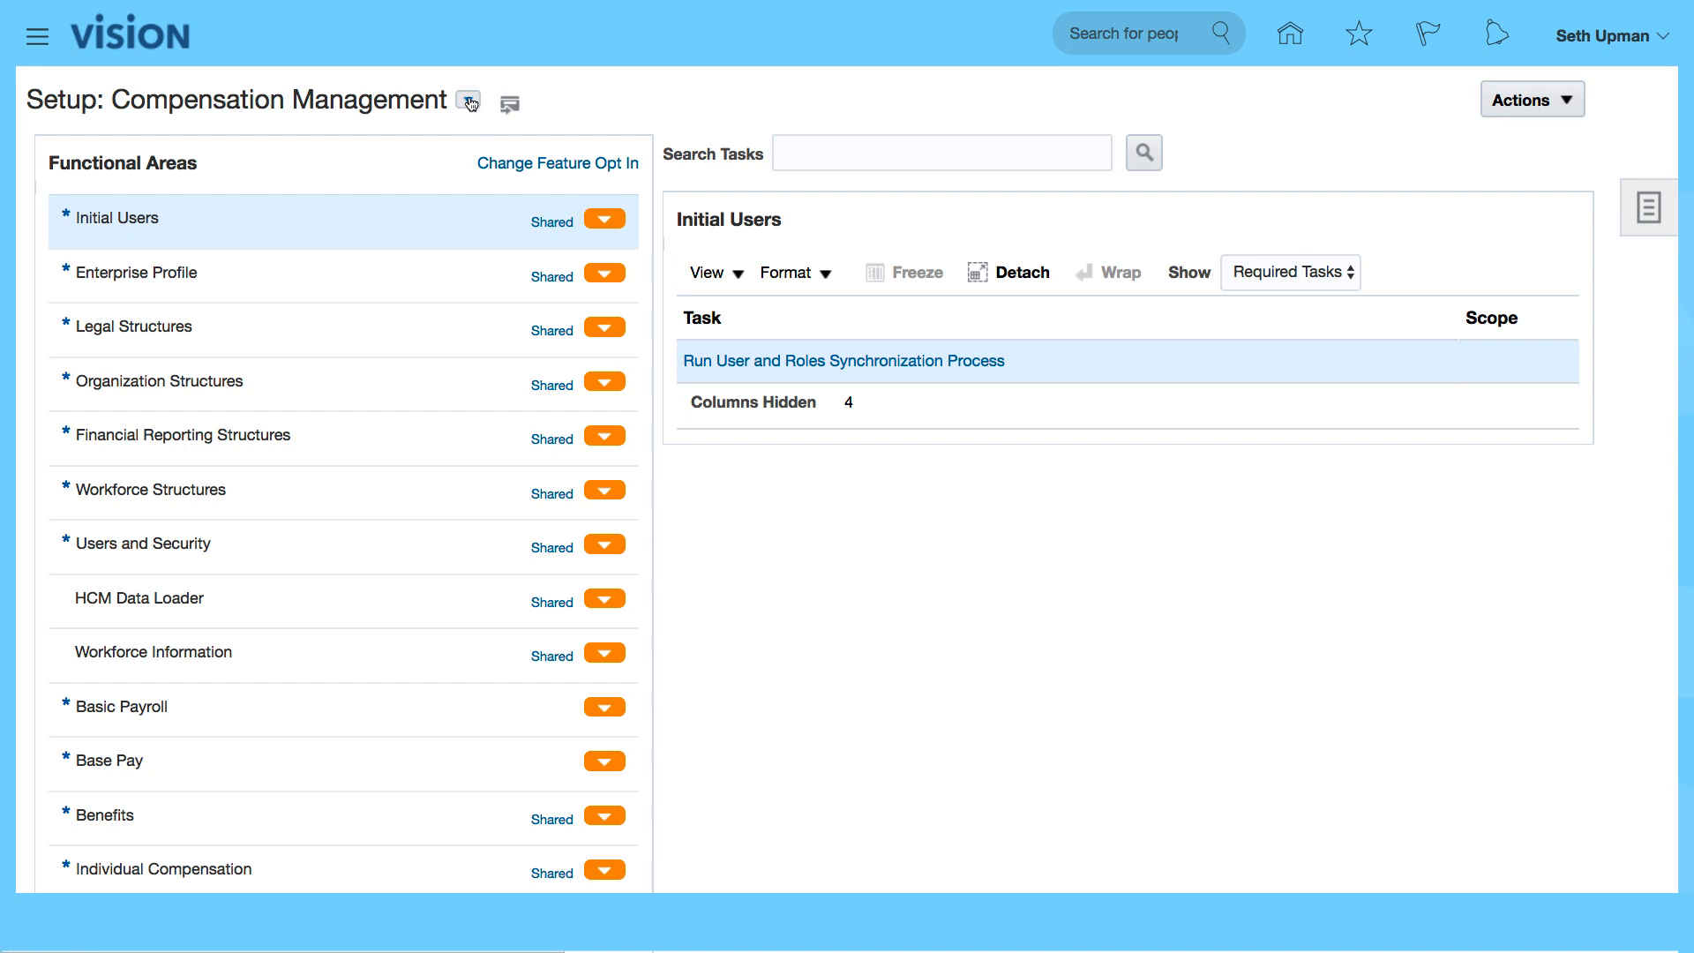
left_click(468, 100)
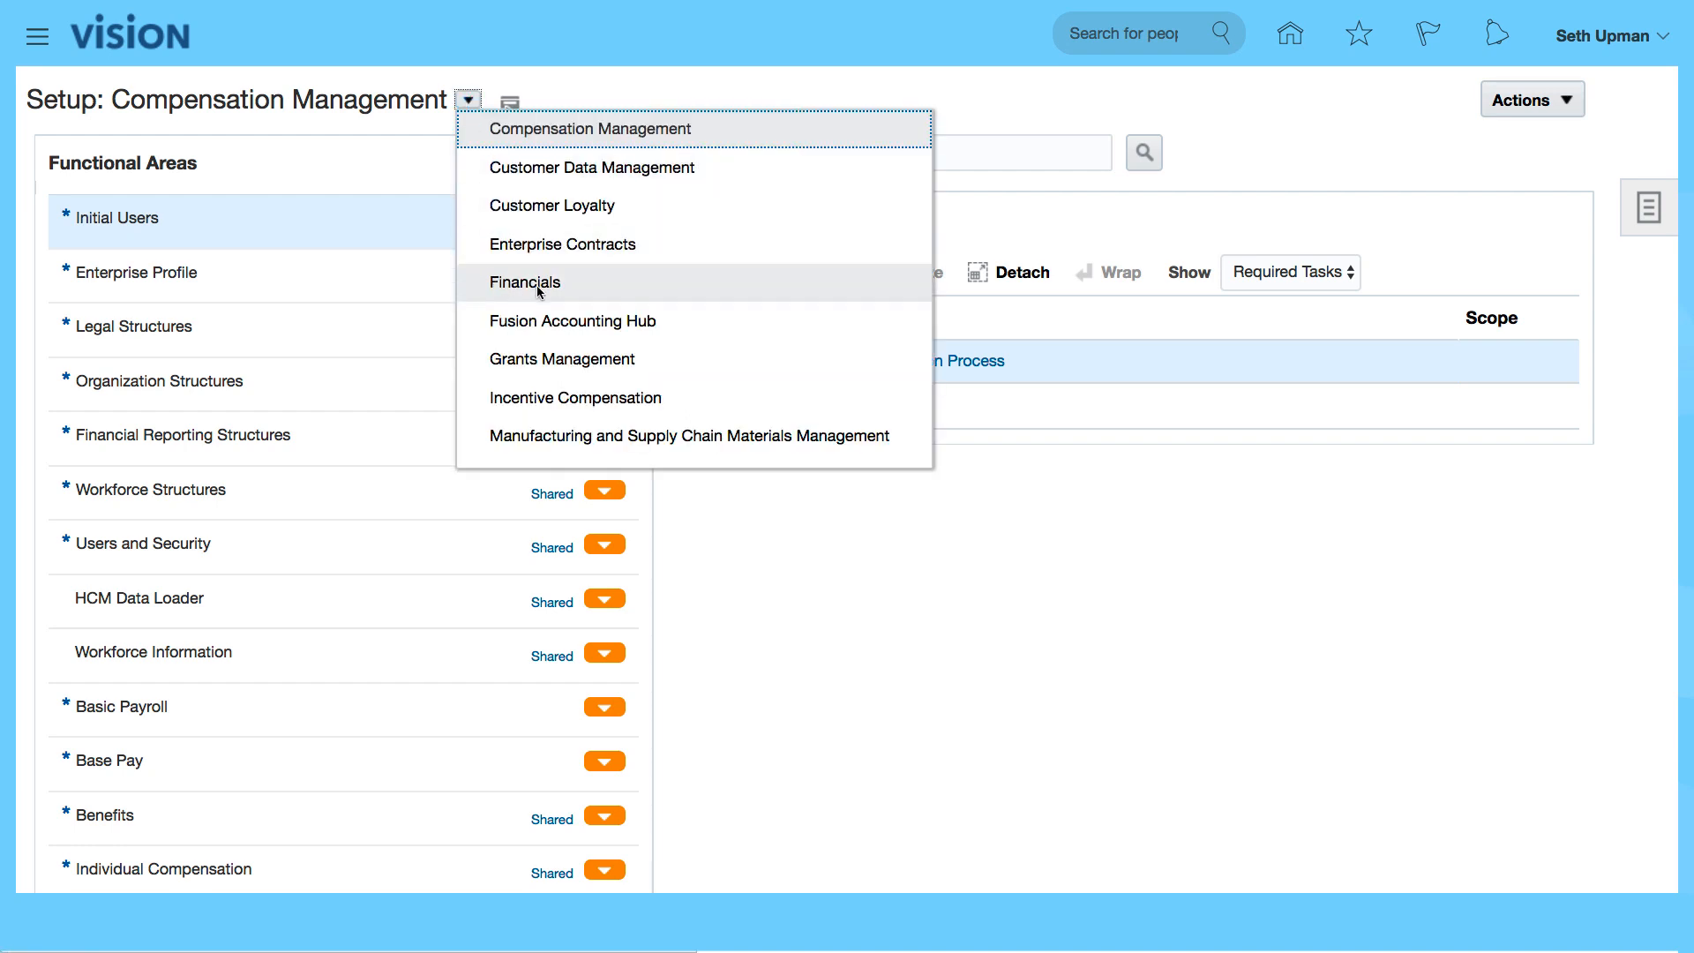
left_click(524, 283)
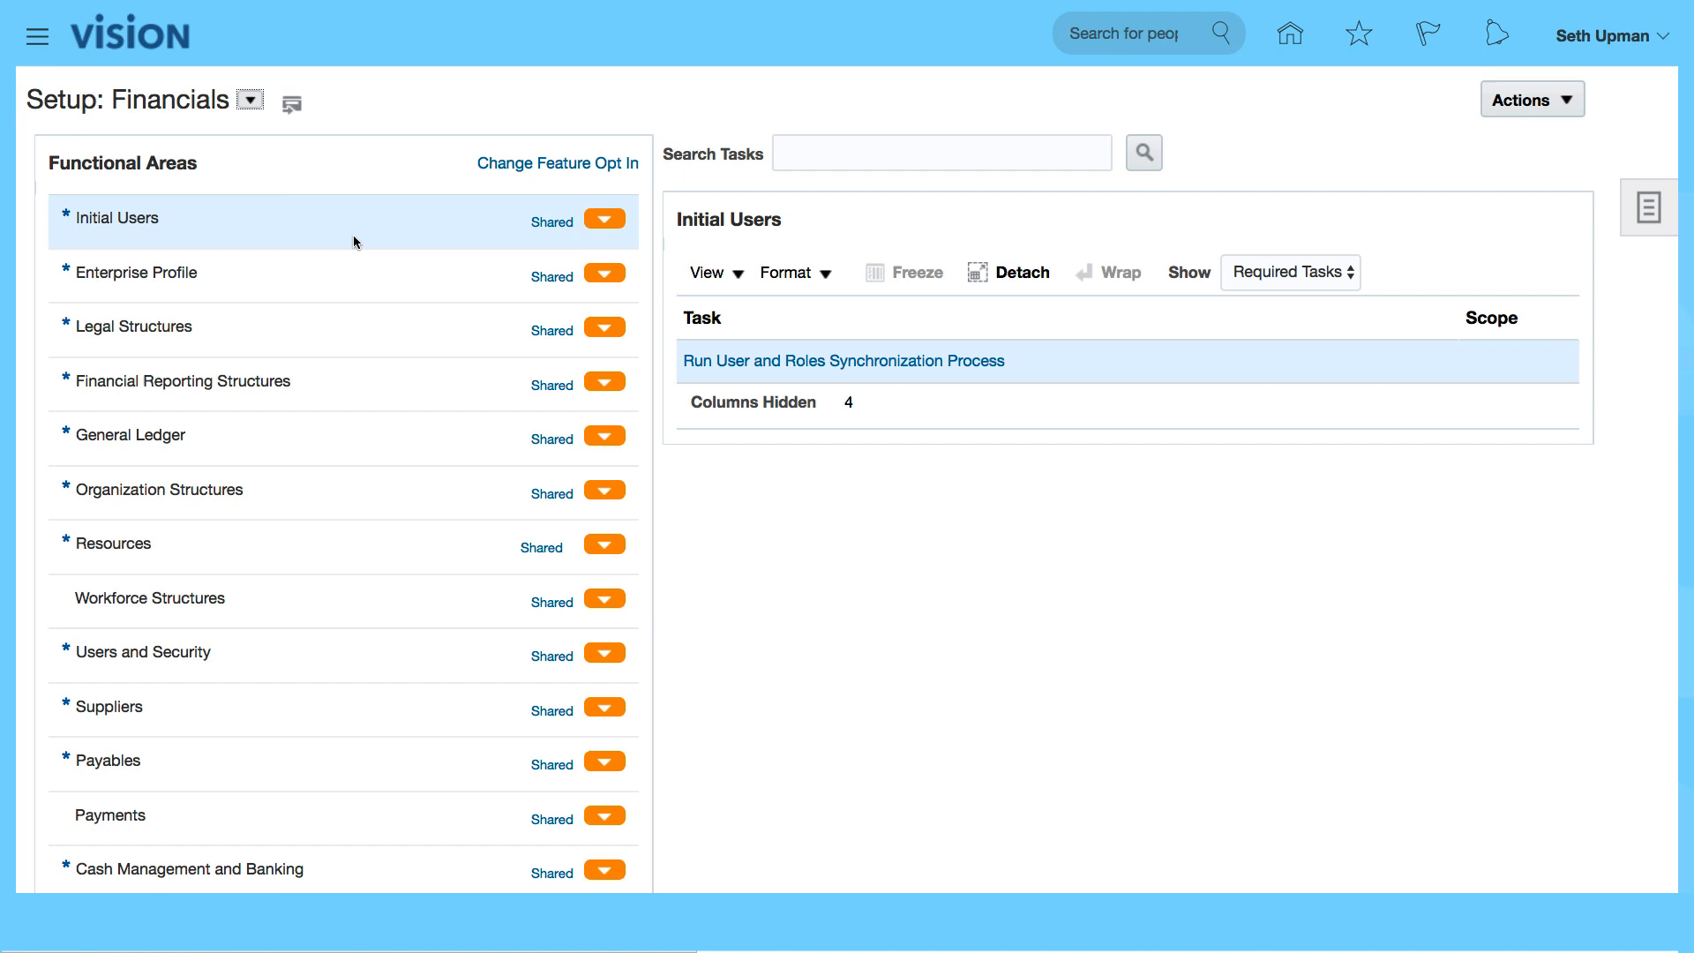
mouse_move(307, 225)
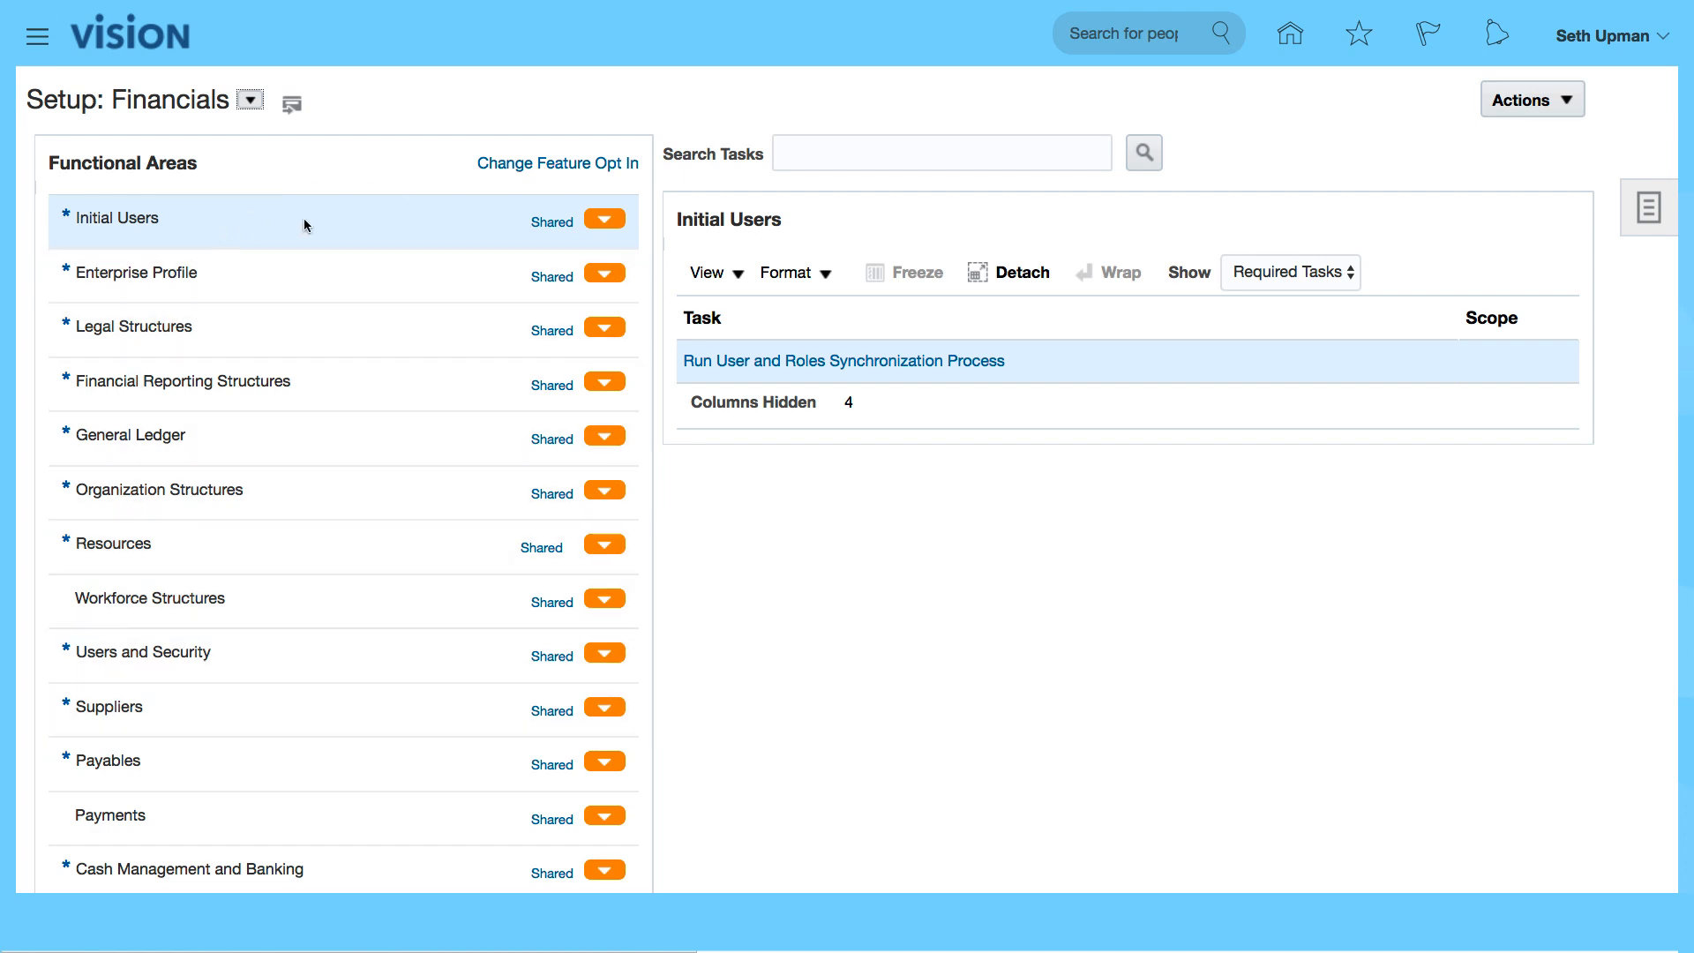
mouse_move(353, 239)
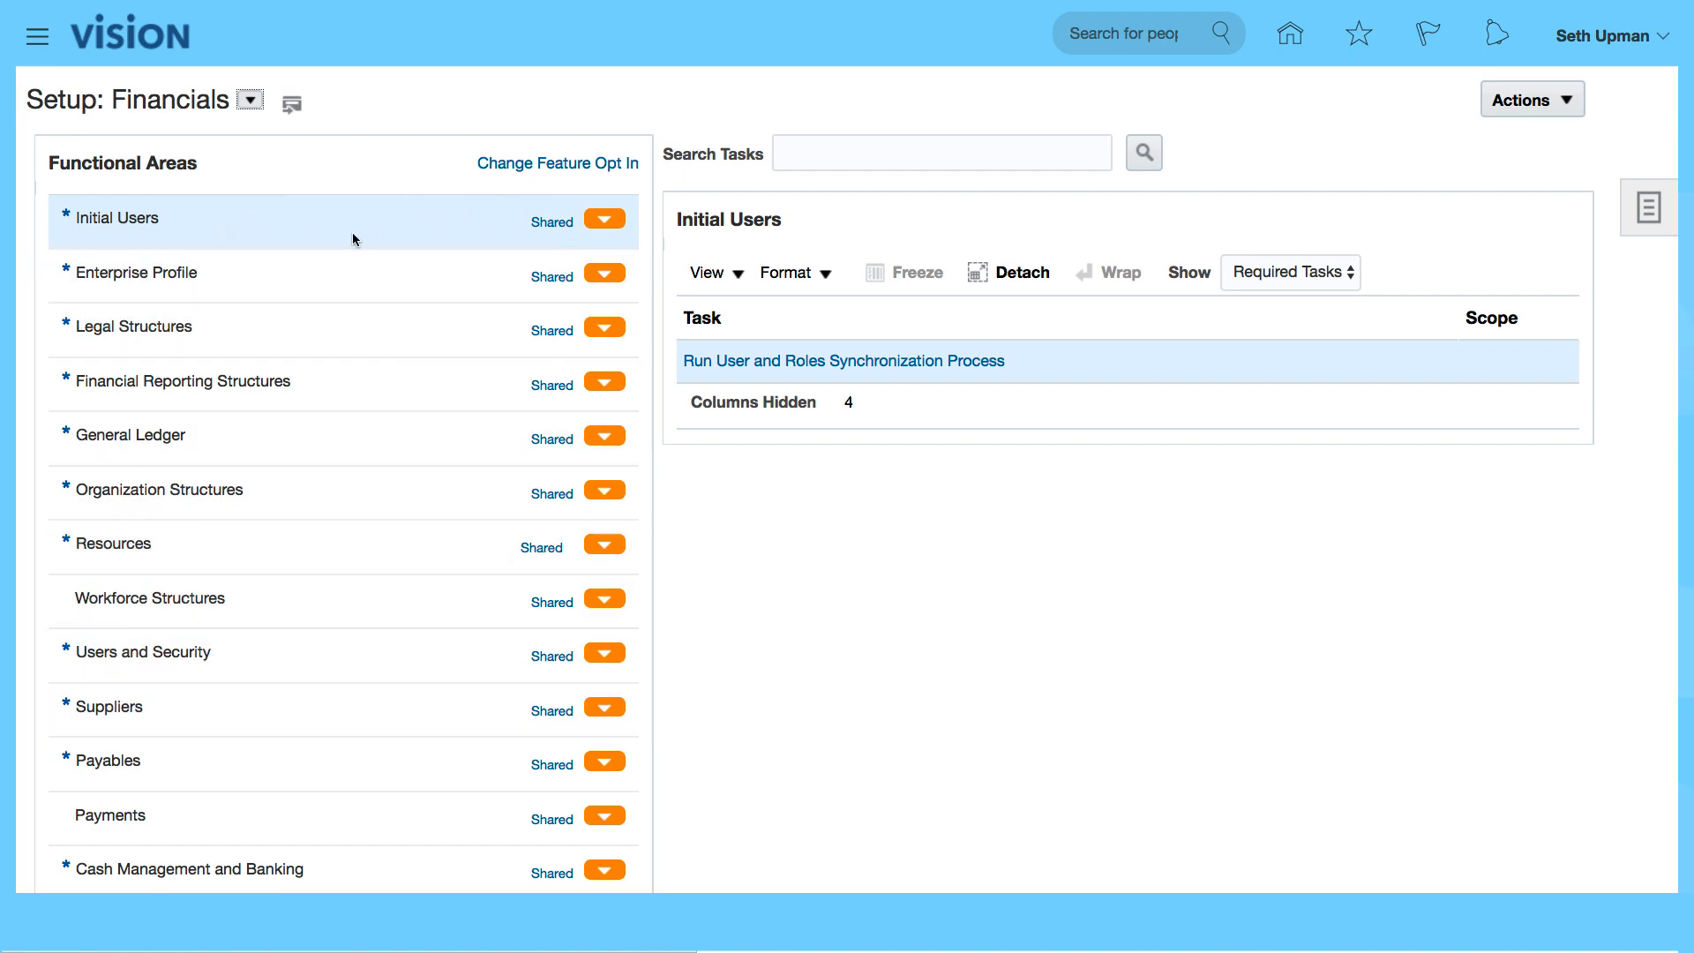
mouse_move(352, 227)
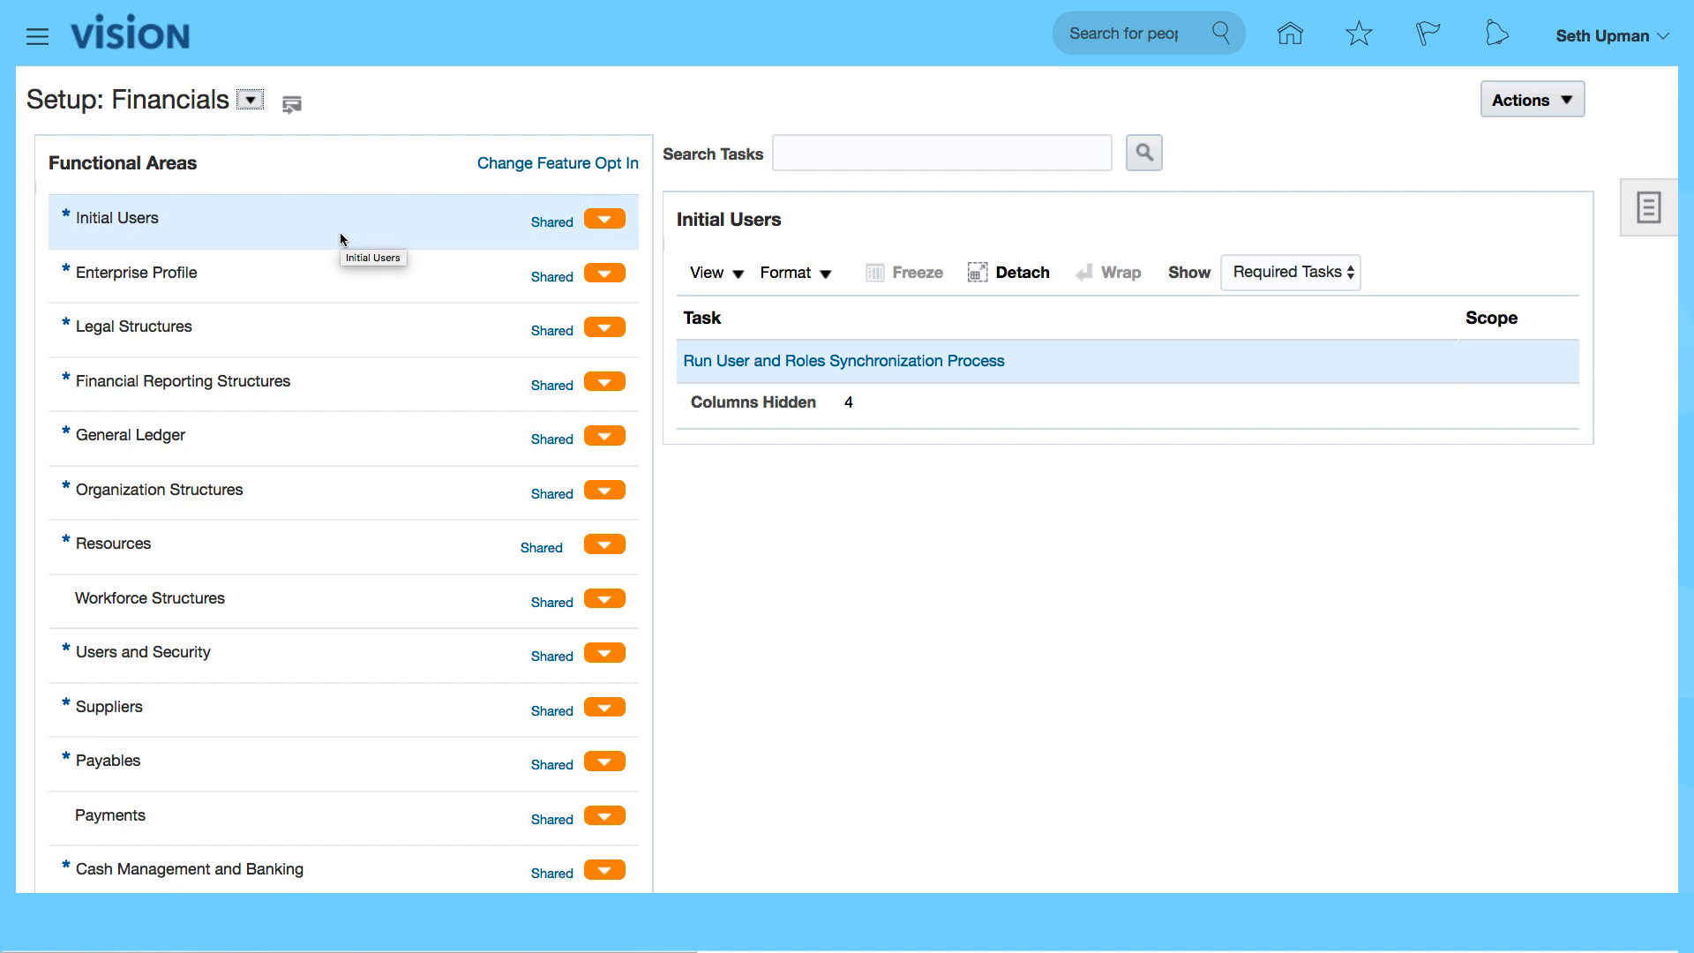
mouse_move(435, 237)
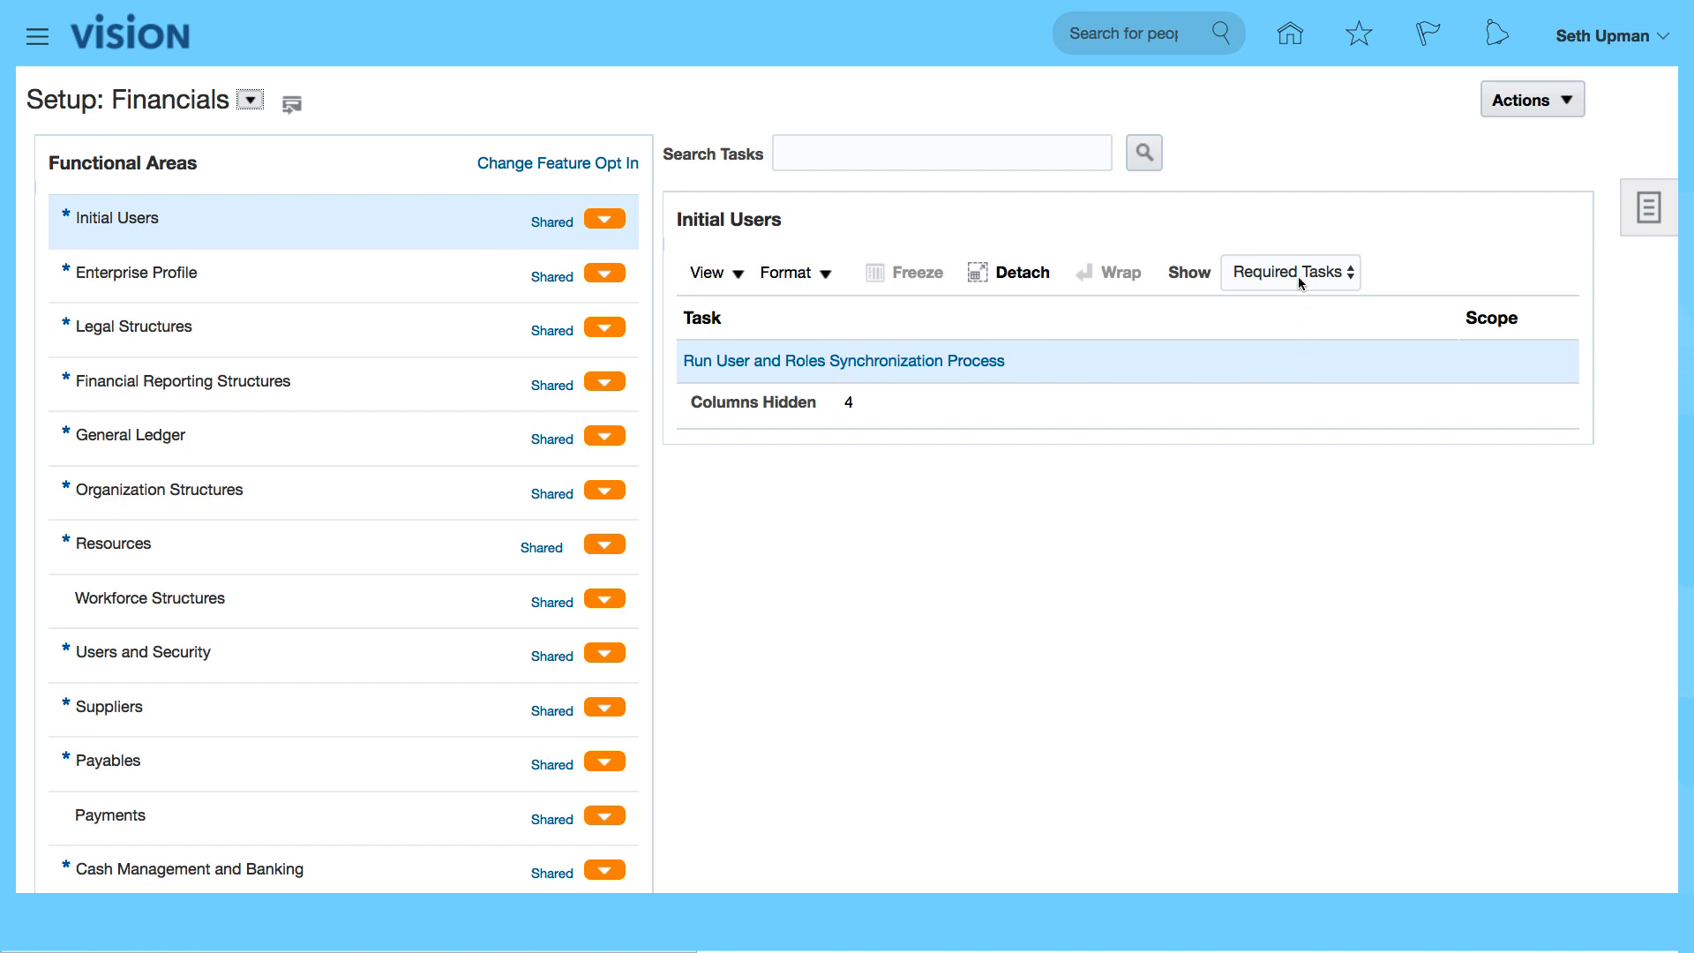
Set Show to All Tasks for the Initial Users area.
left_click(1290, 271)
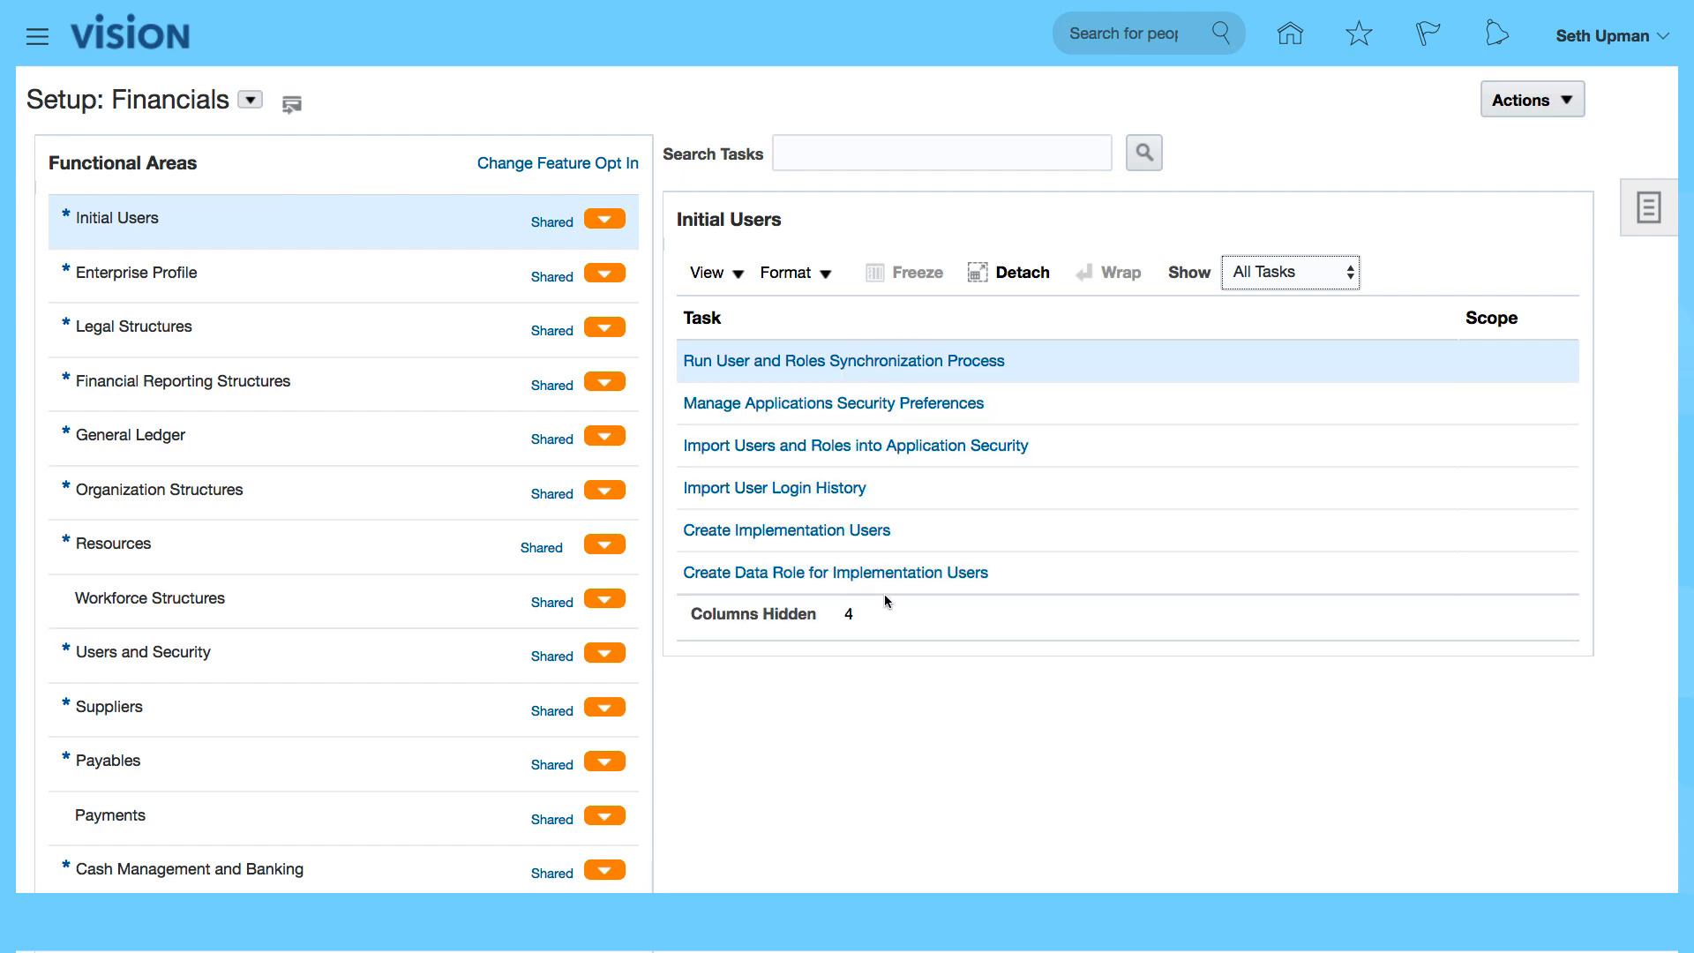
mouse_move(419, 232)
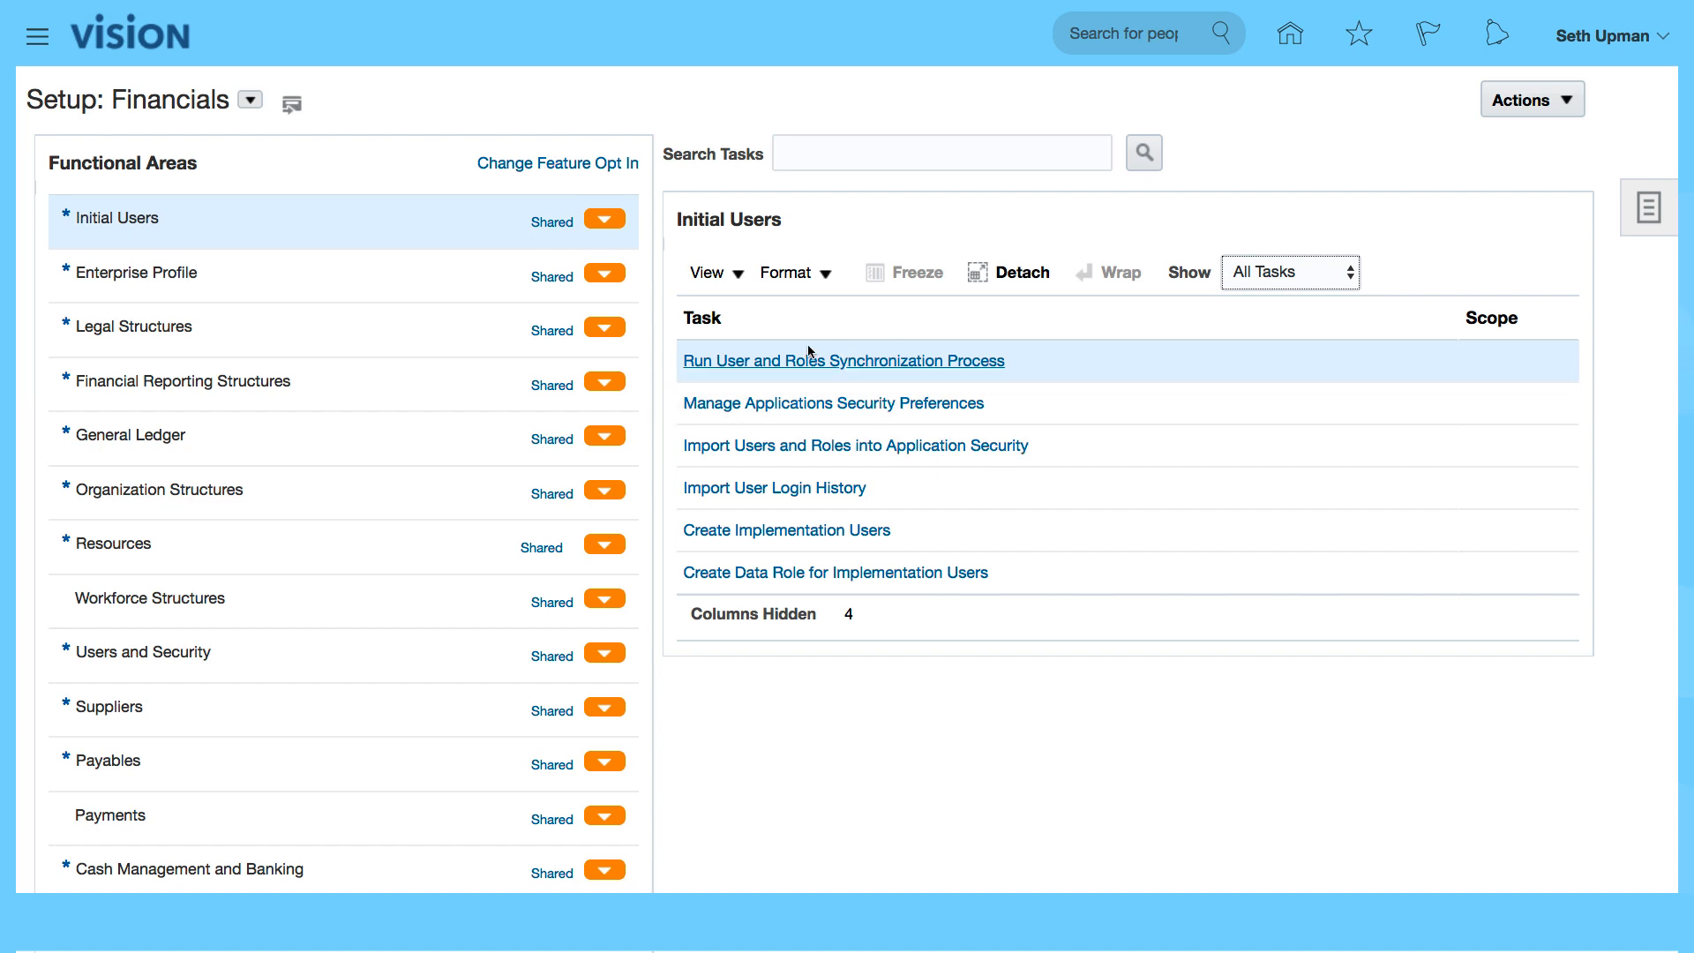
mouse_move(805, 419)
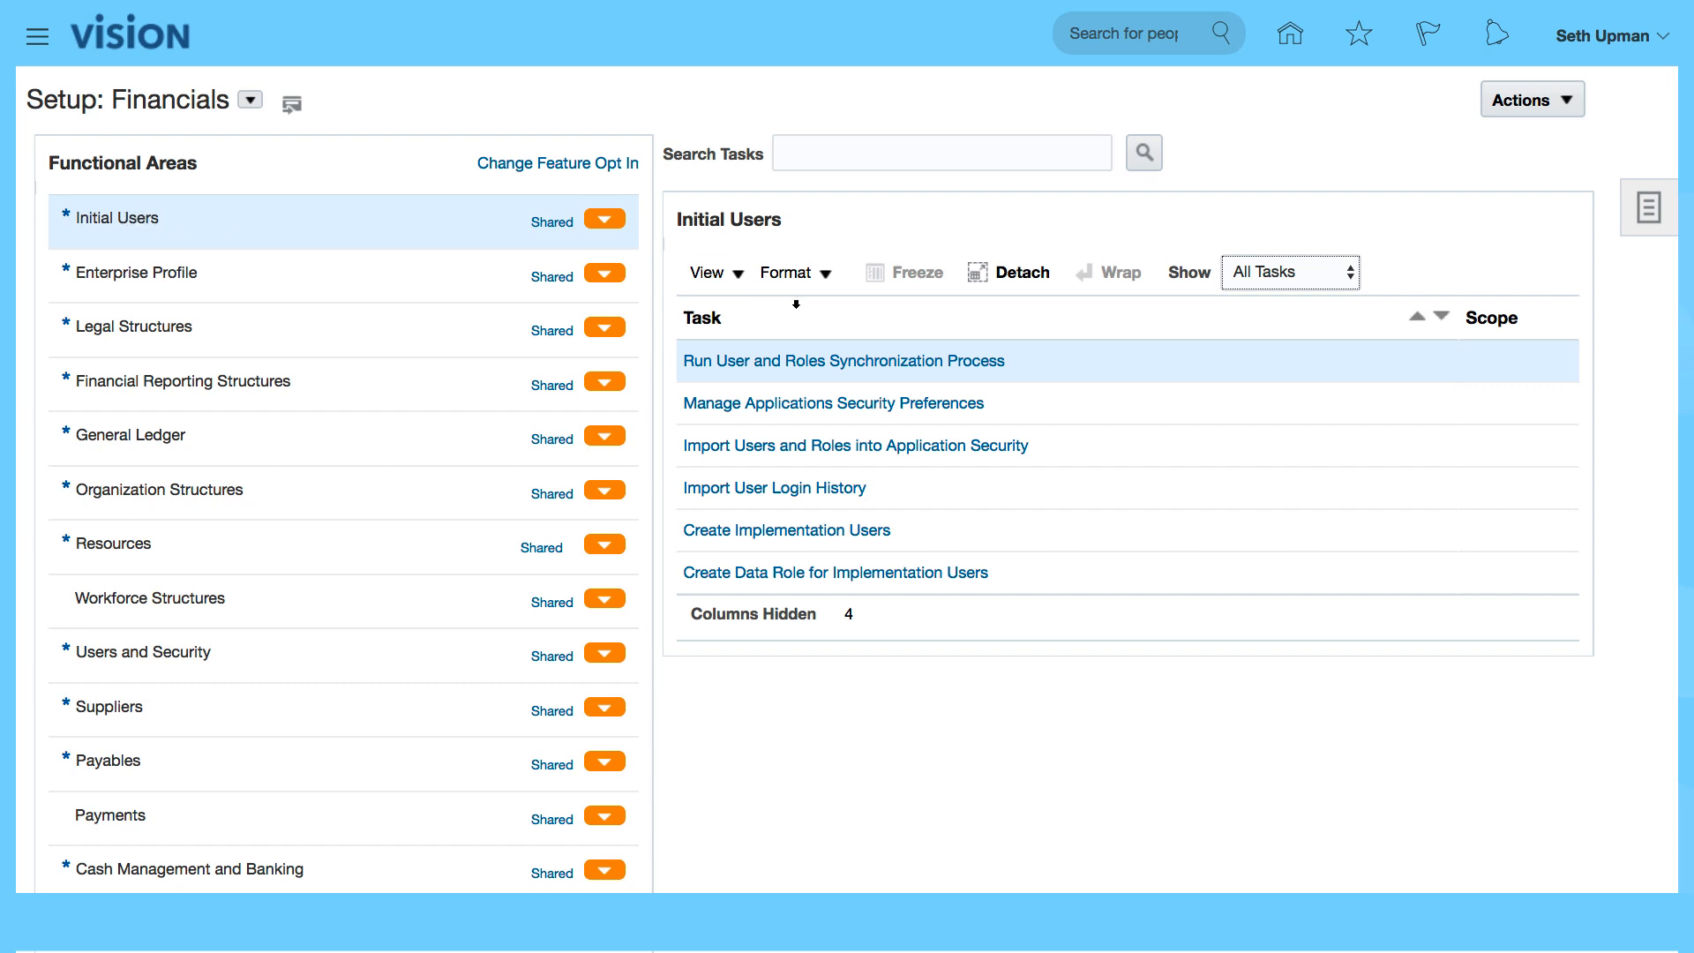
mouse_move(818, 530)
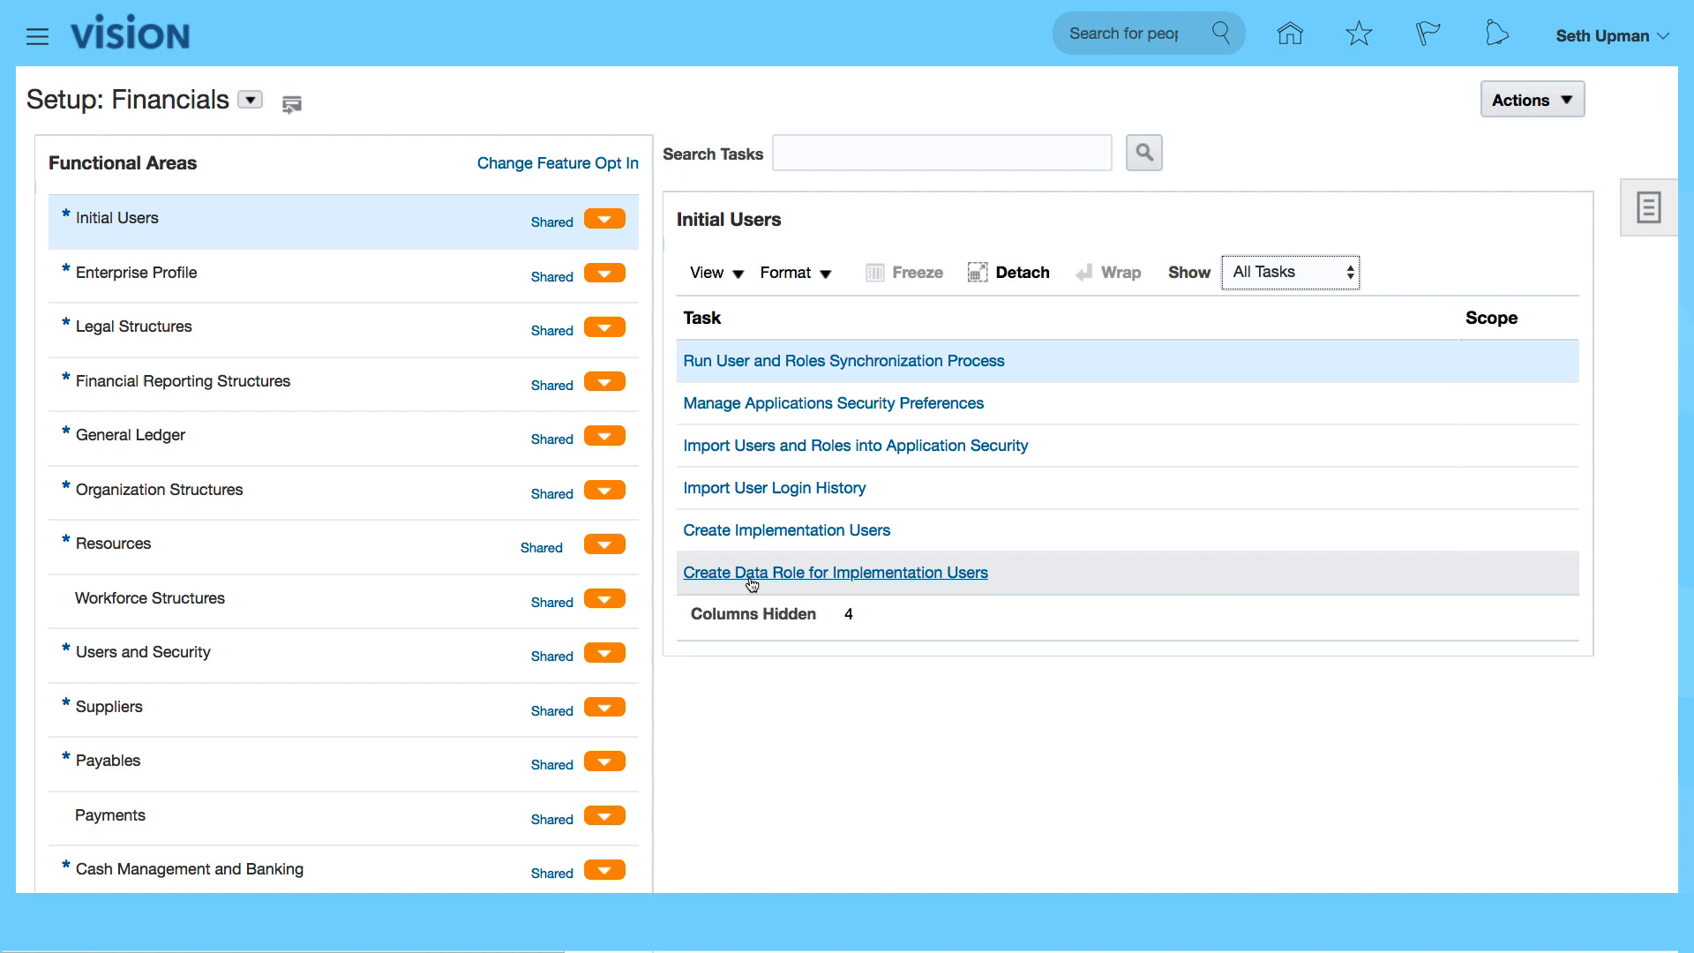
mouse_move(930, 487)
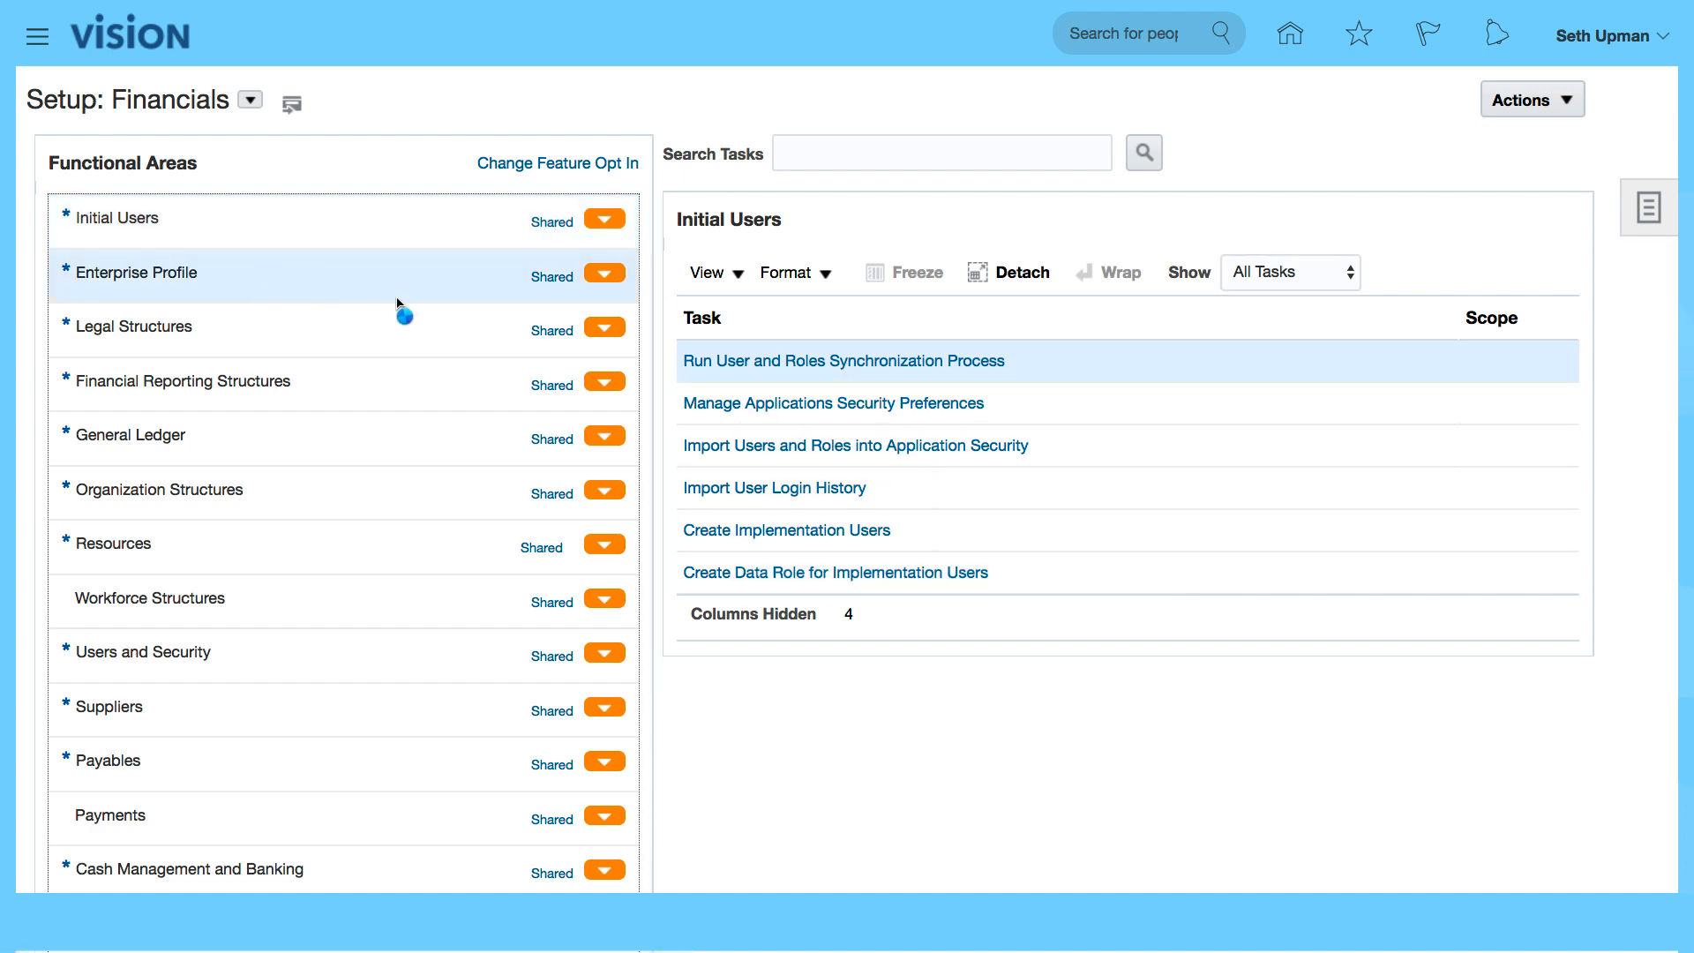
Show all Enterprise Profile tasks and scroll through them to Establish Enterprise Structures.
left_click(138, 273)
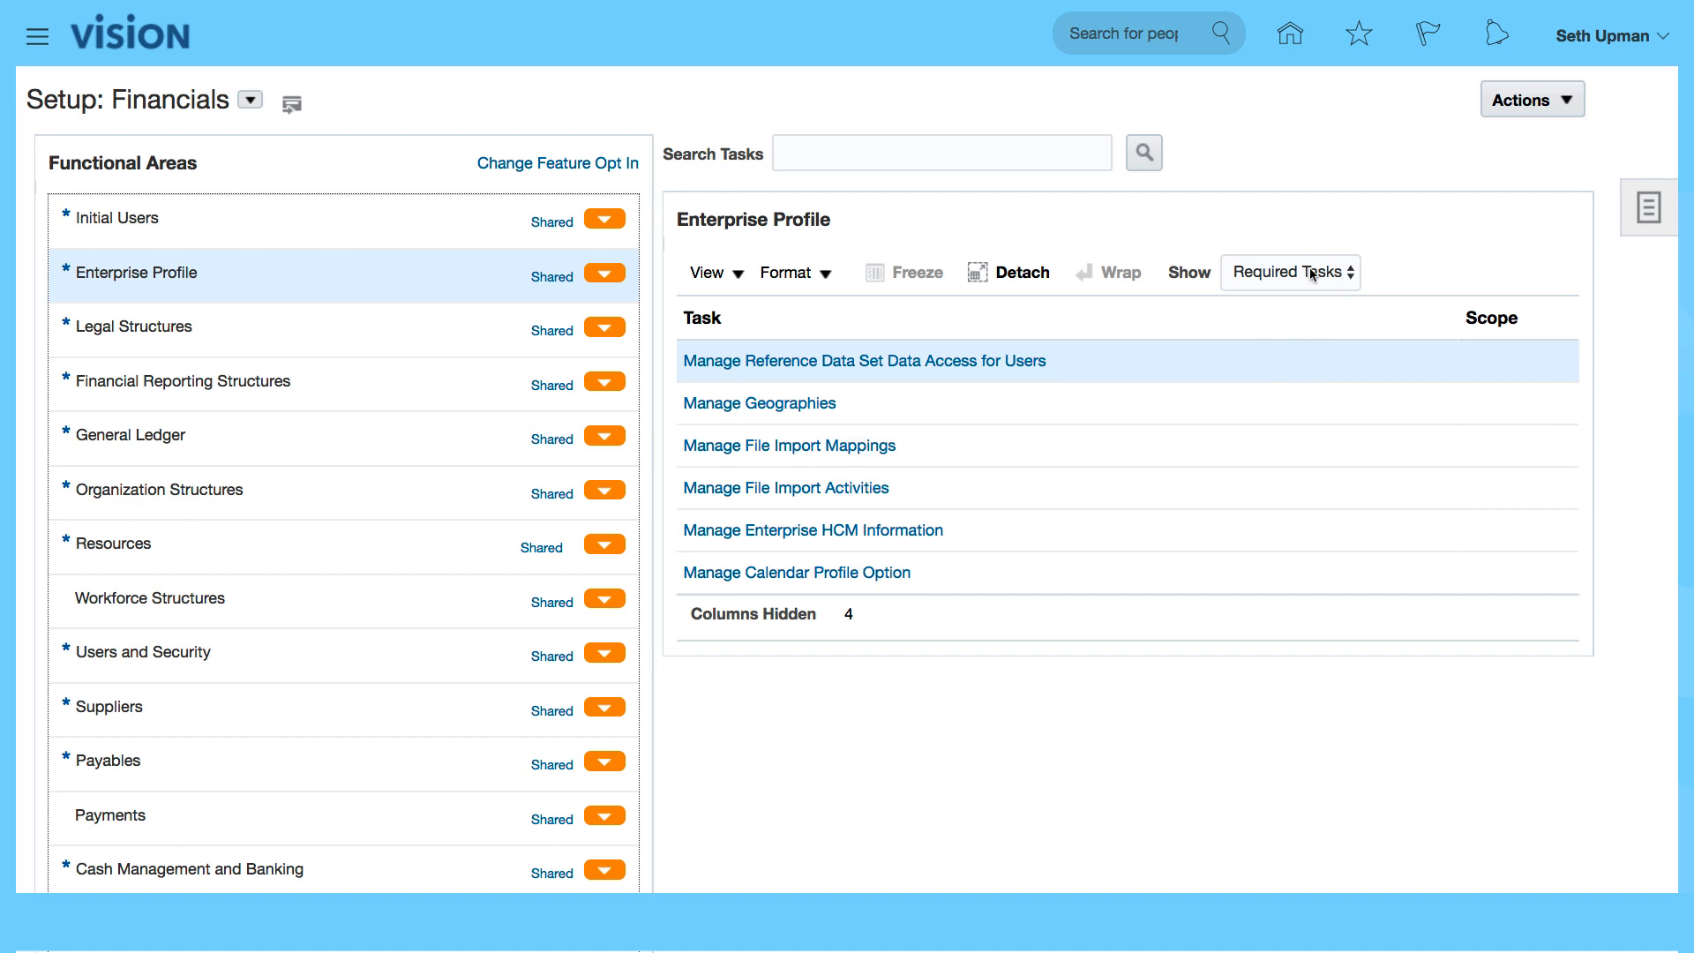
left_click(1290, 271)
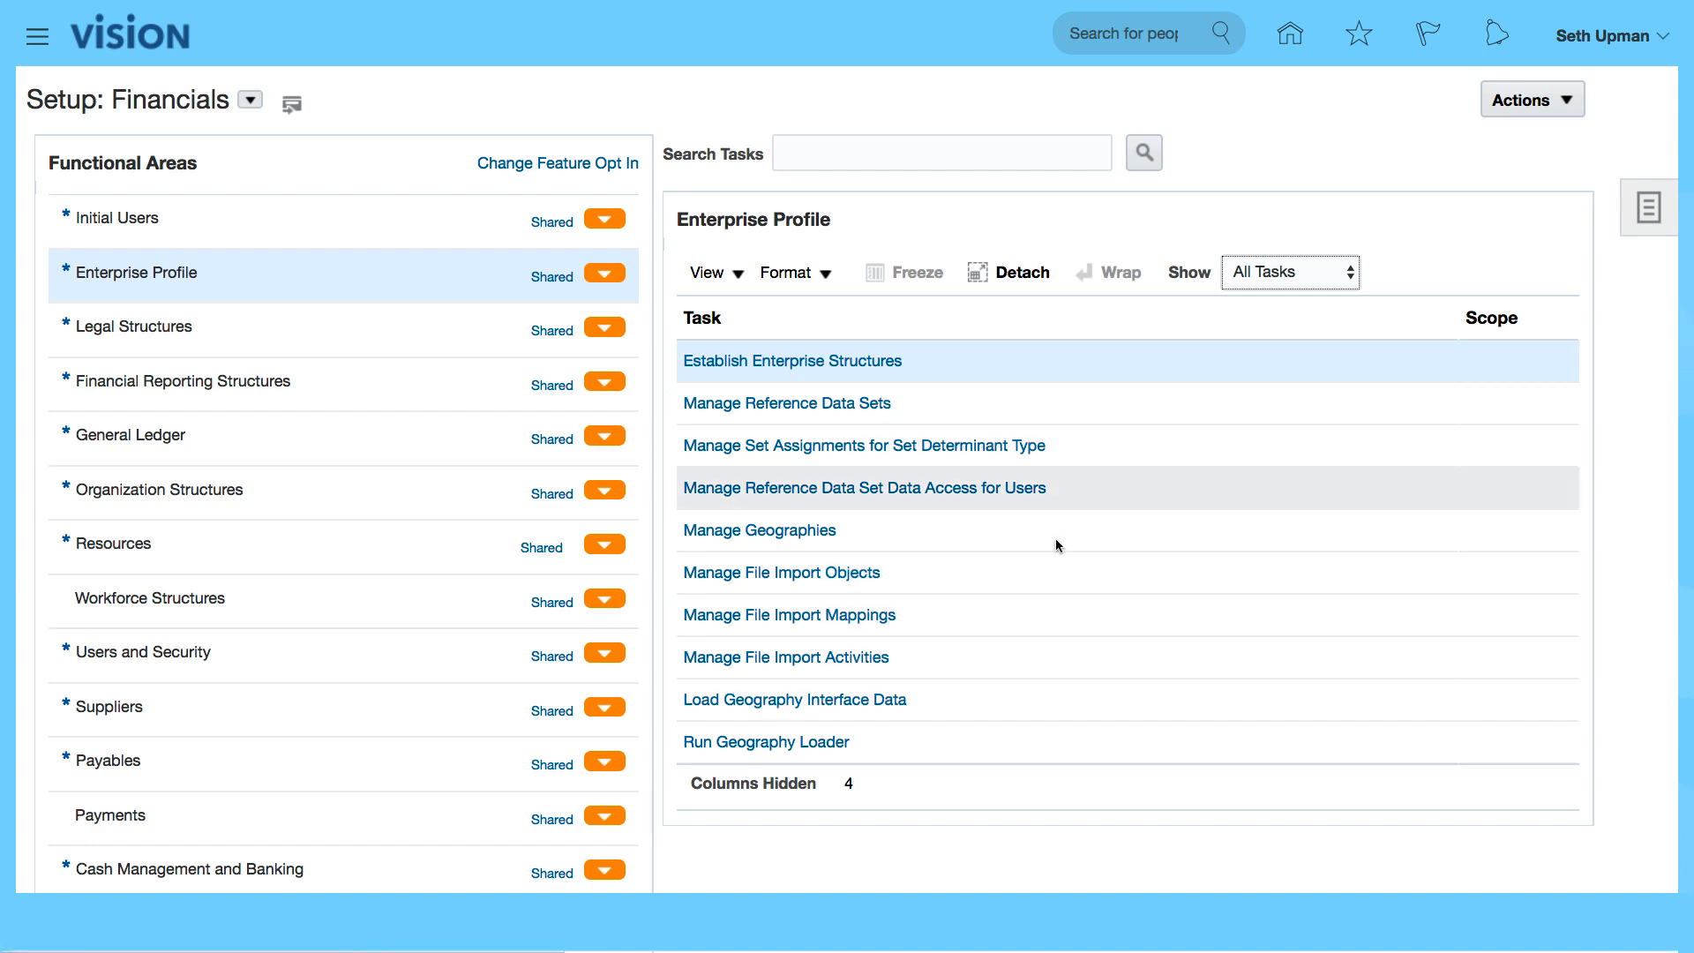
scroll("down", 3)
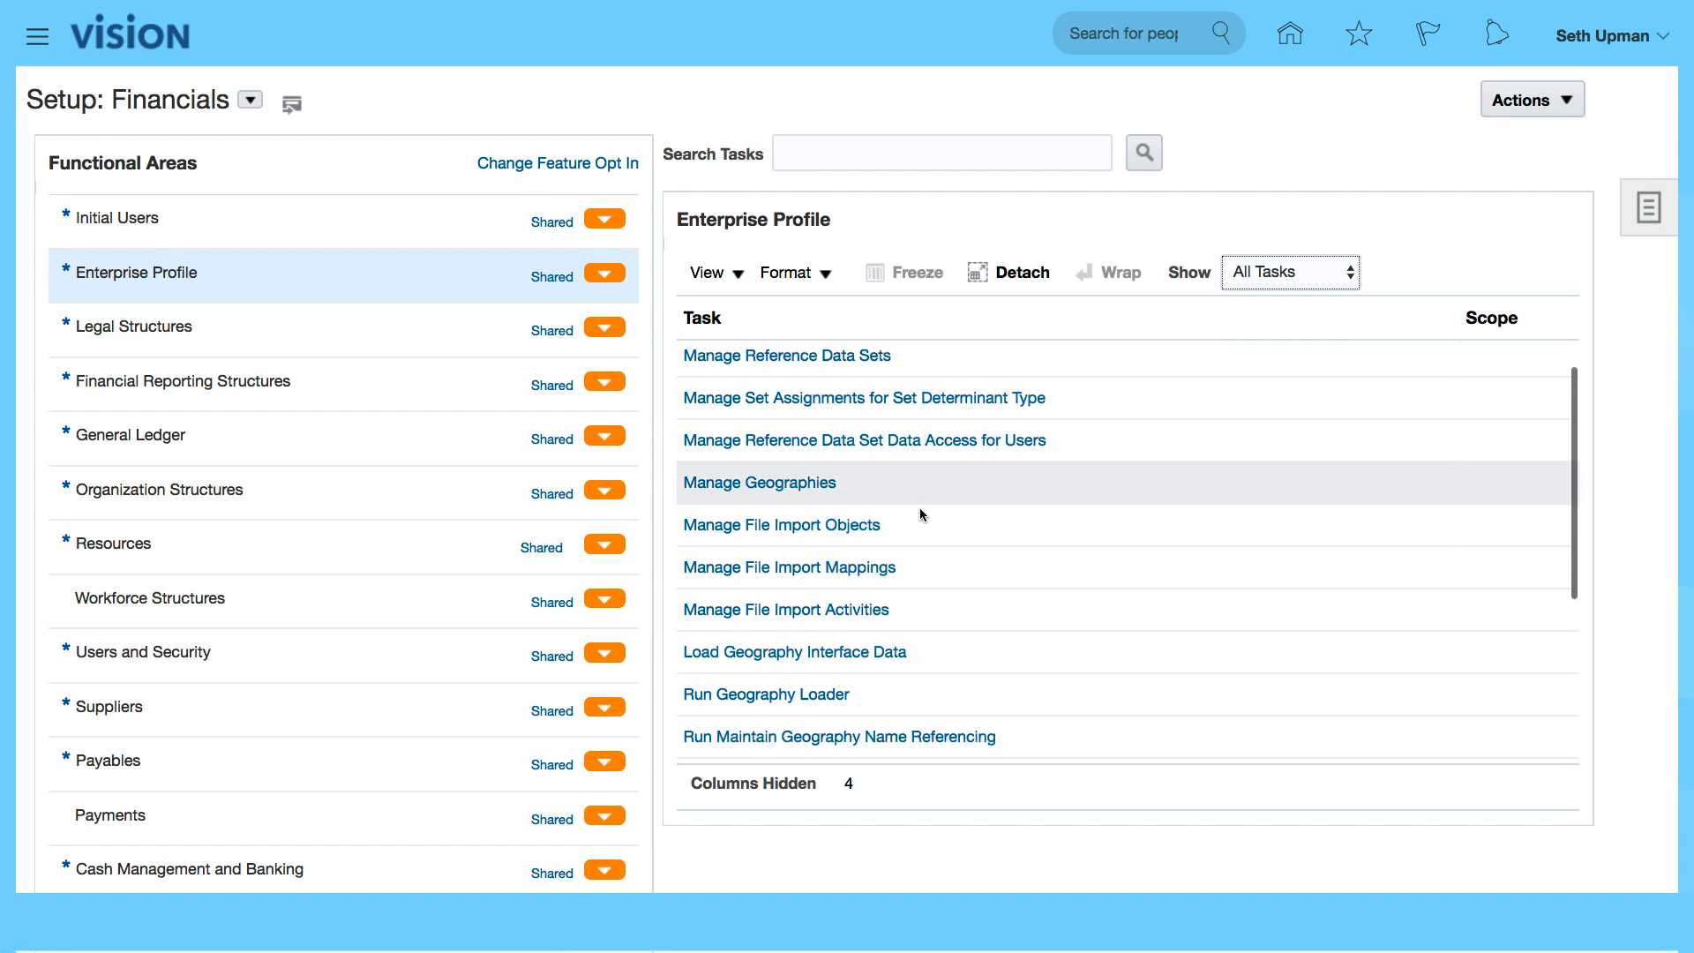
scroll("down", 3)
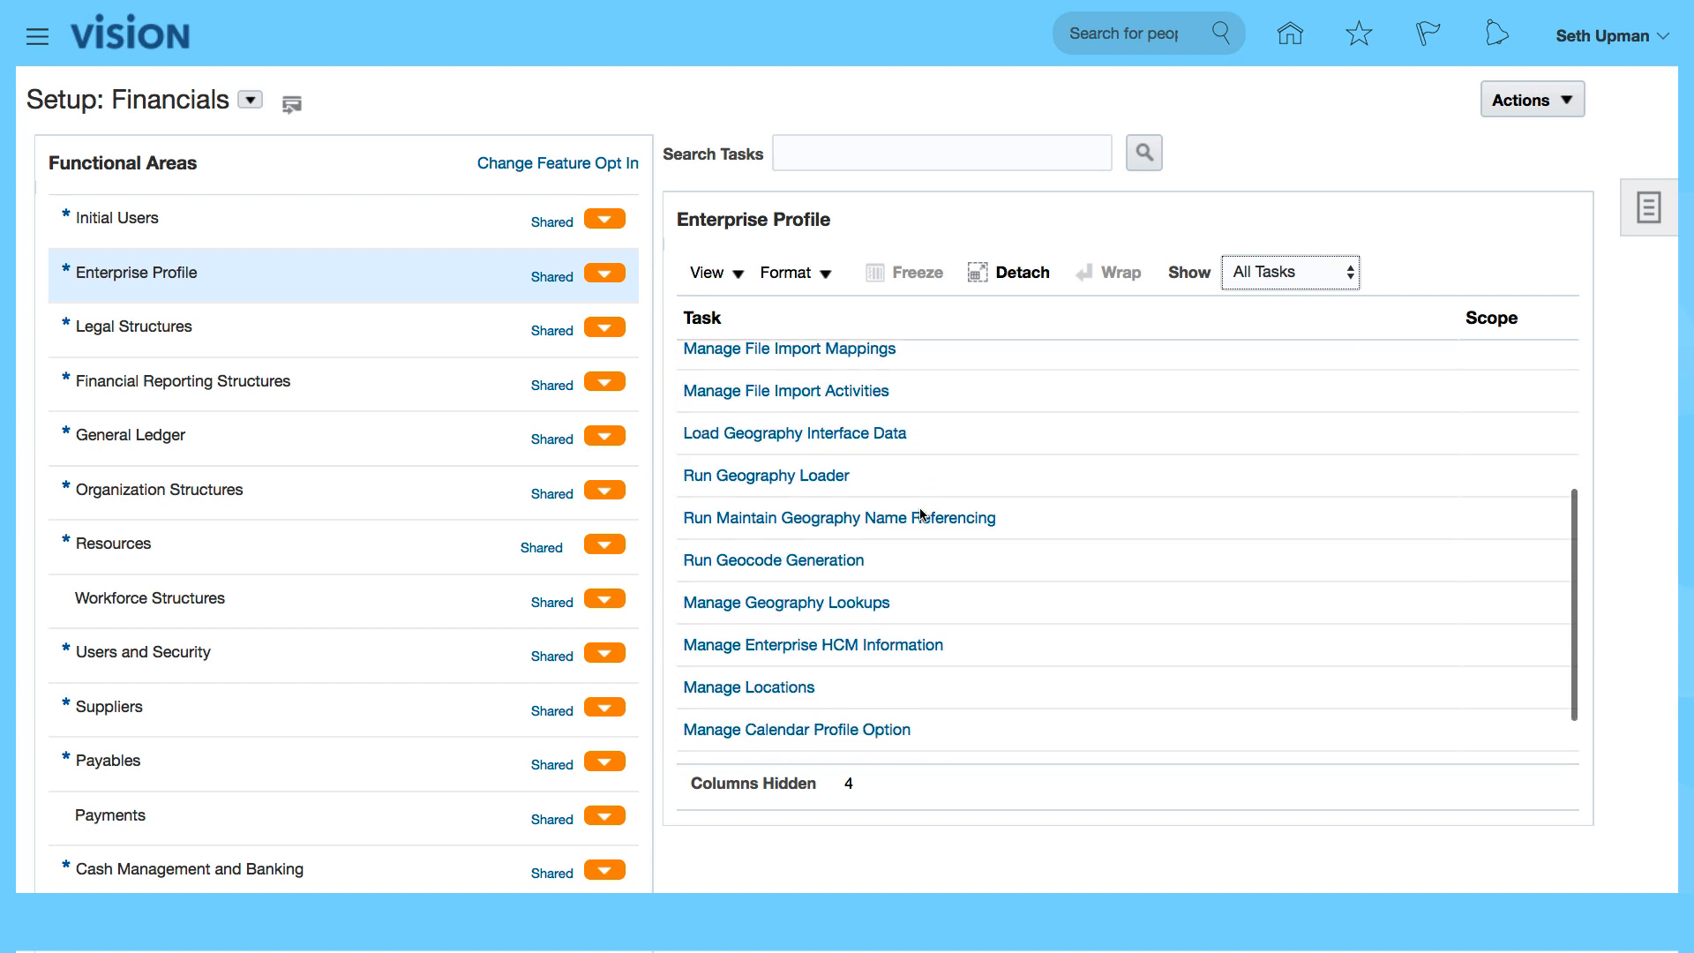
scroll("down", 3)
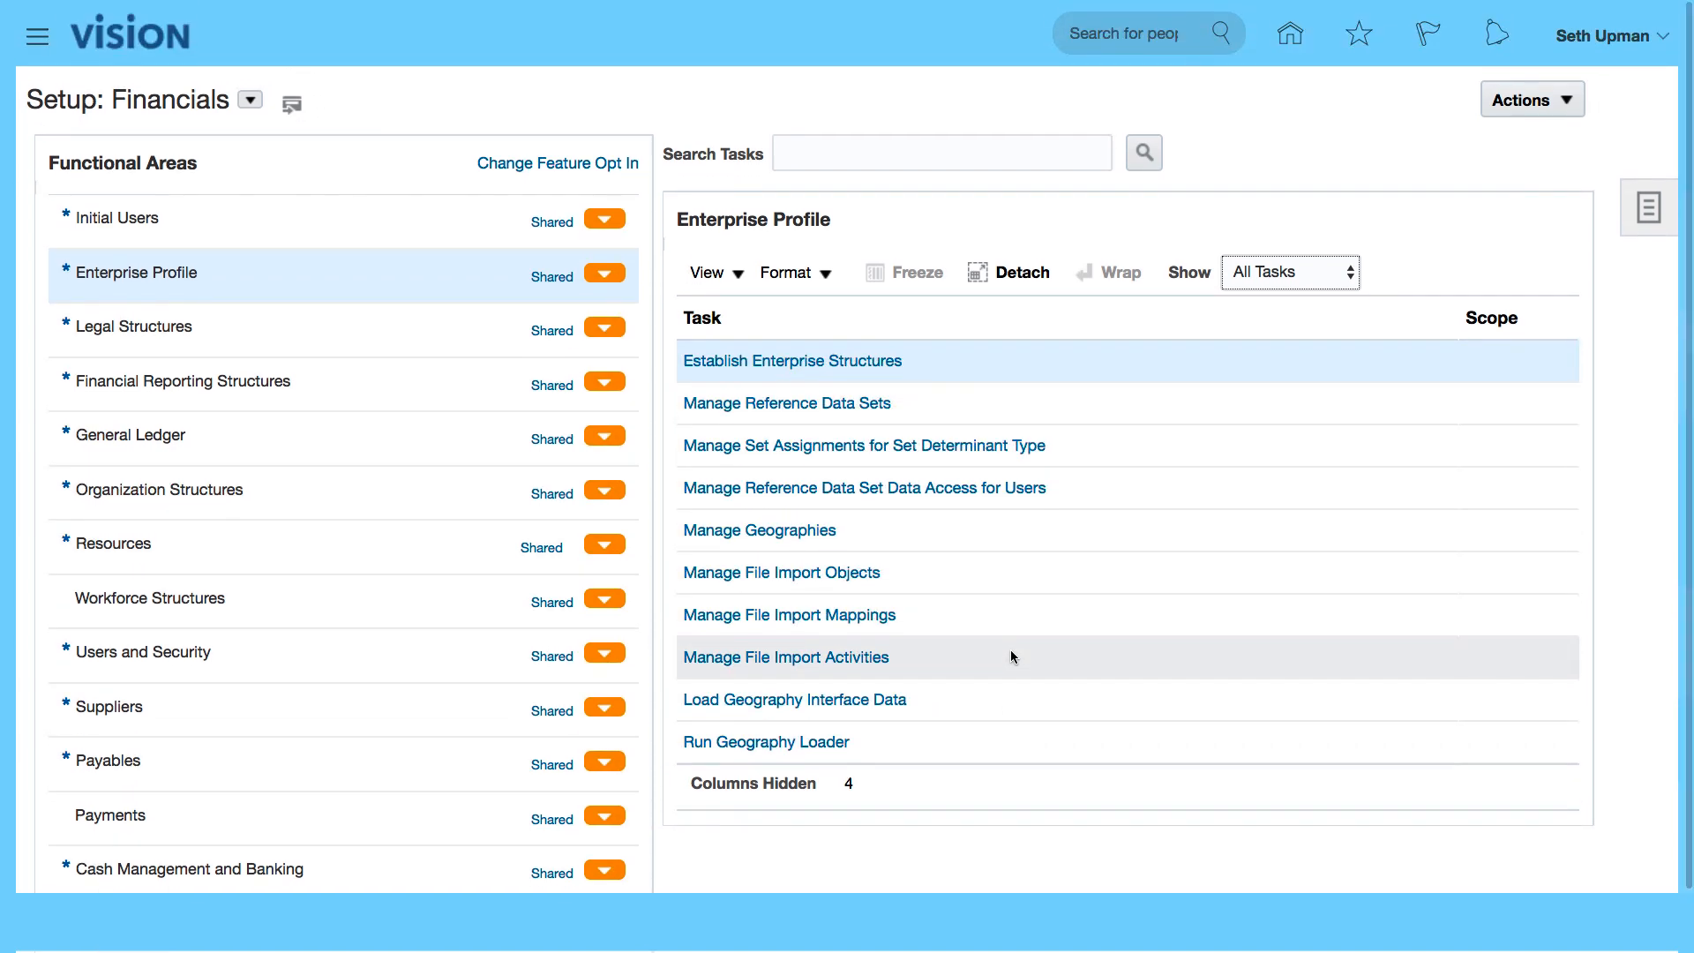
Open the Legal Structures functional area to show Manage Legal Entity.
left_click(134, 327)
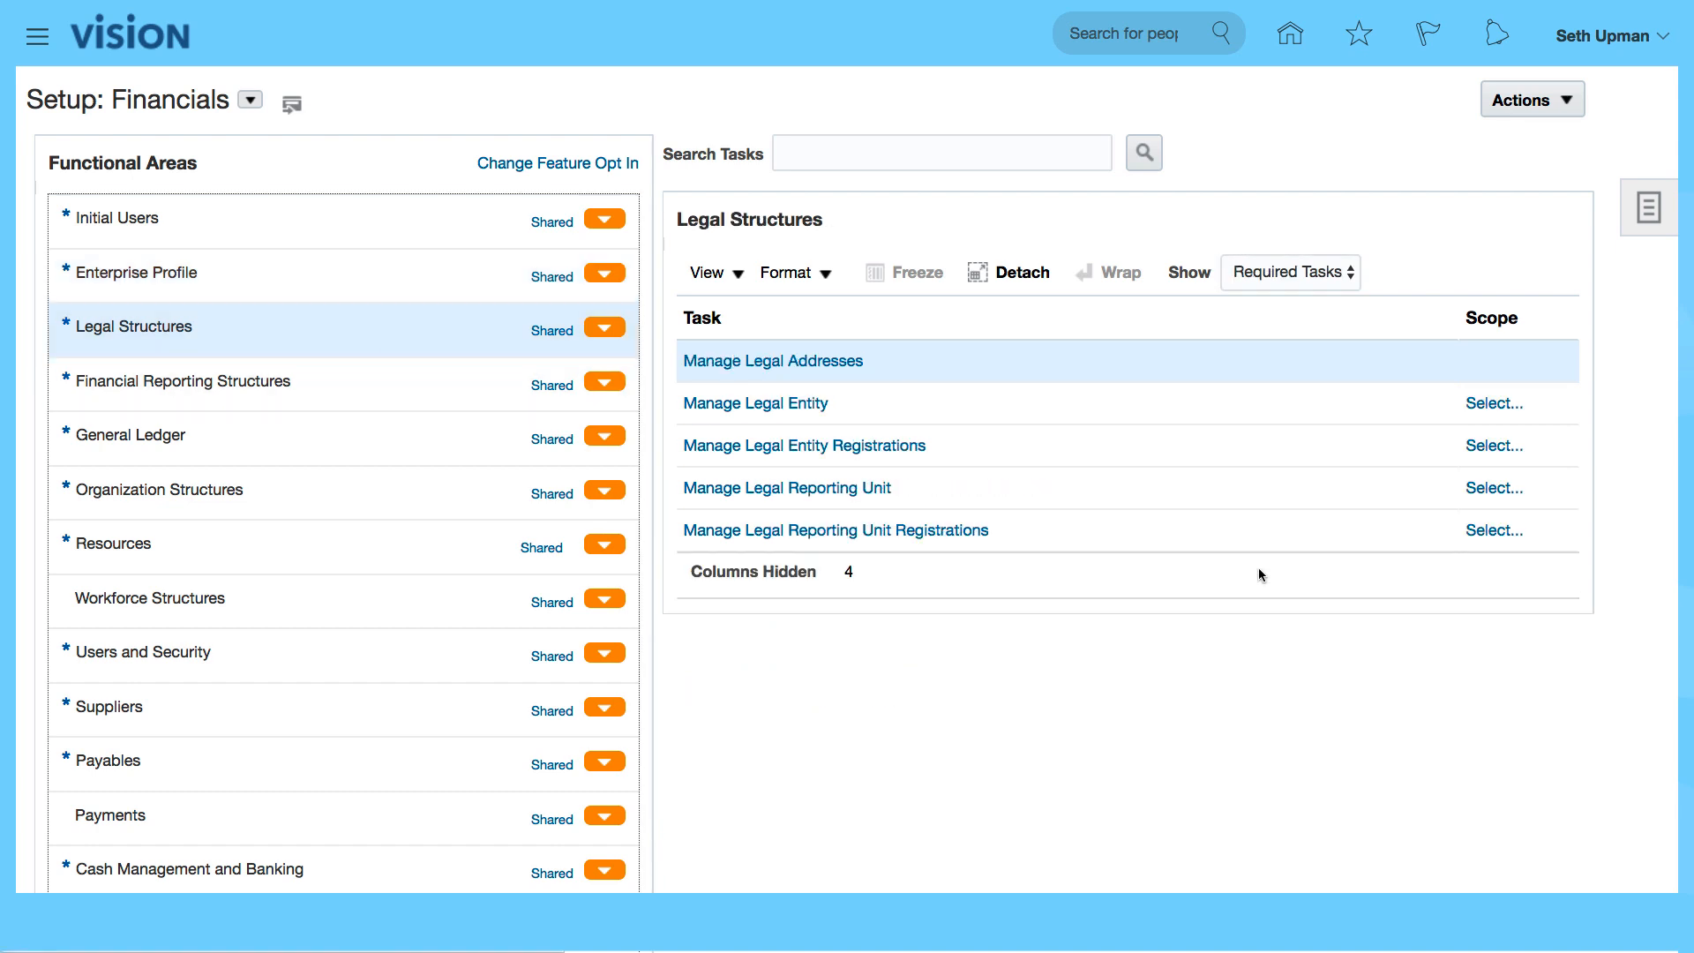
mouse_move(1294, 402)
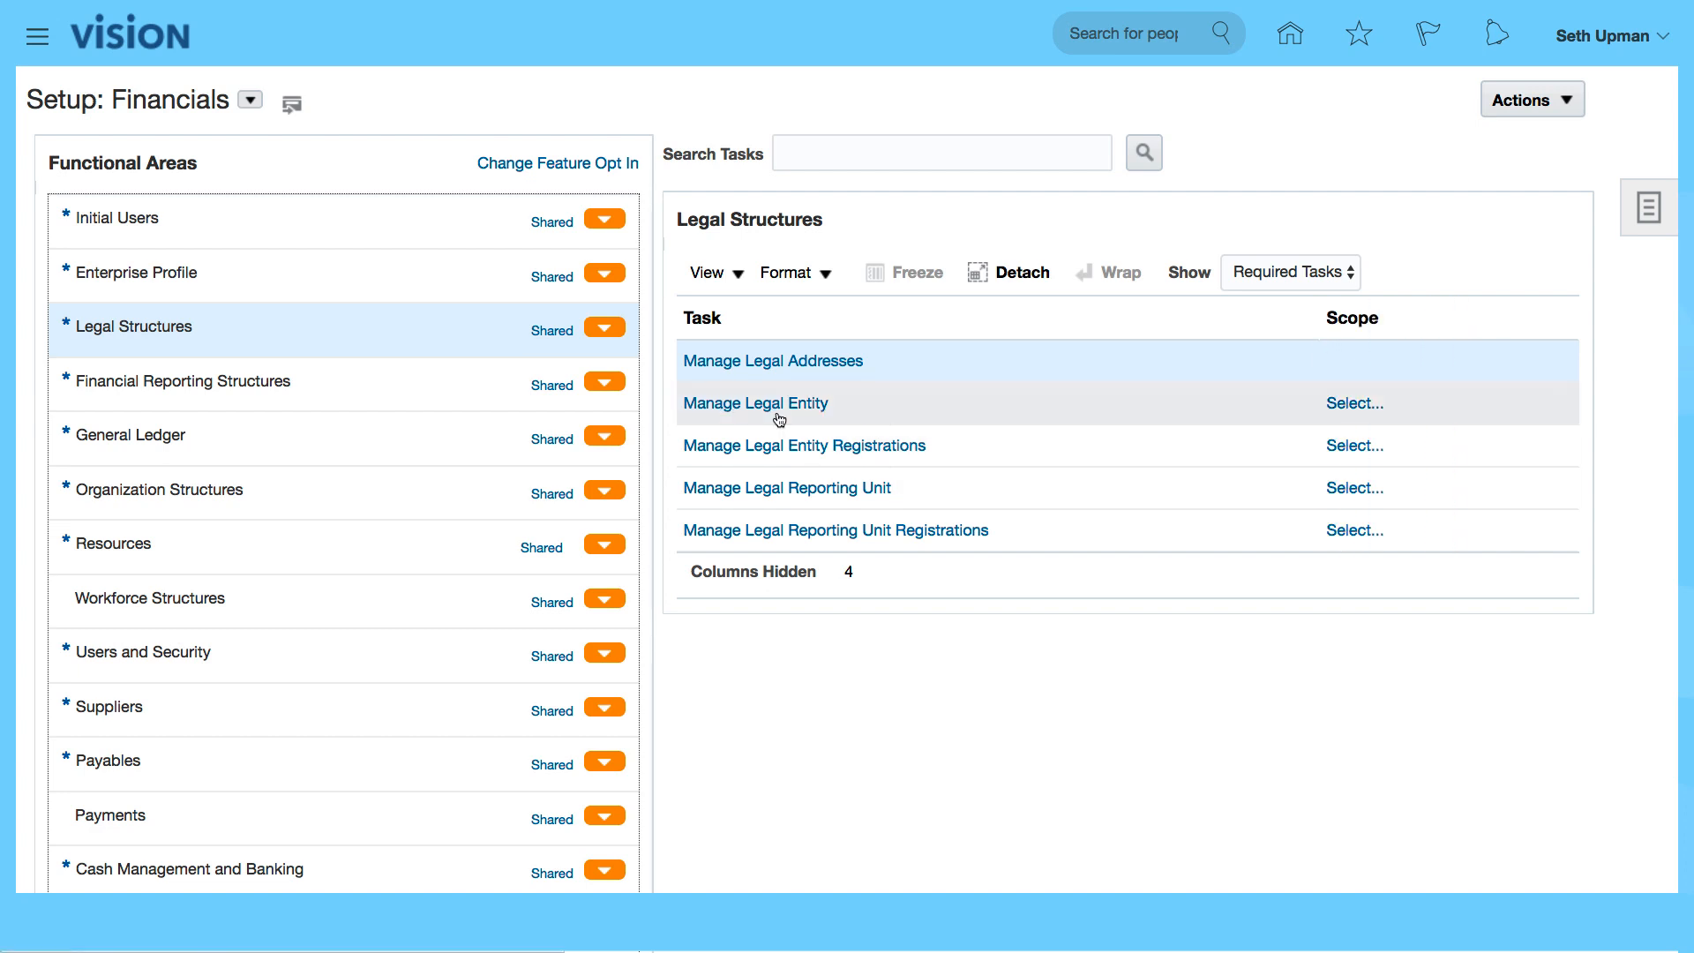
mouse_move(1002, 422)
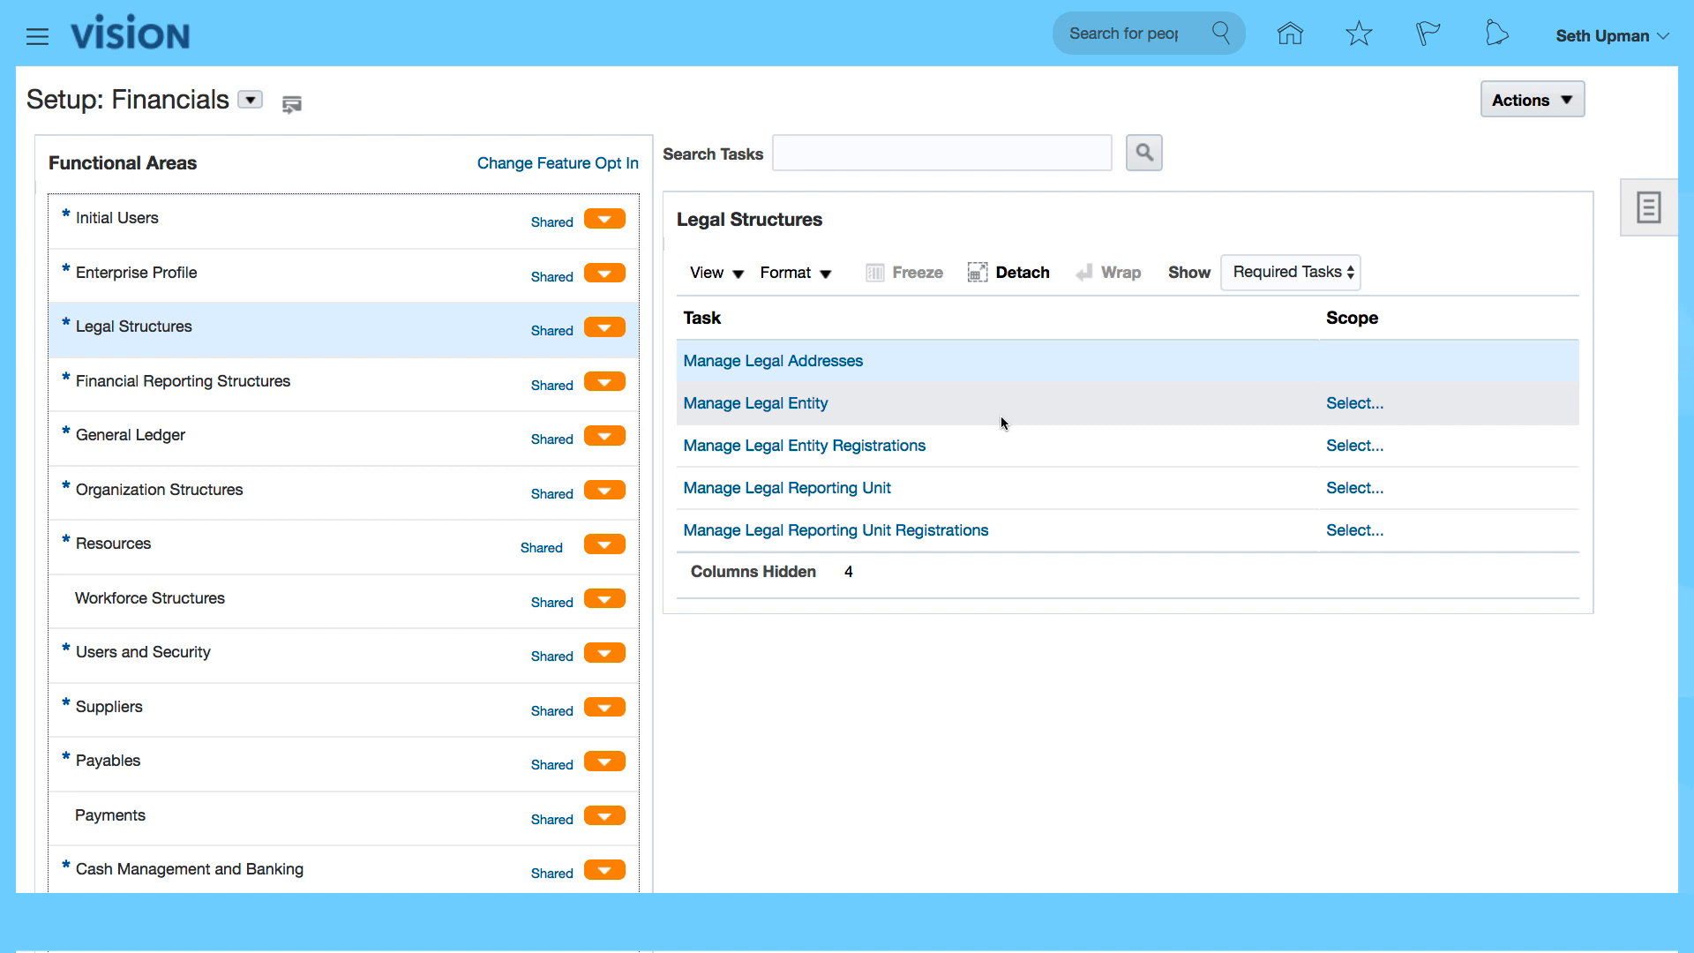
mouse_move(1201, 437)
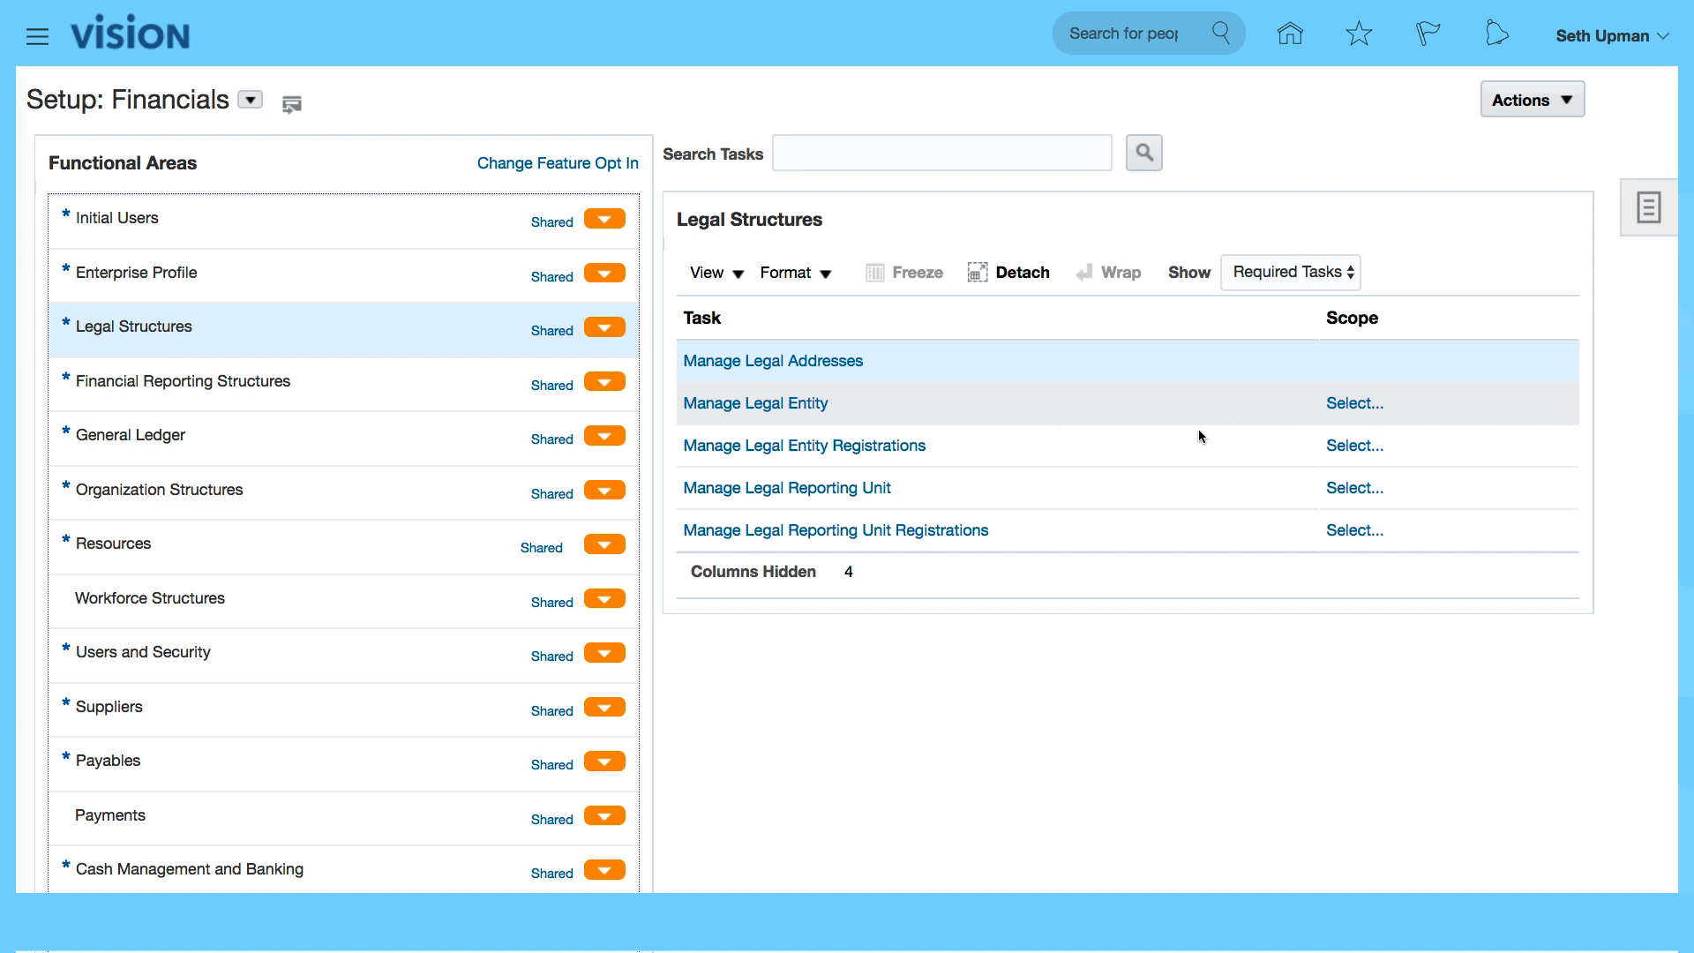
mouse_move(1258, 709)
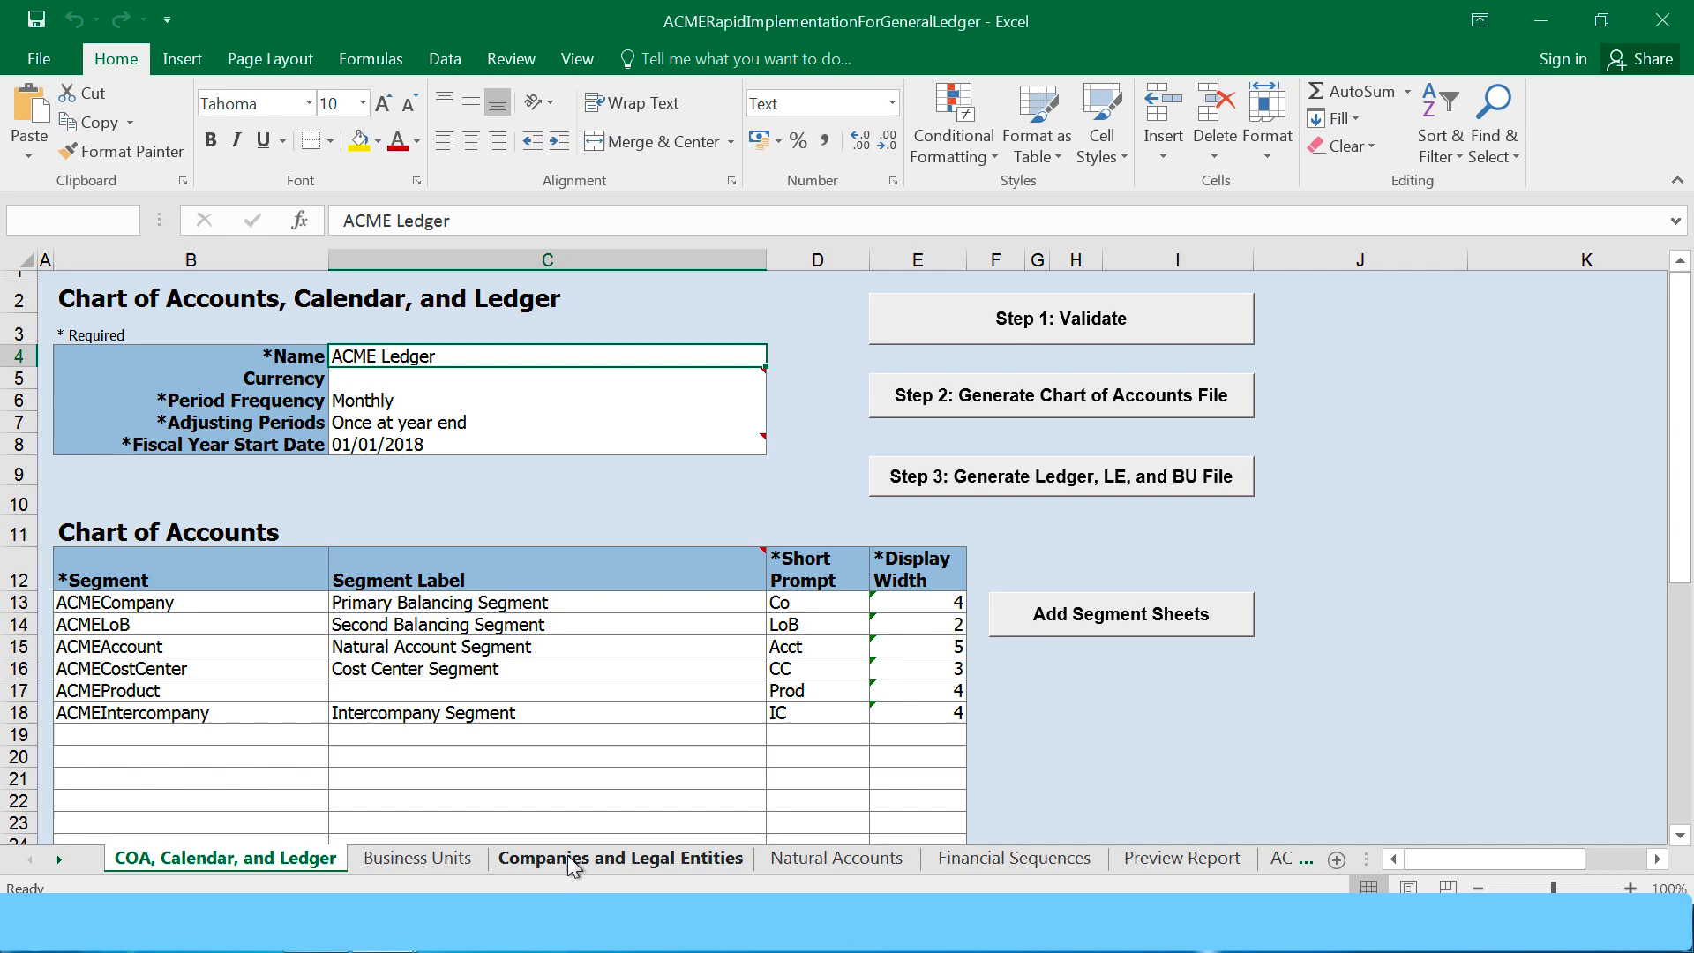
left_click(620, 858)
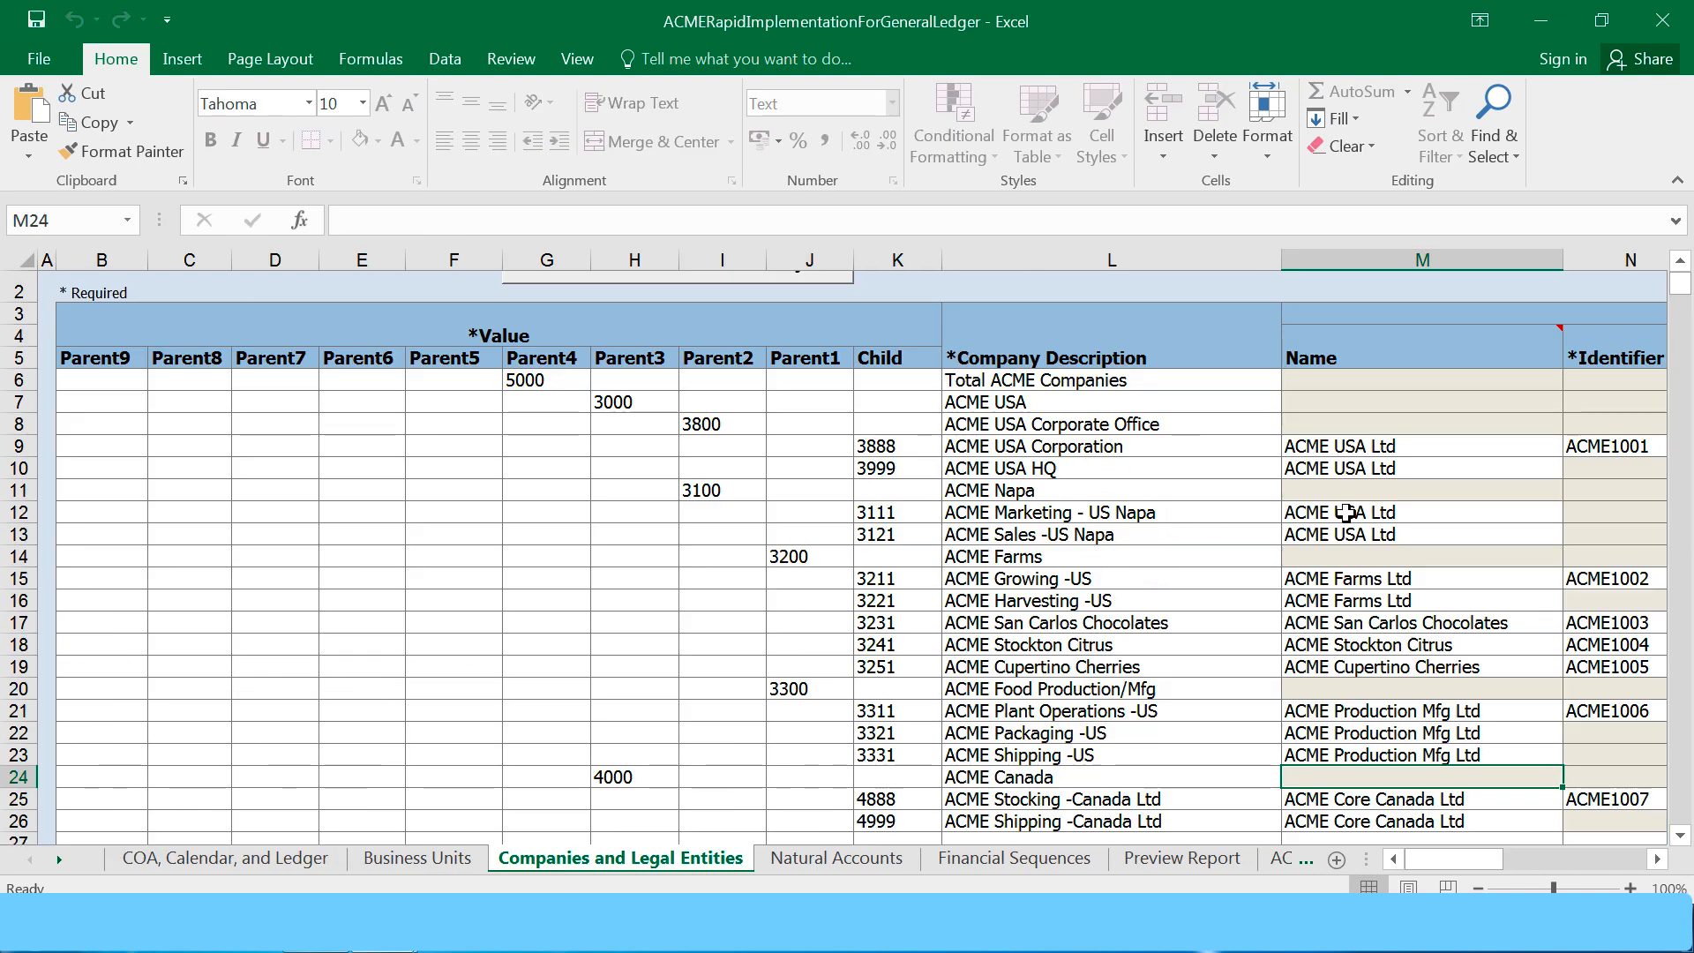
mouse_move(1486, 808)
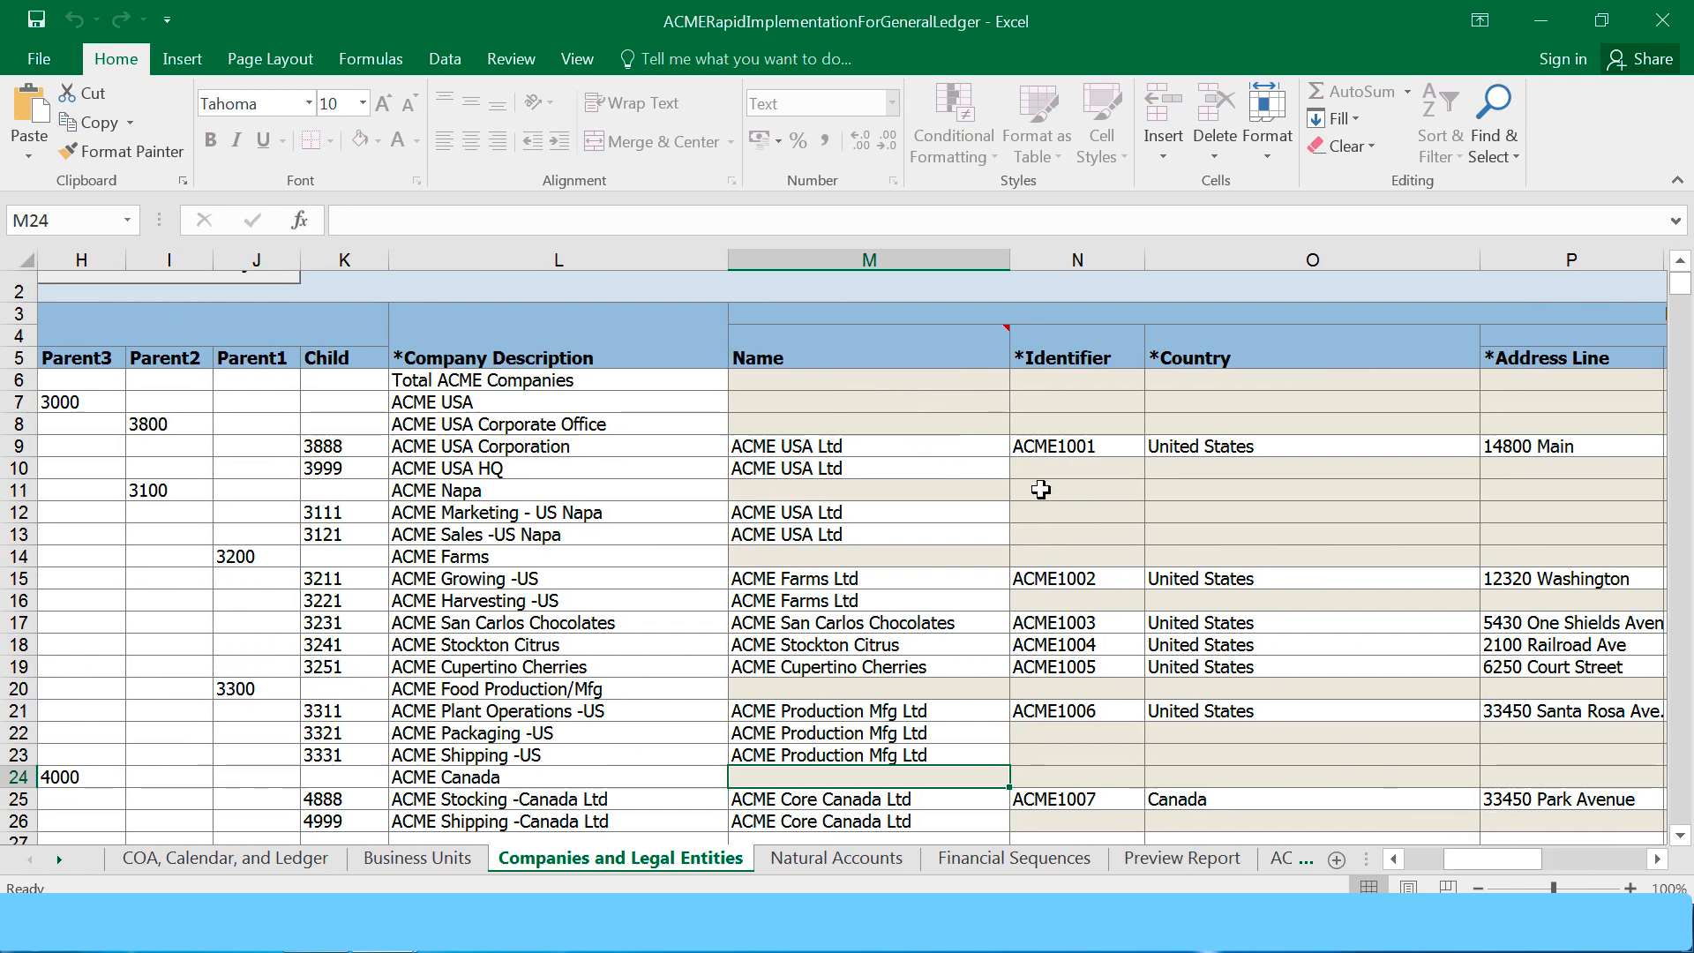
mouse_move(1189, 614)
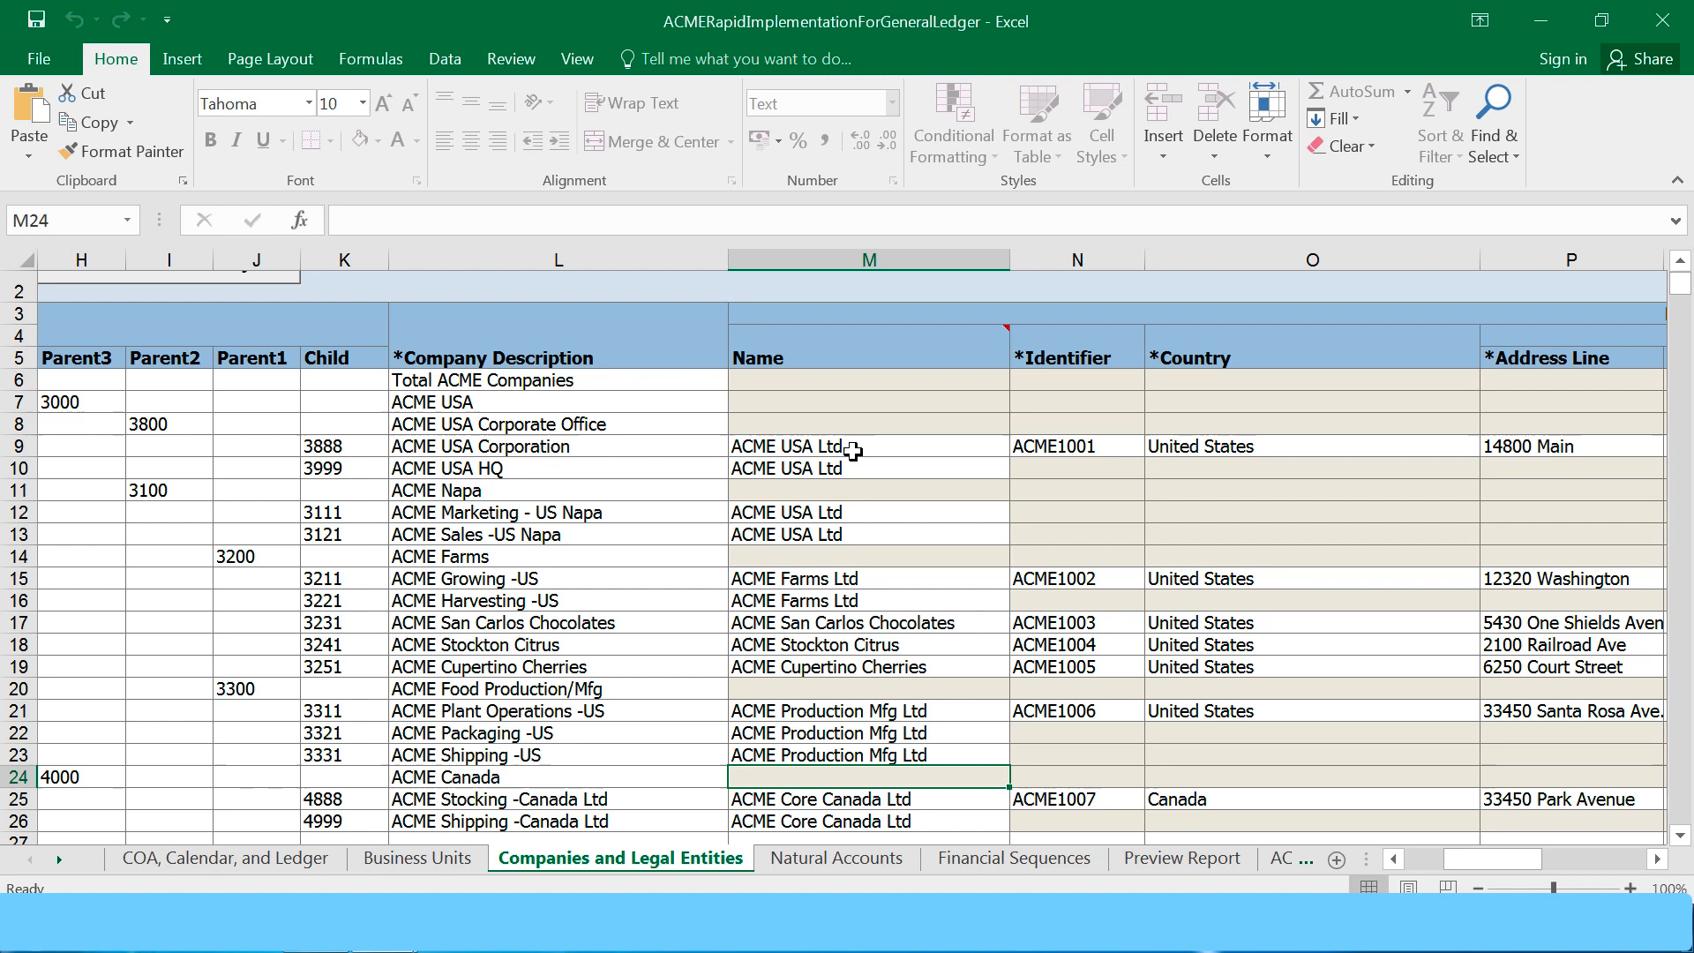
mouse_move(805, 447)
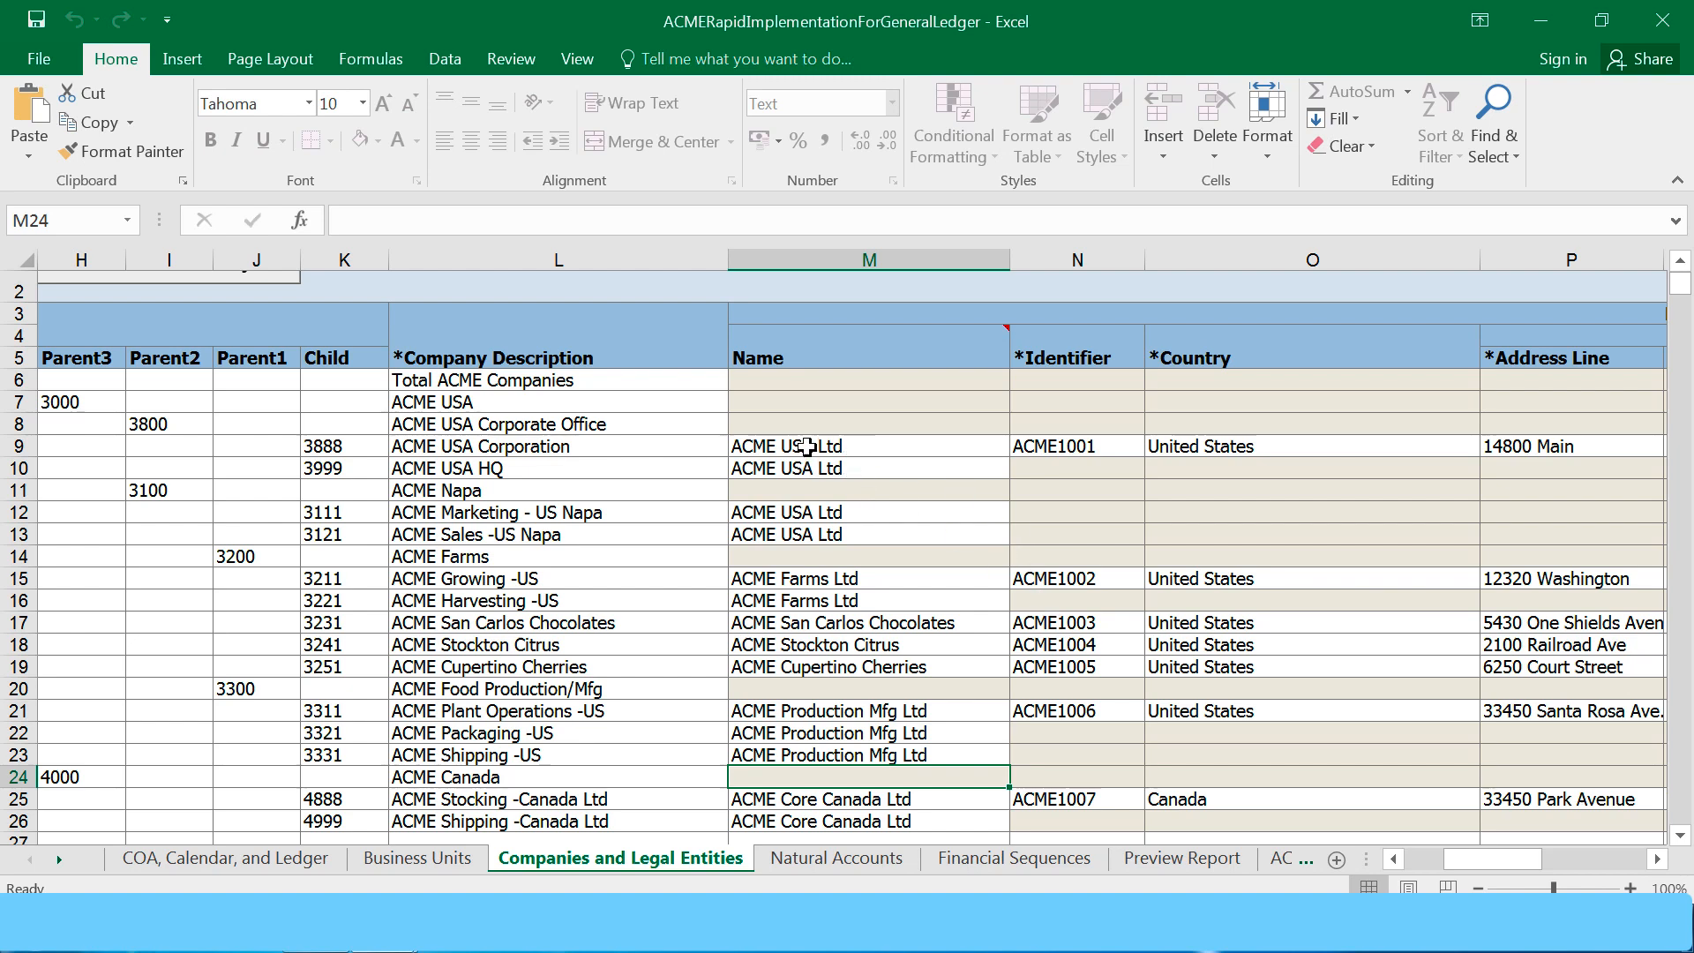
mouse_move(865, 625)
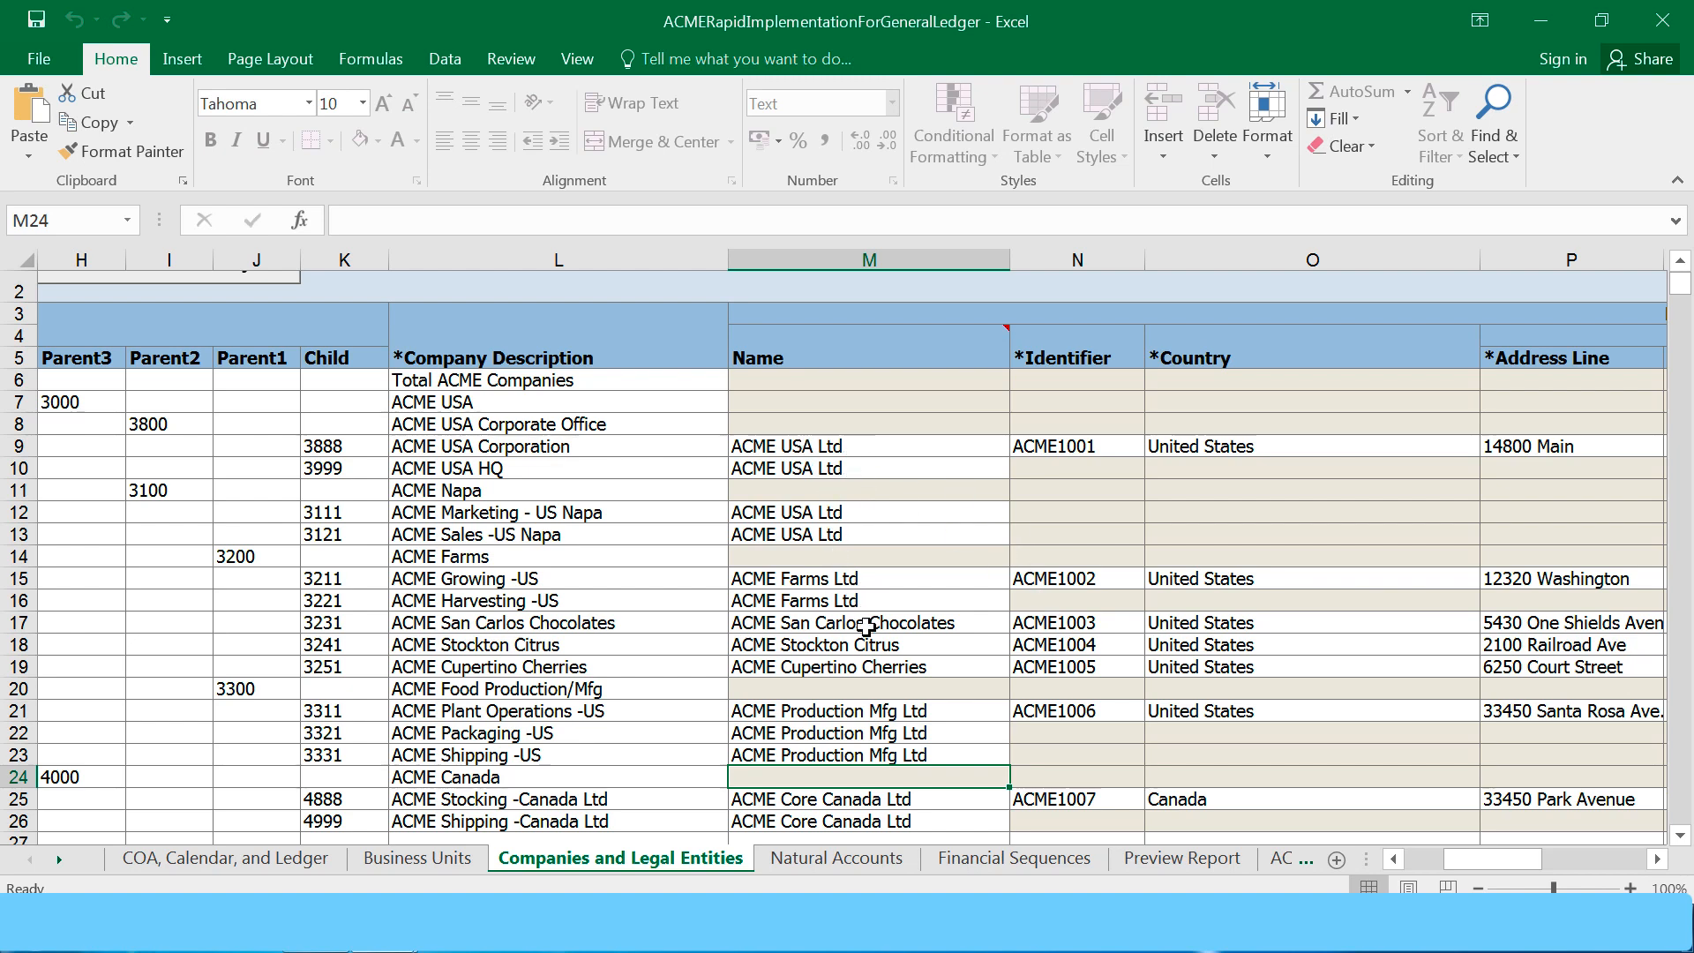
mouse_move(977, 624)
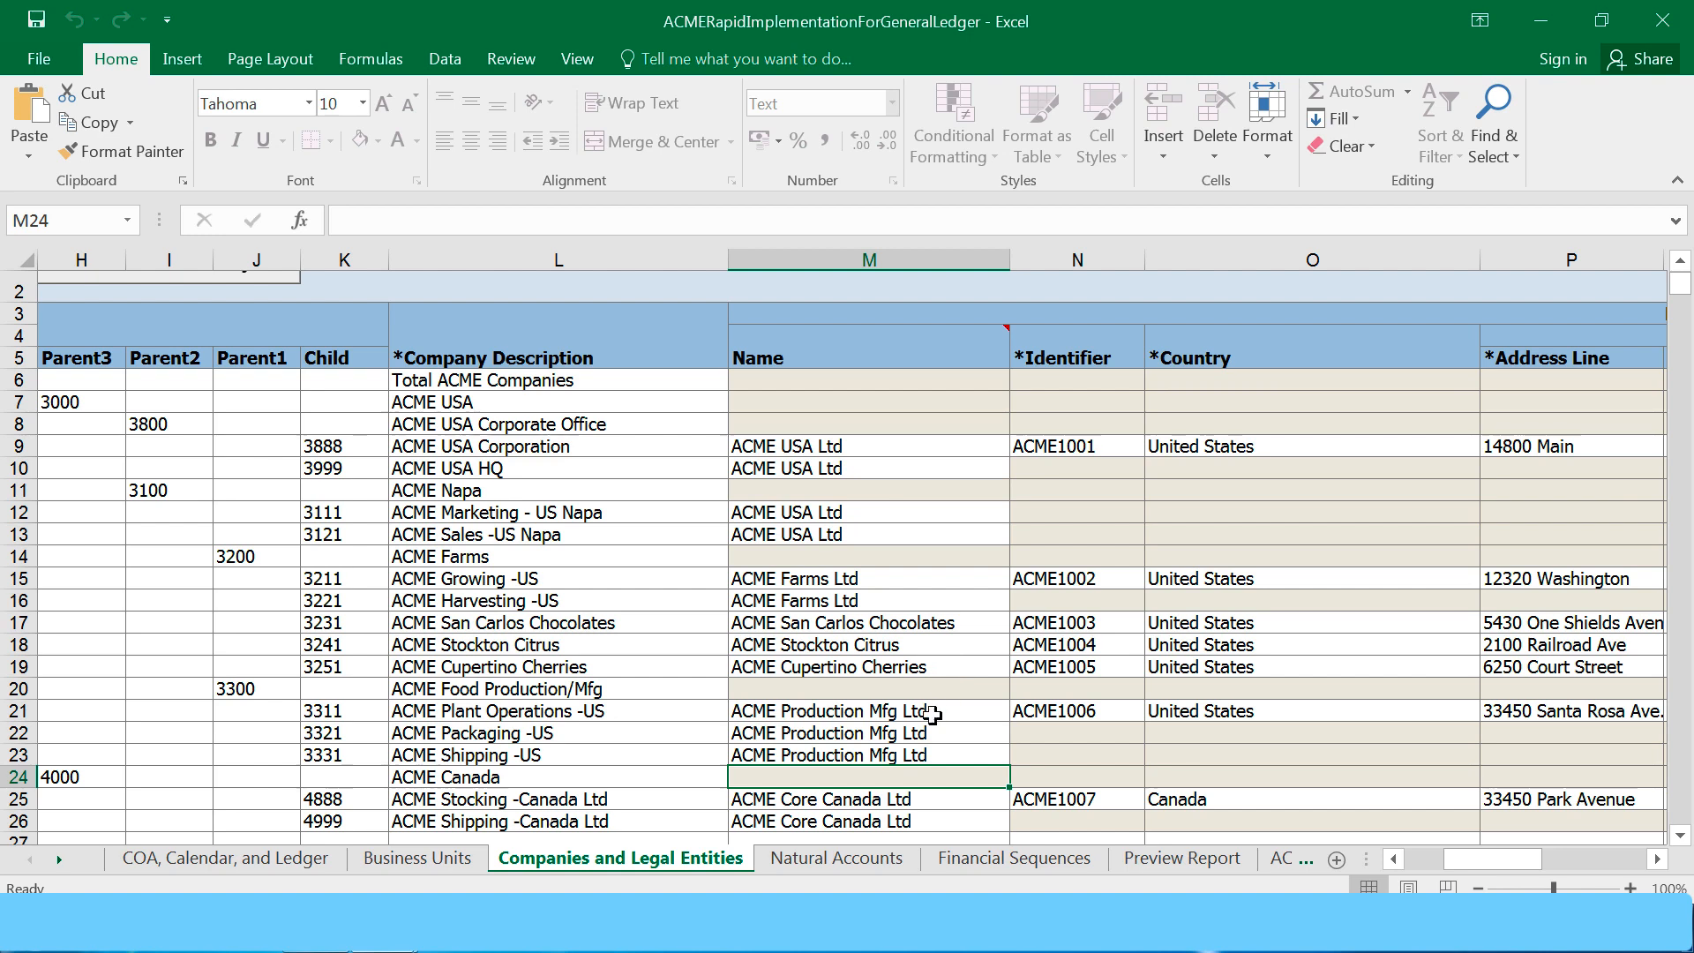
mouse_move(774, 827)
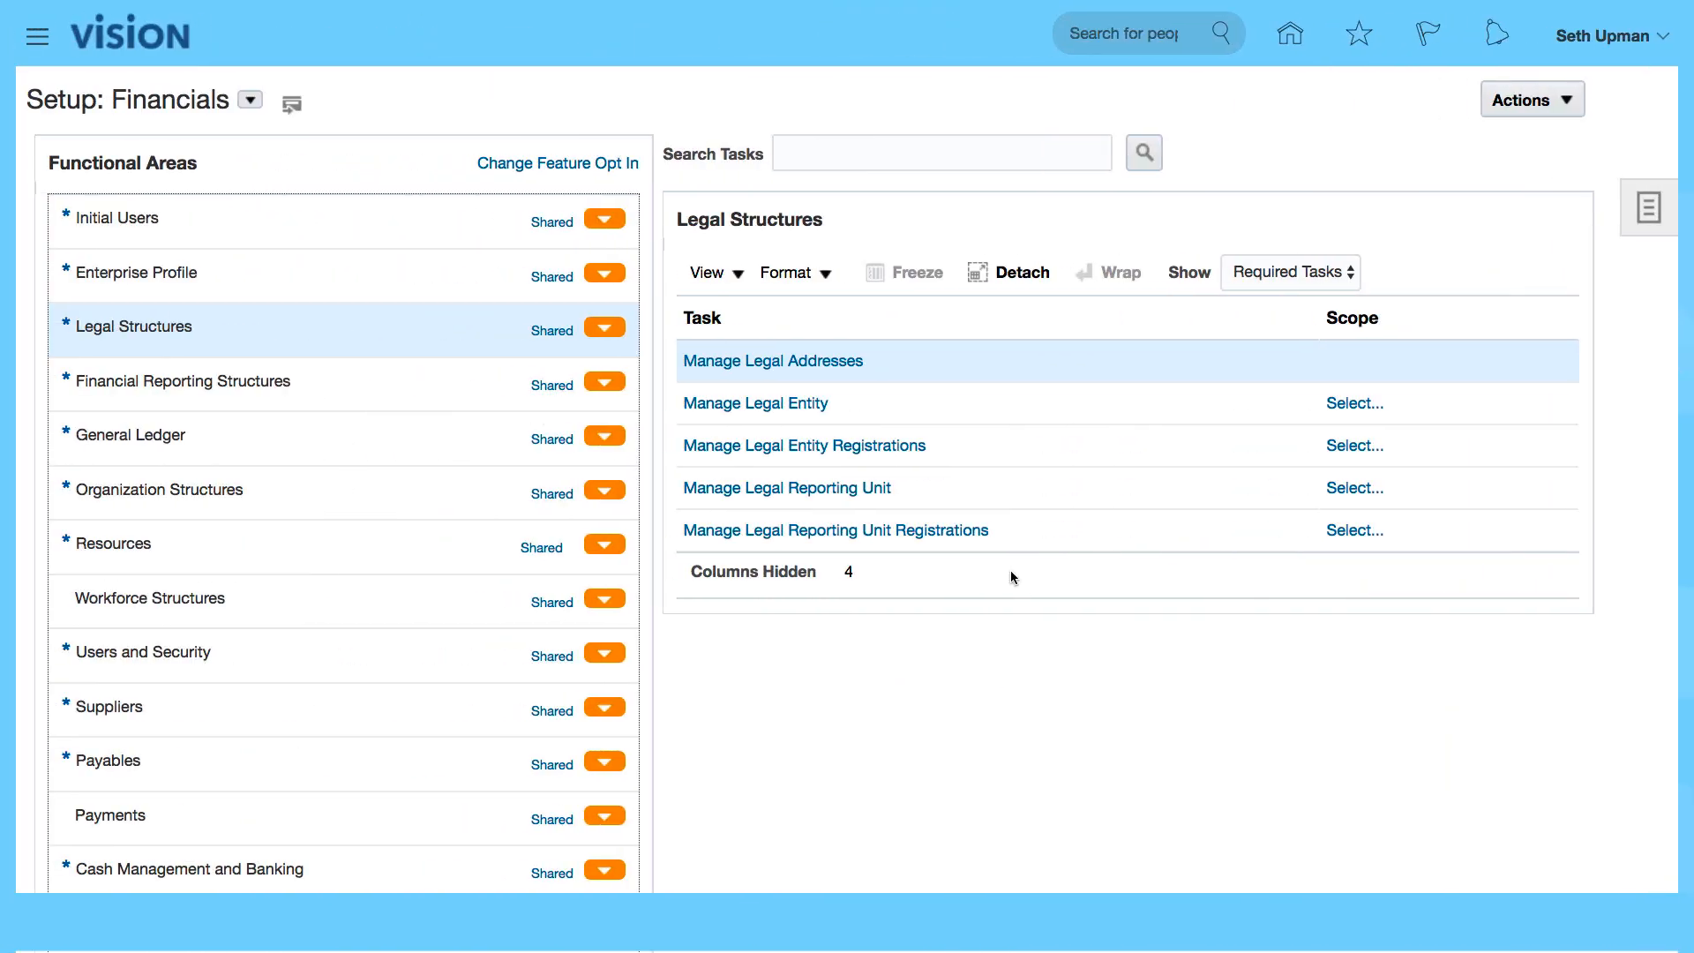
mouse_move(1352, 403)
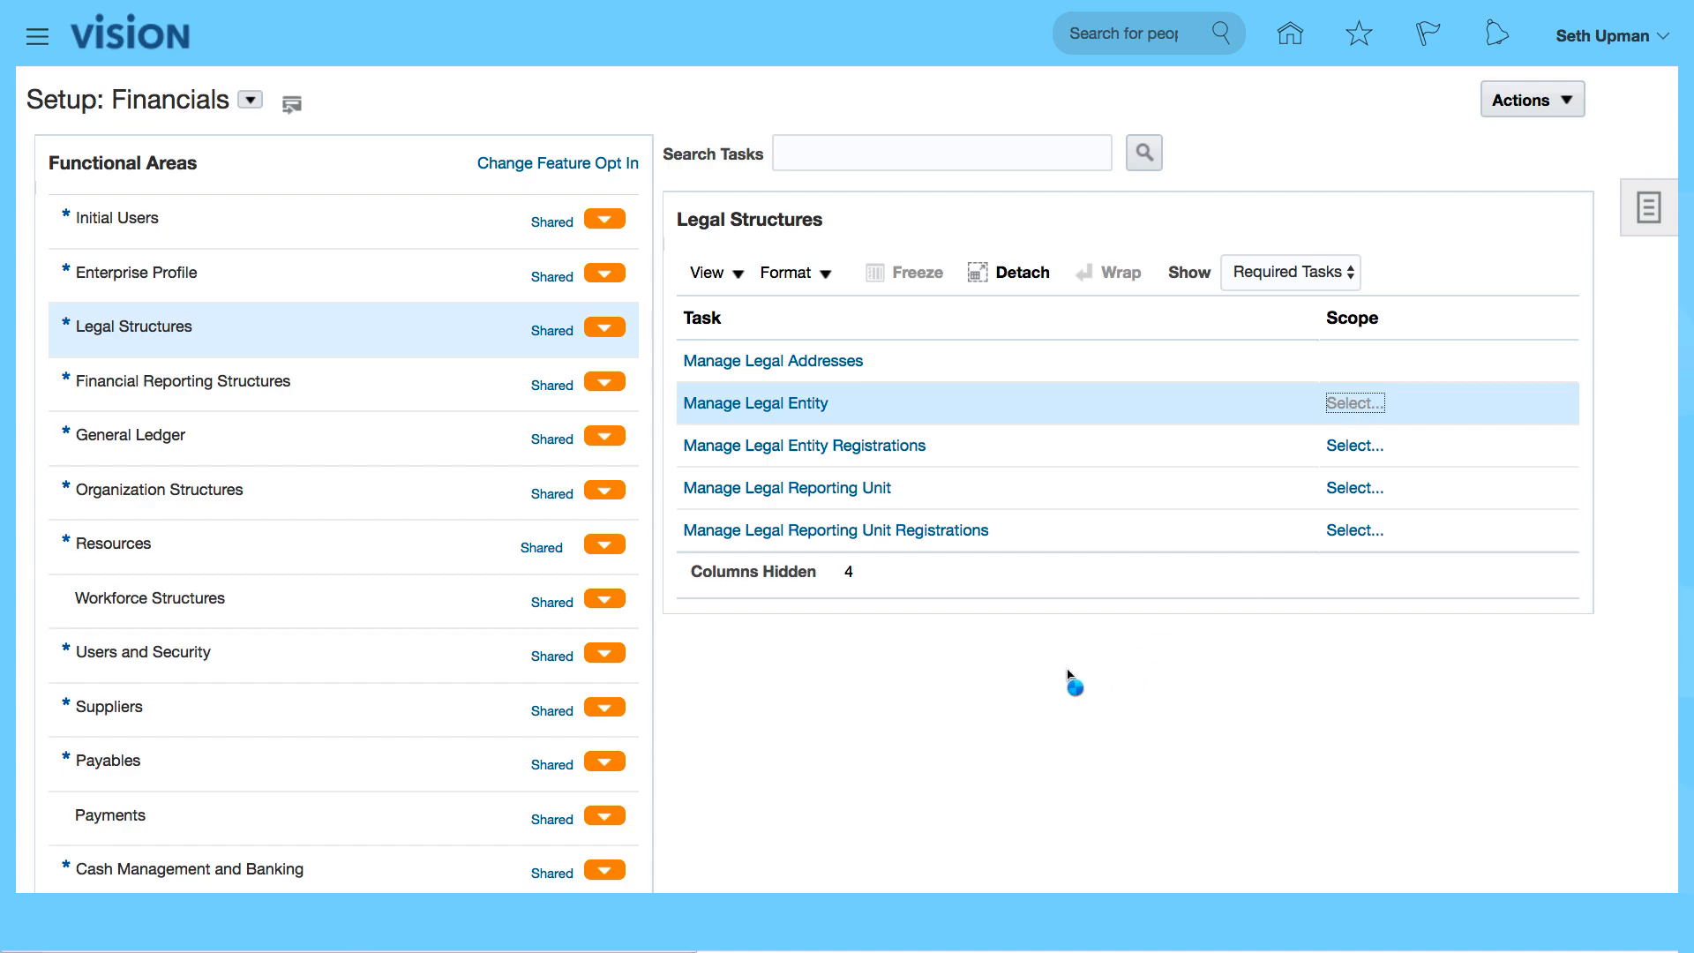
Scope Manage Legal Entity to Select and Add, then apply and go to the task.
left_click(1356, 402)
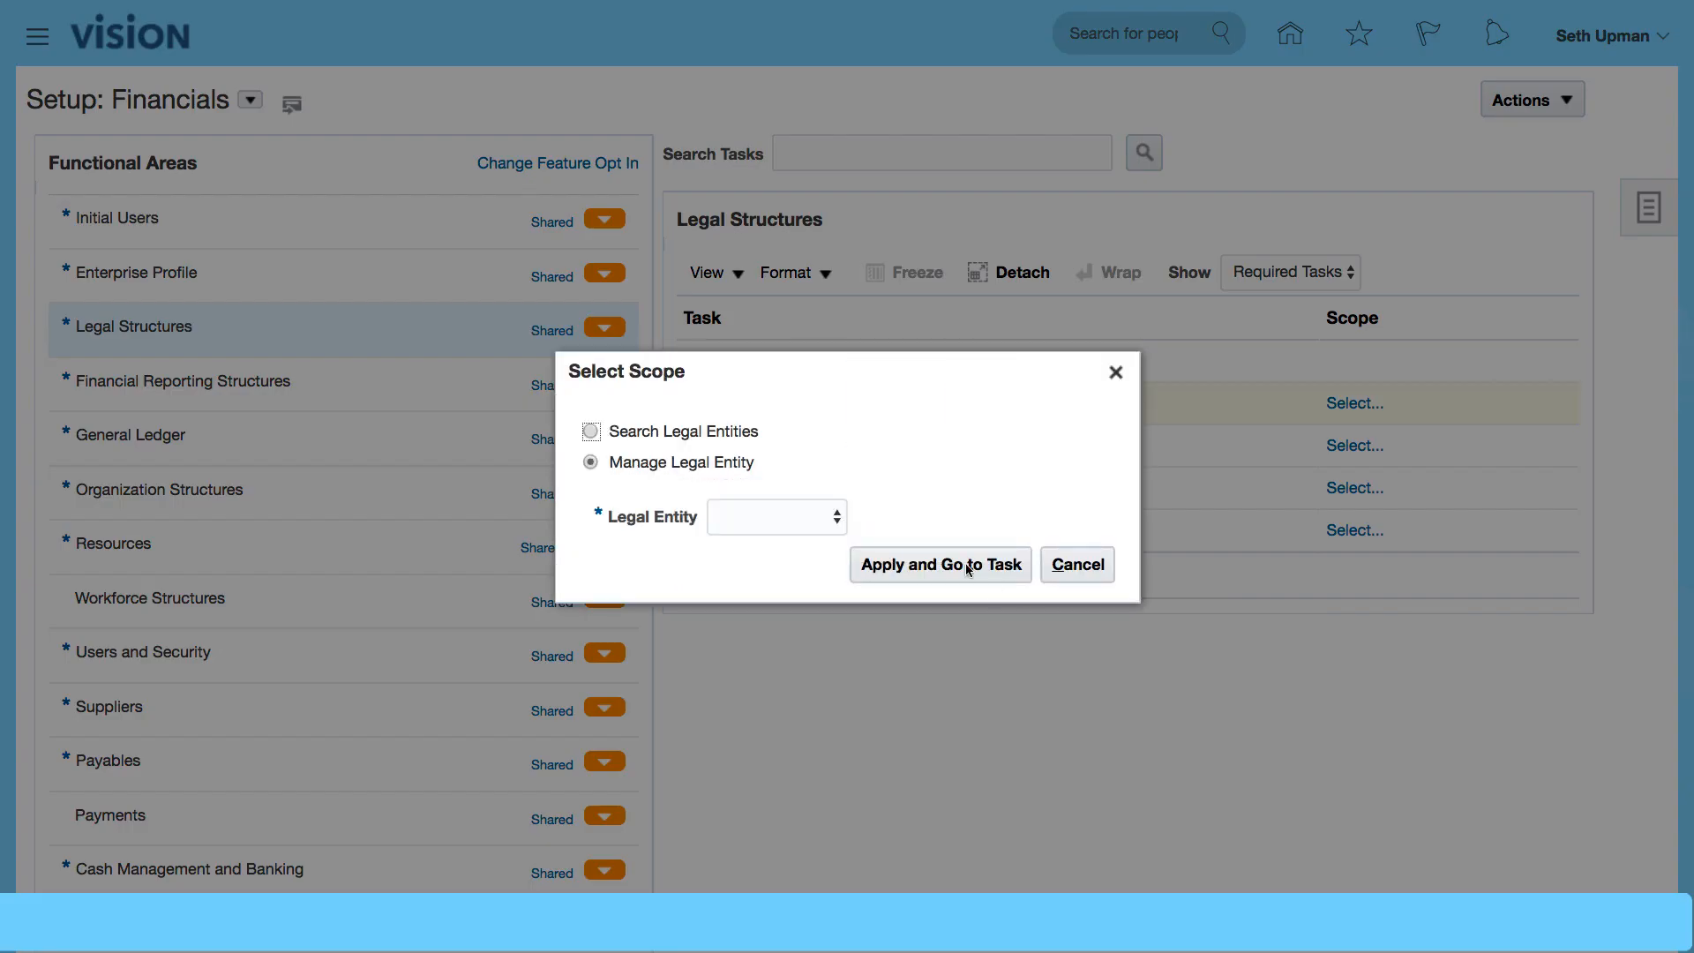
left_click(836, 515)
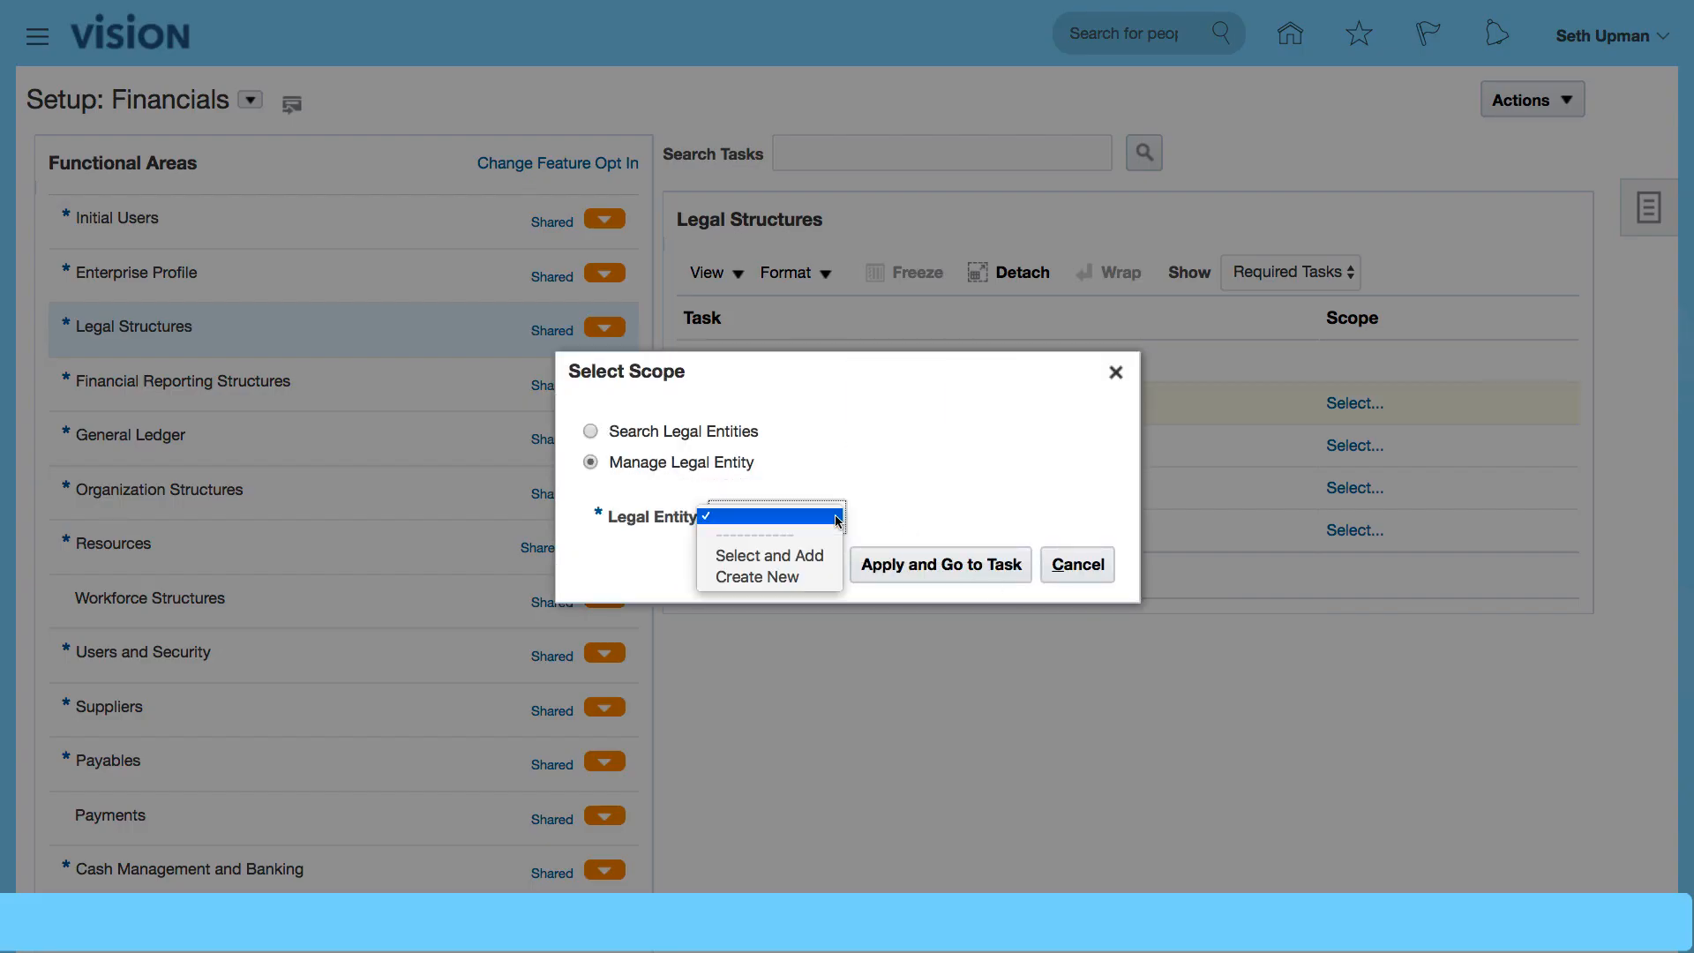
mouse_move(769, 554)
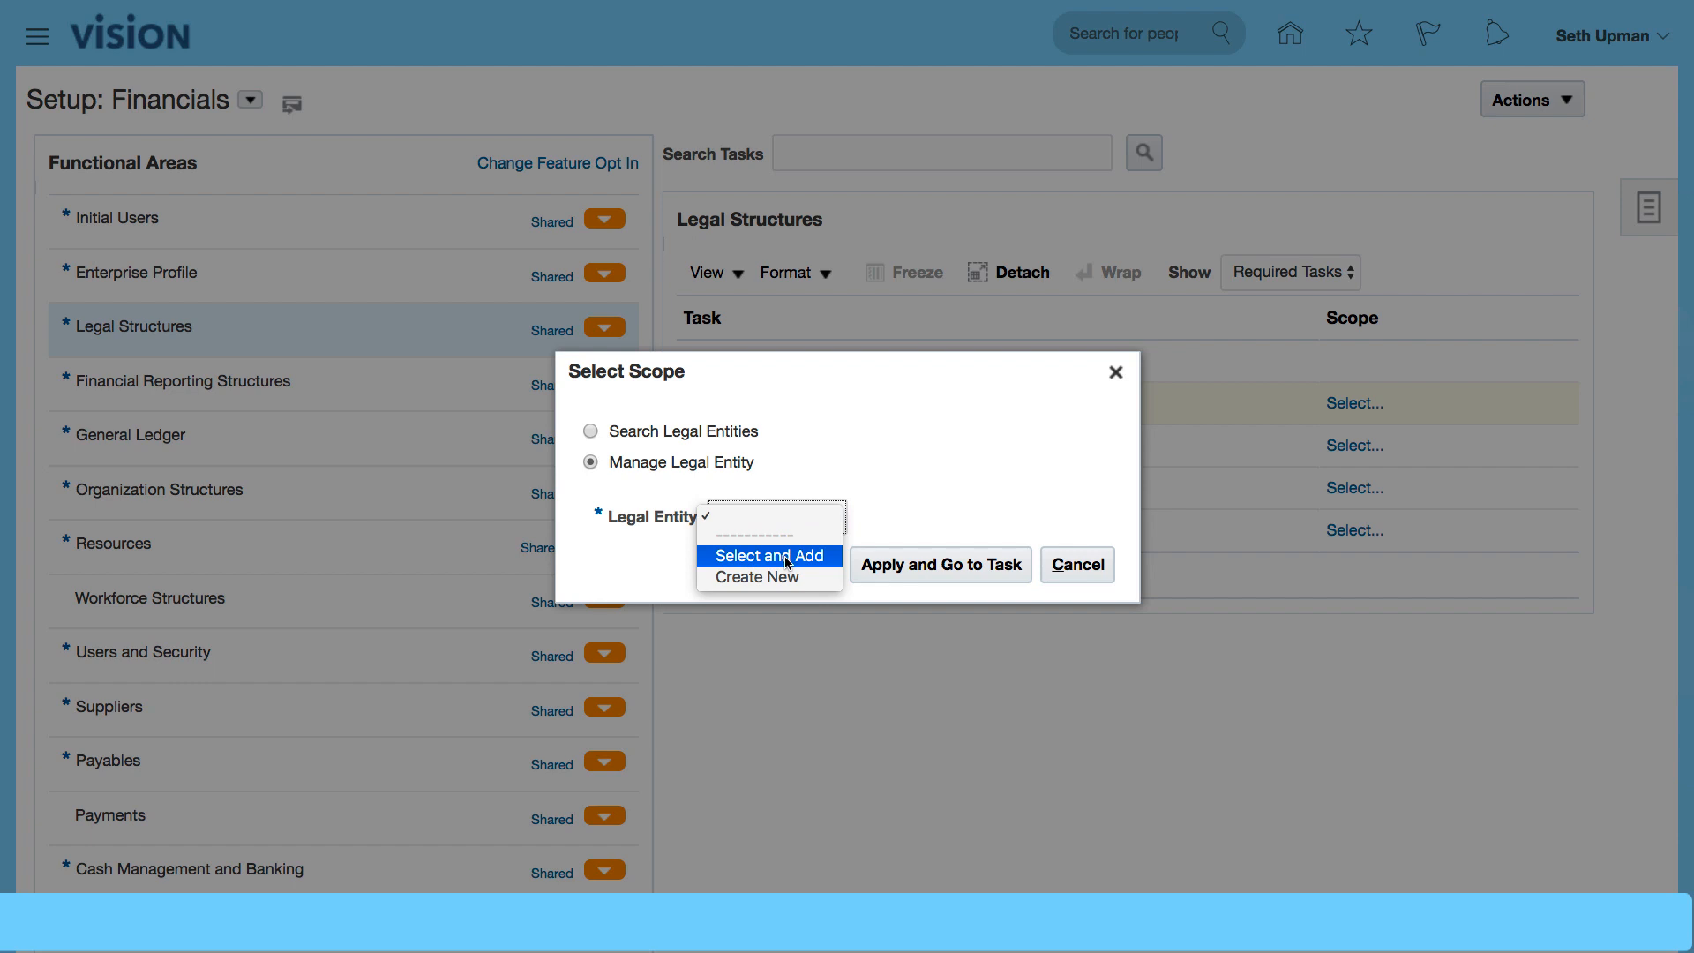
left_click(770, 555)
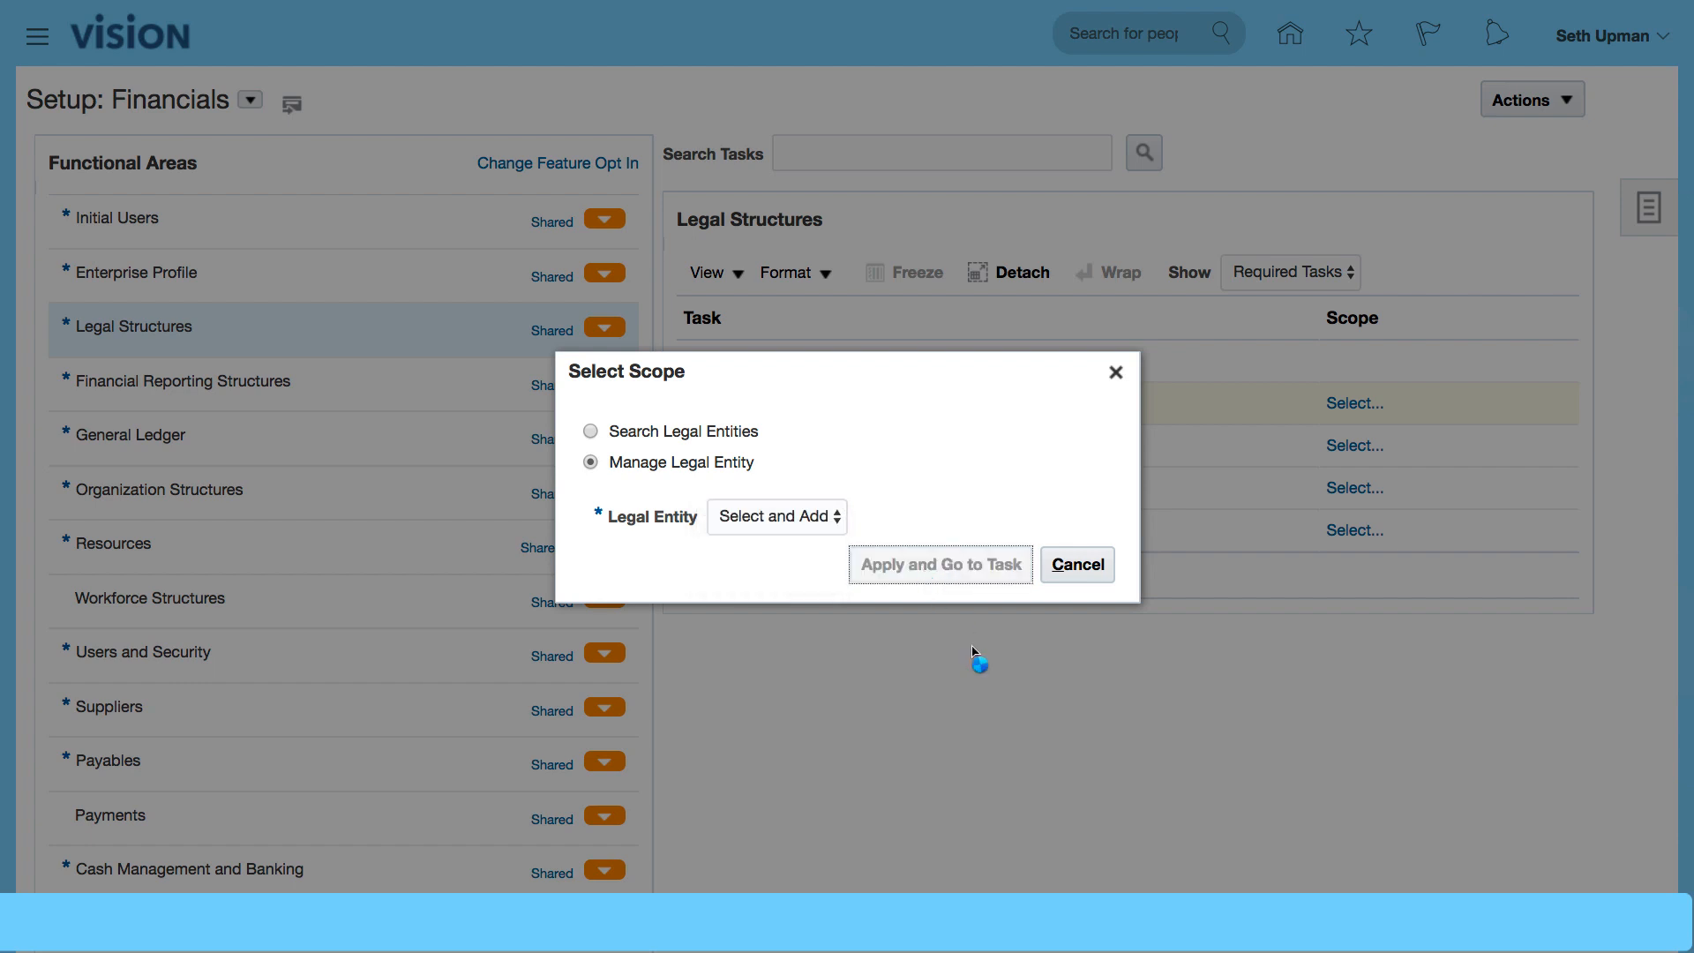
left_click(776, 516)
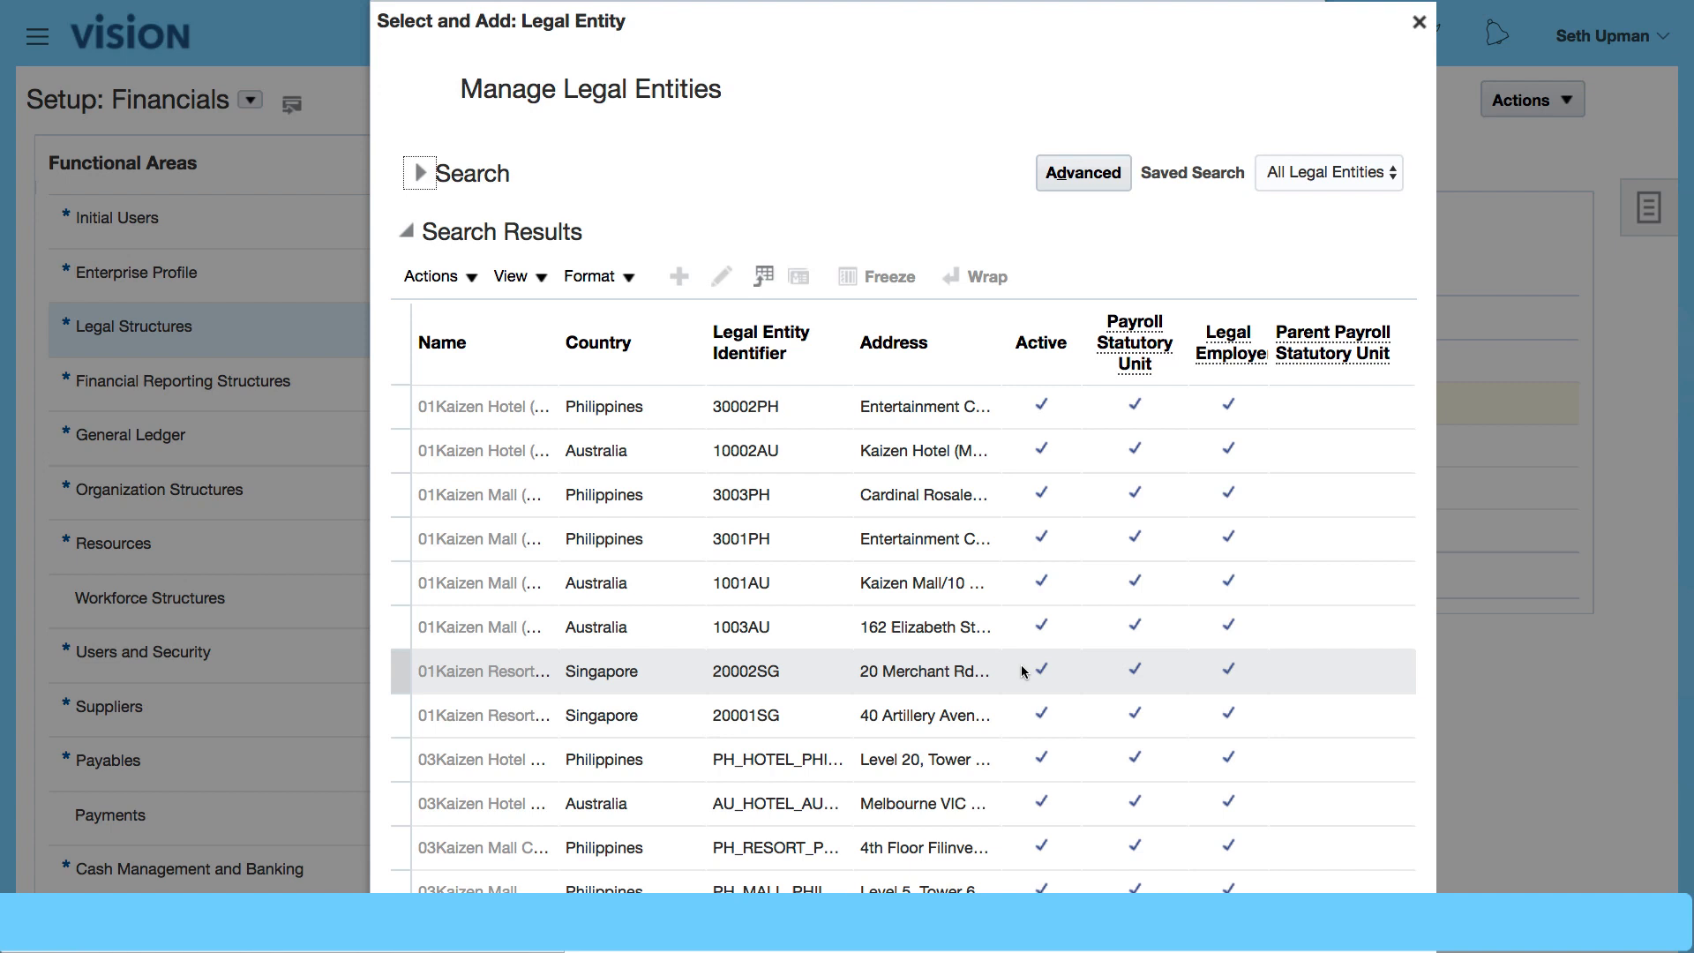
Search legal entities by the name 'ACME'.
left_click(417, 173)
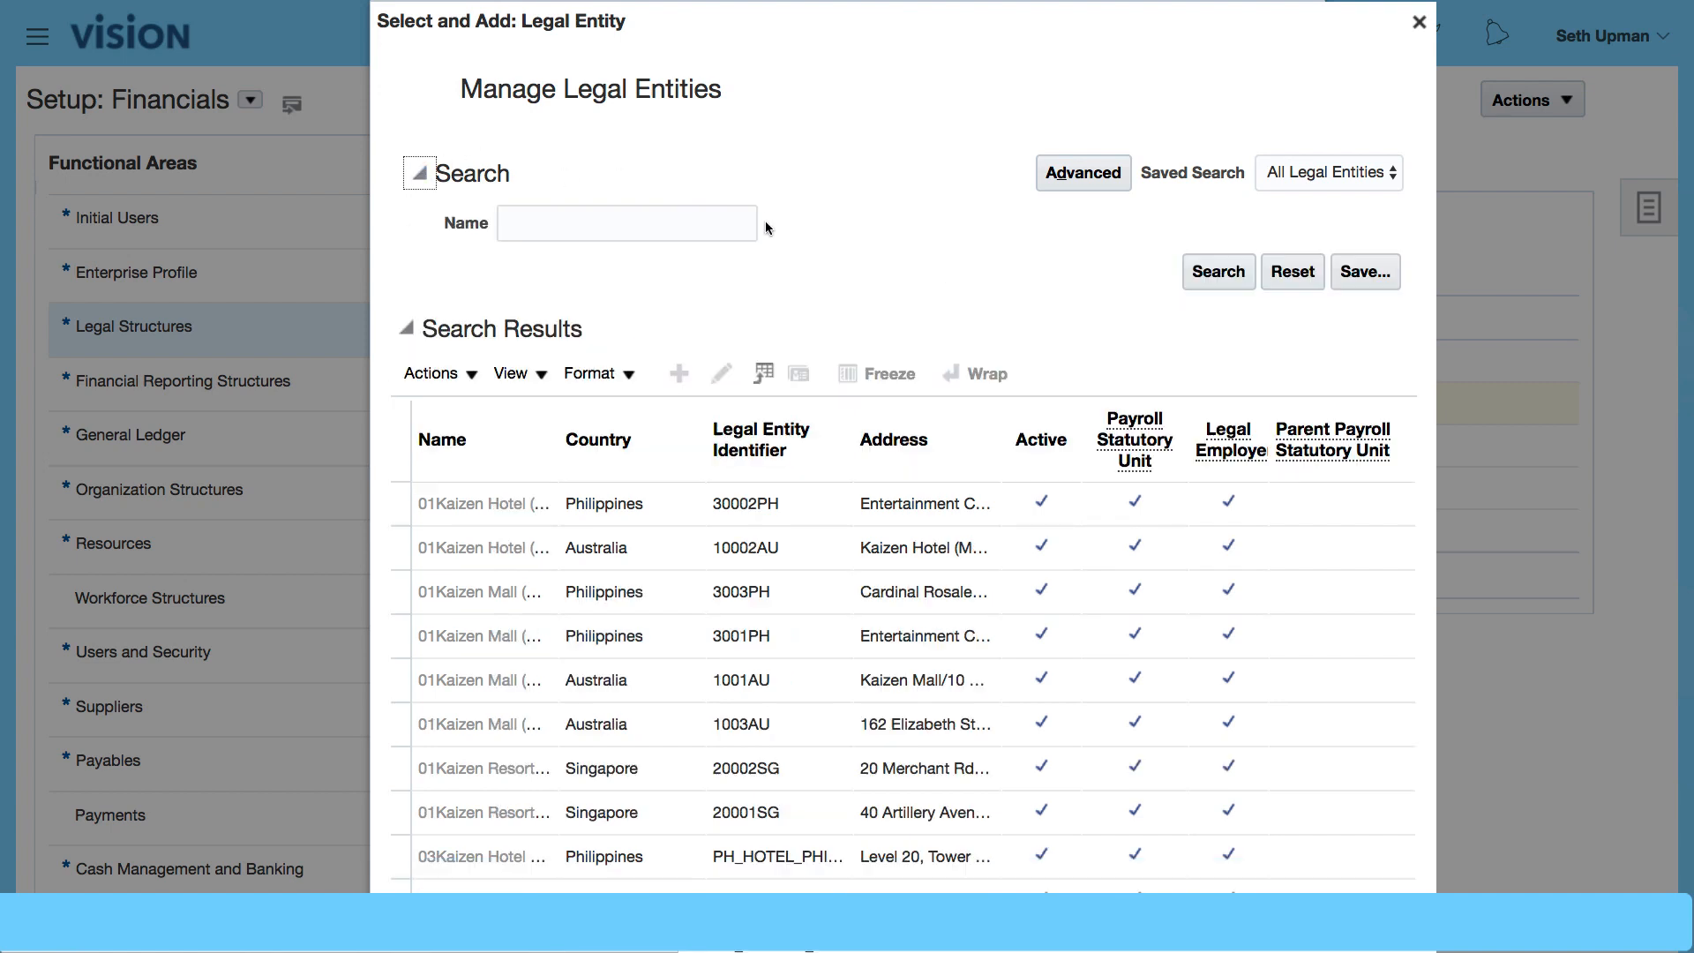
left_click(626, 224)
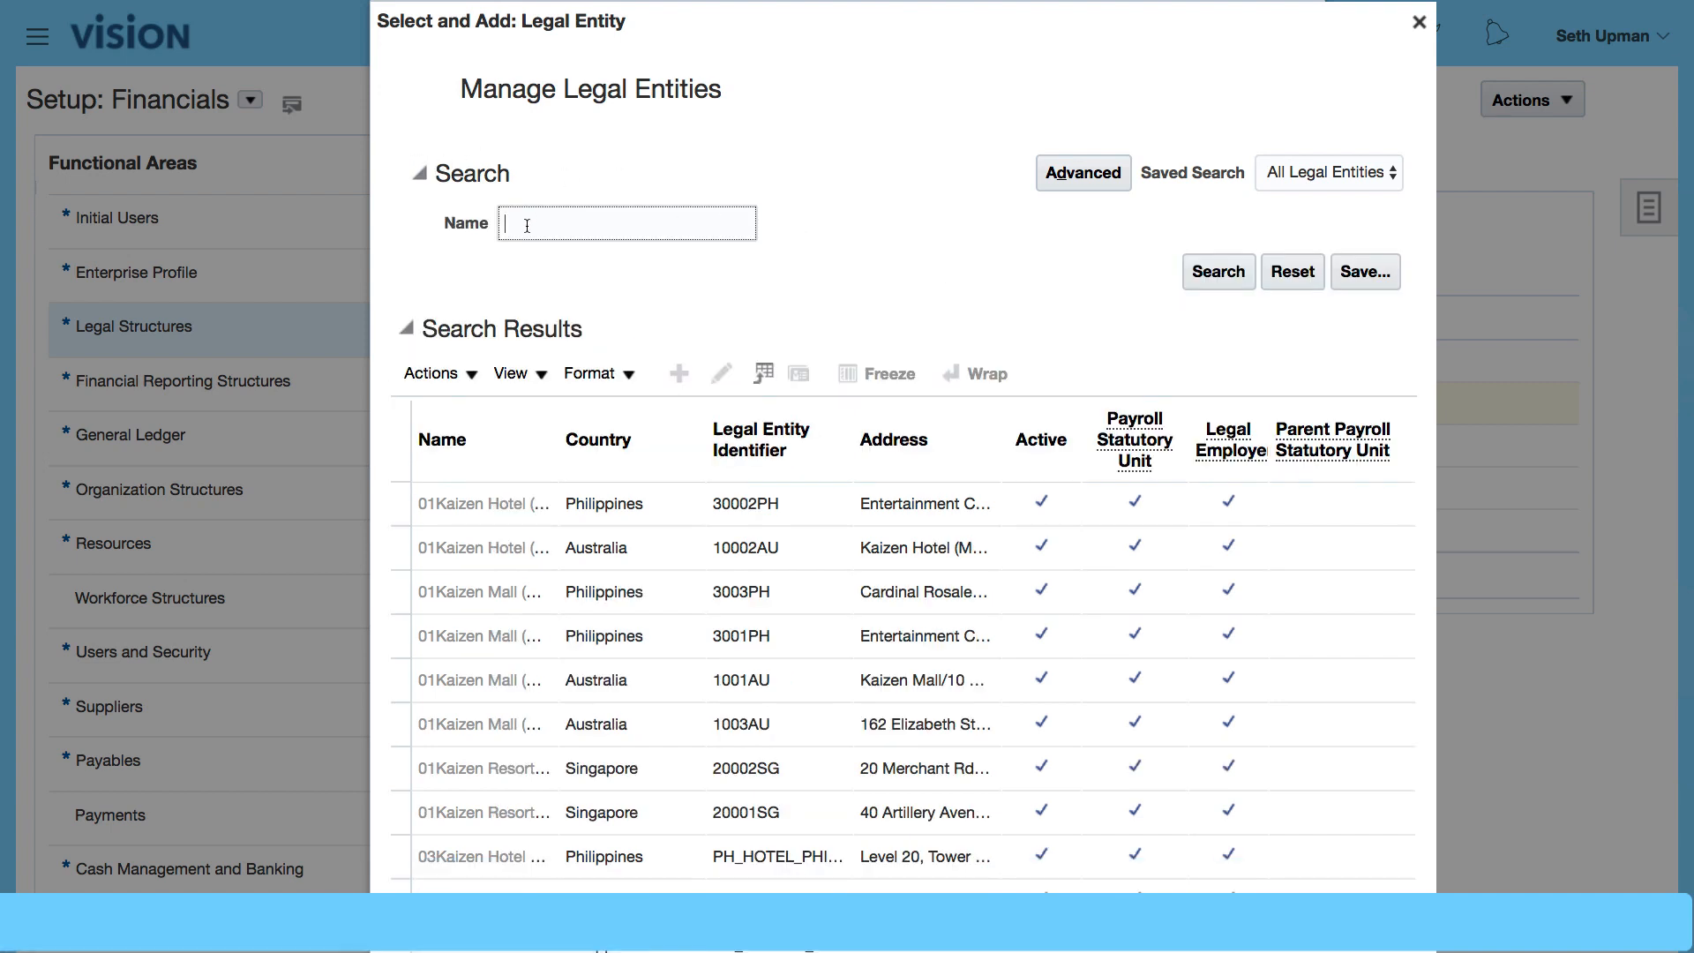
type("ACM")
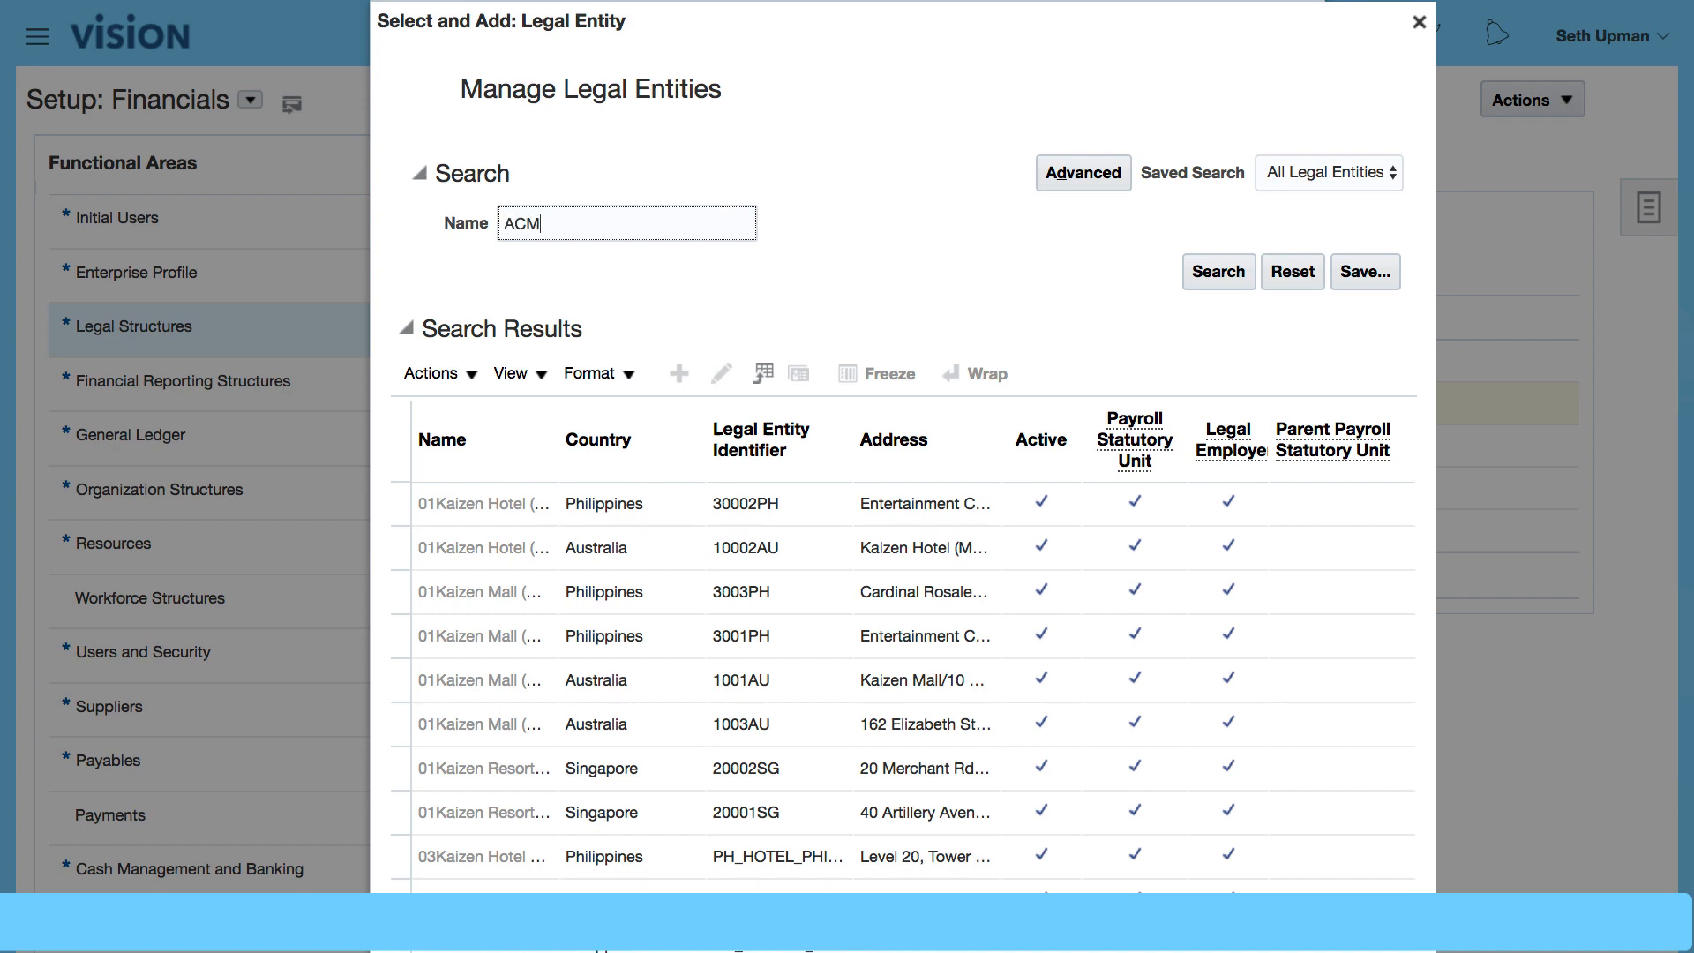
type("E")
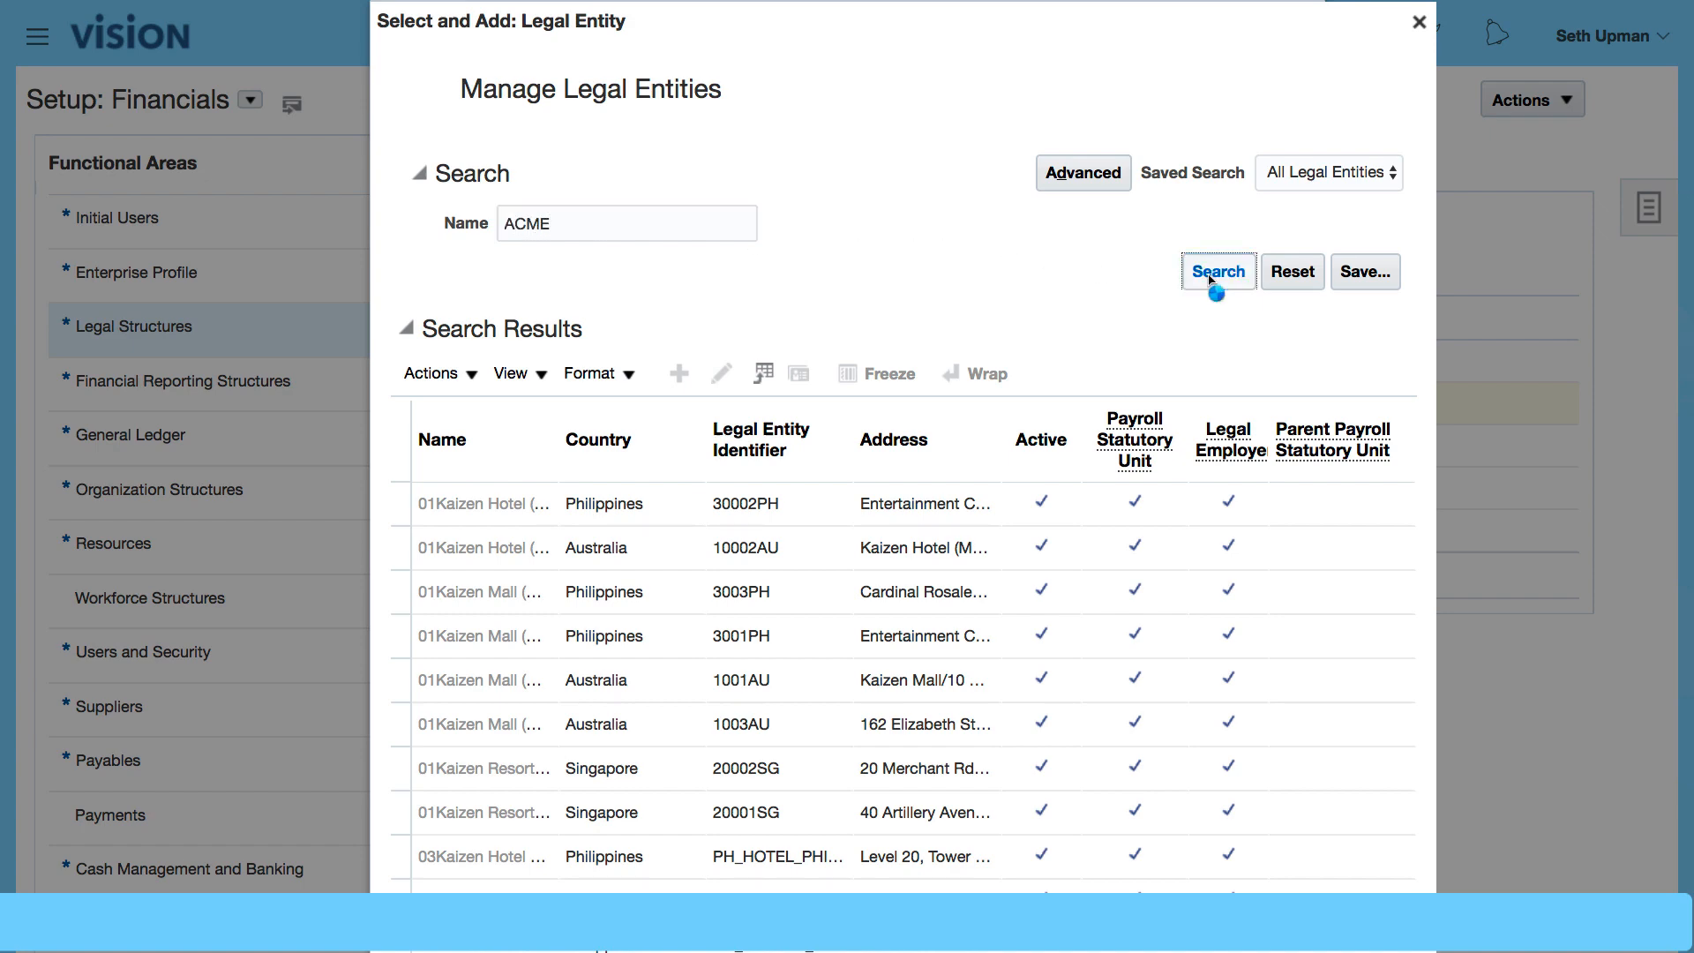
left_click(1218, 271)
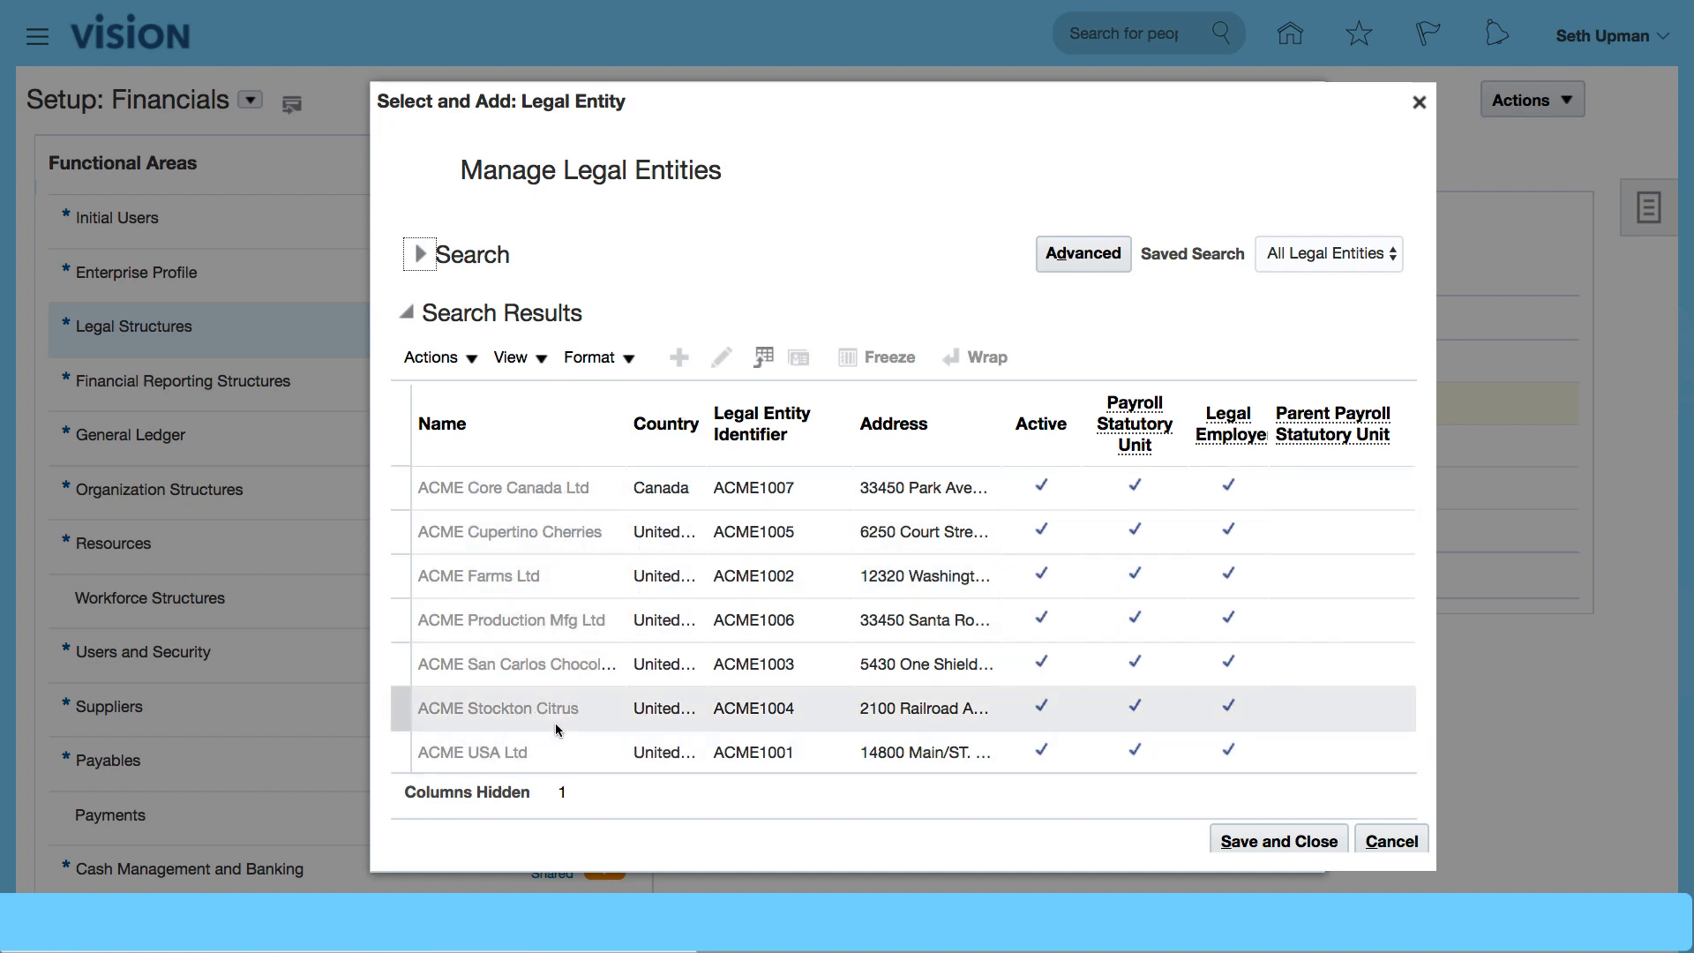
Select ACME USA Ltd from the results and save it as the scope.
left_click(504, 488)
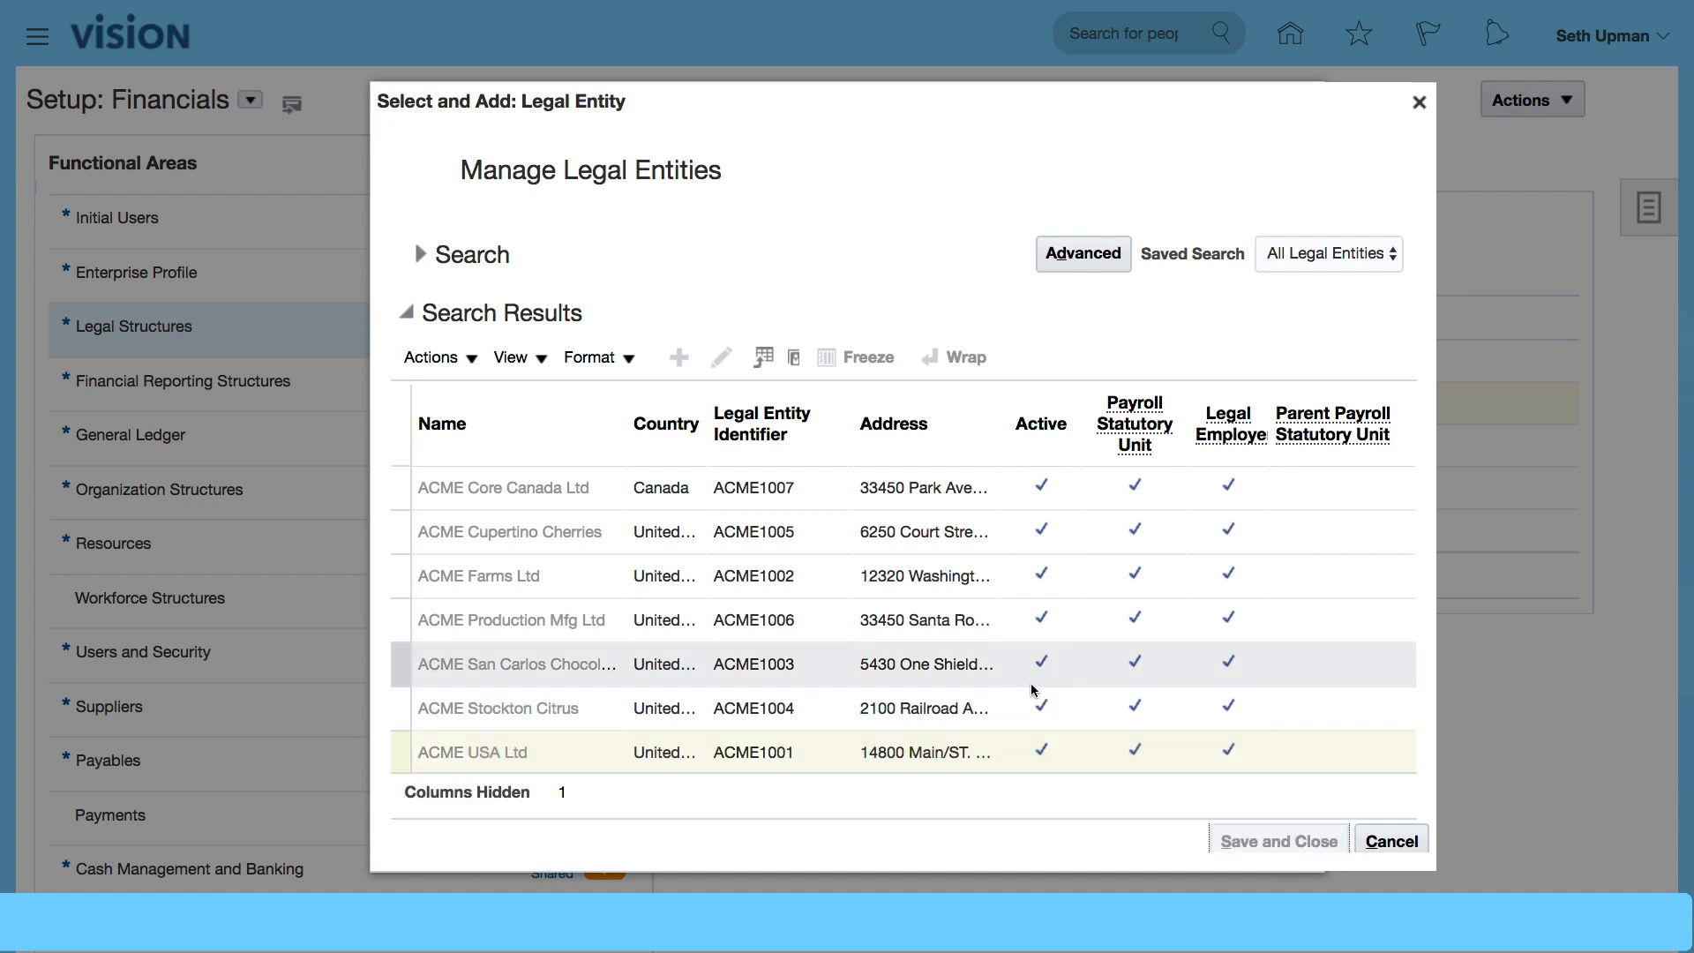
double_click(469, 752)
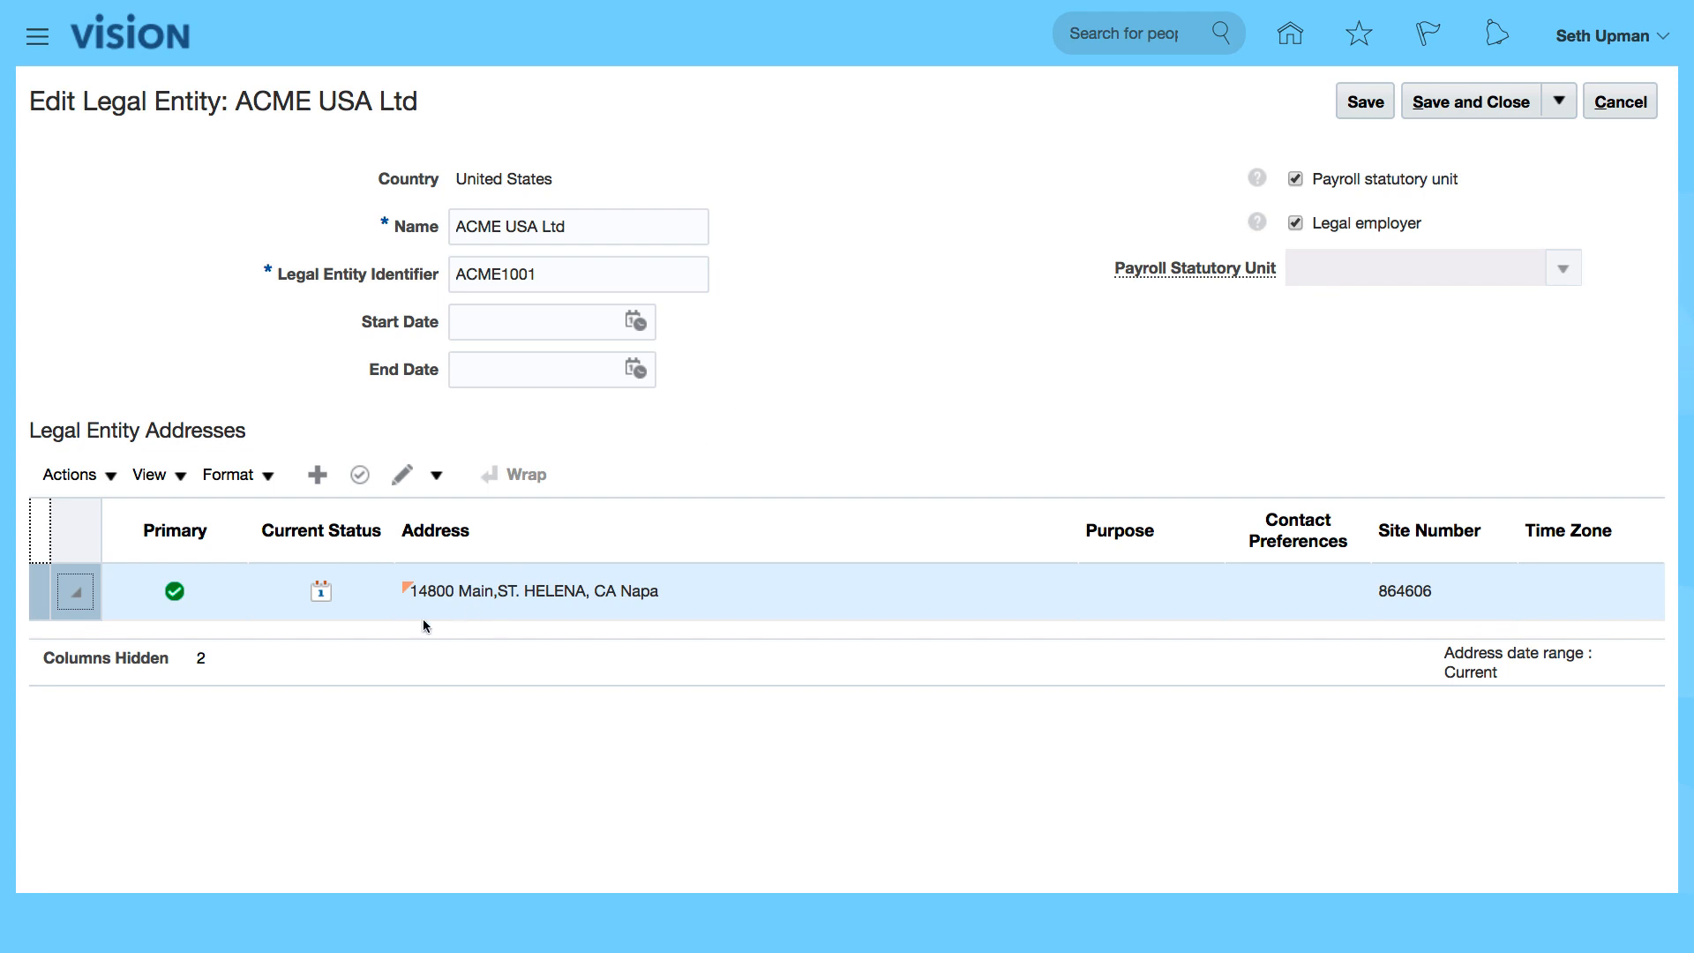
mouse_move(682, 618)
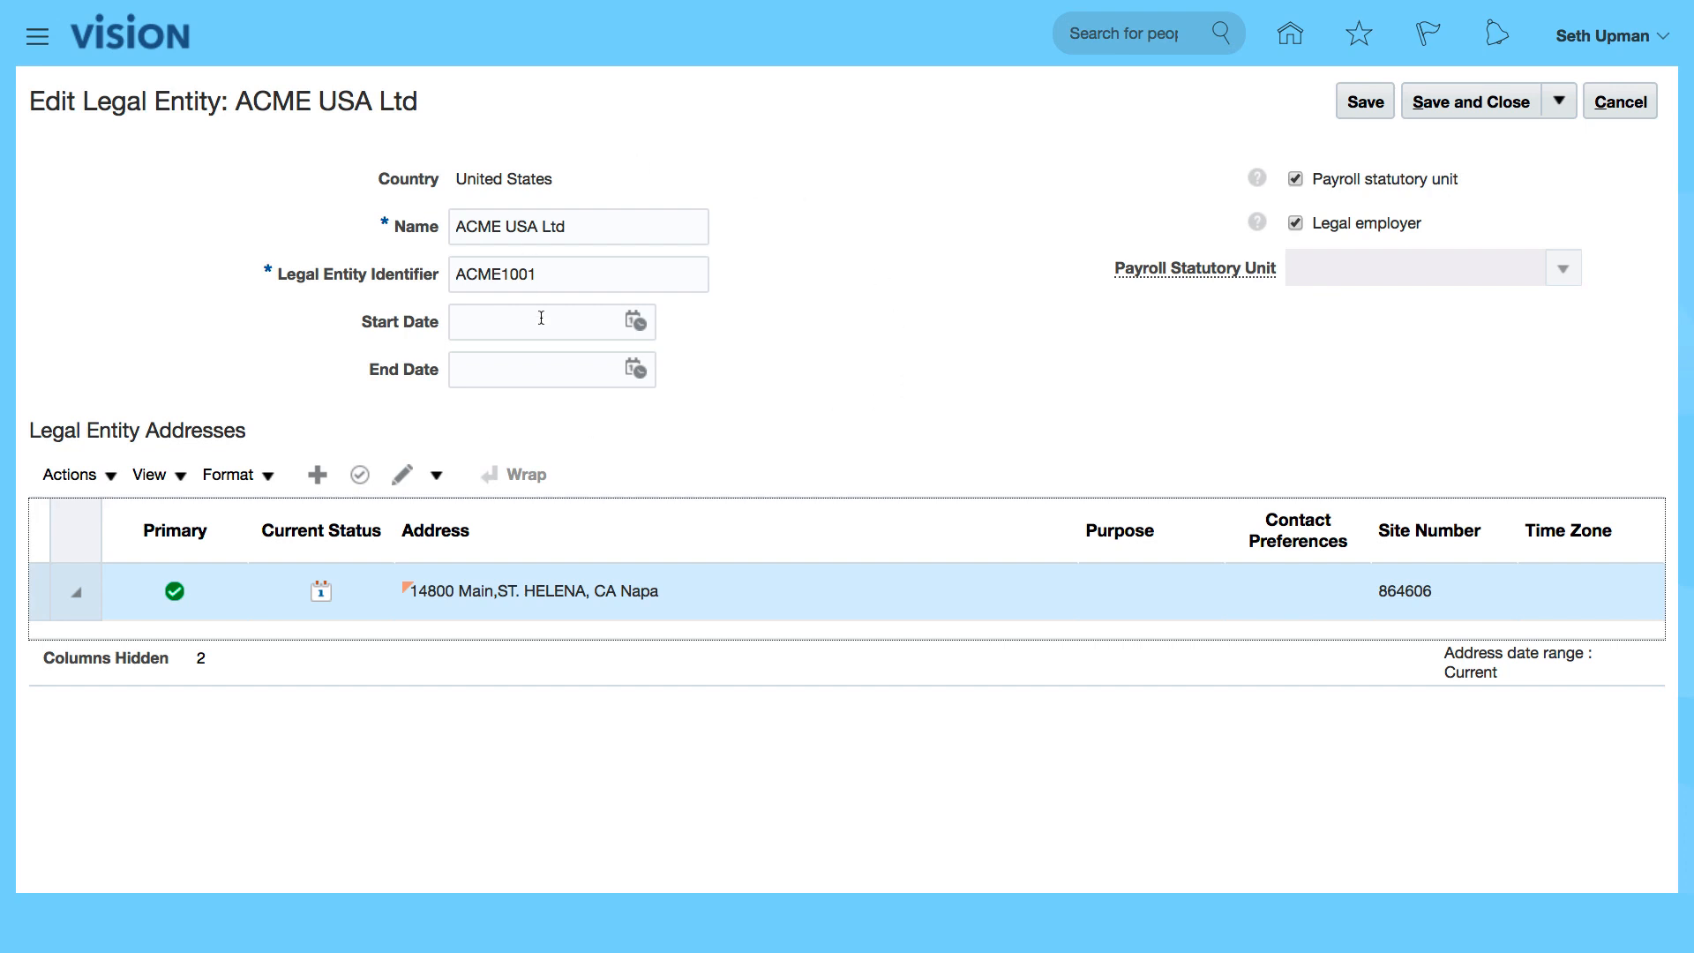
mouse_move(1446, 279)
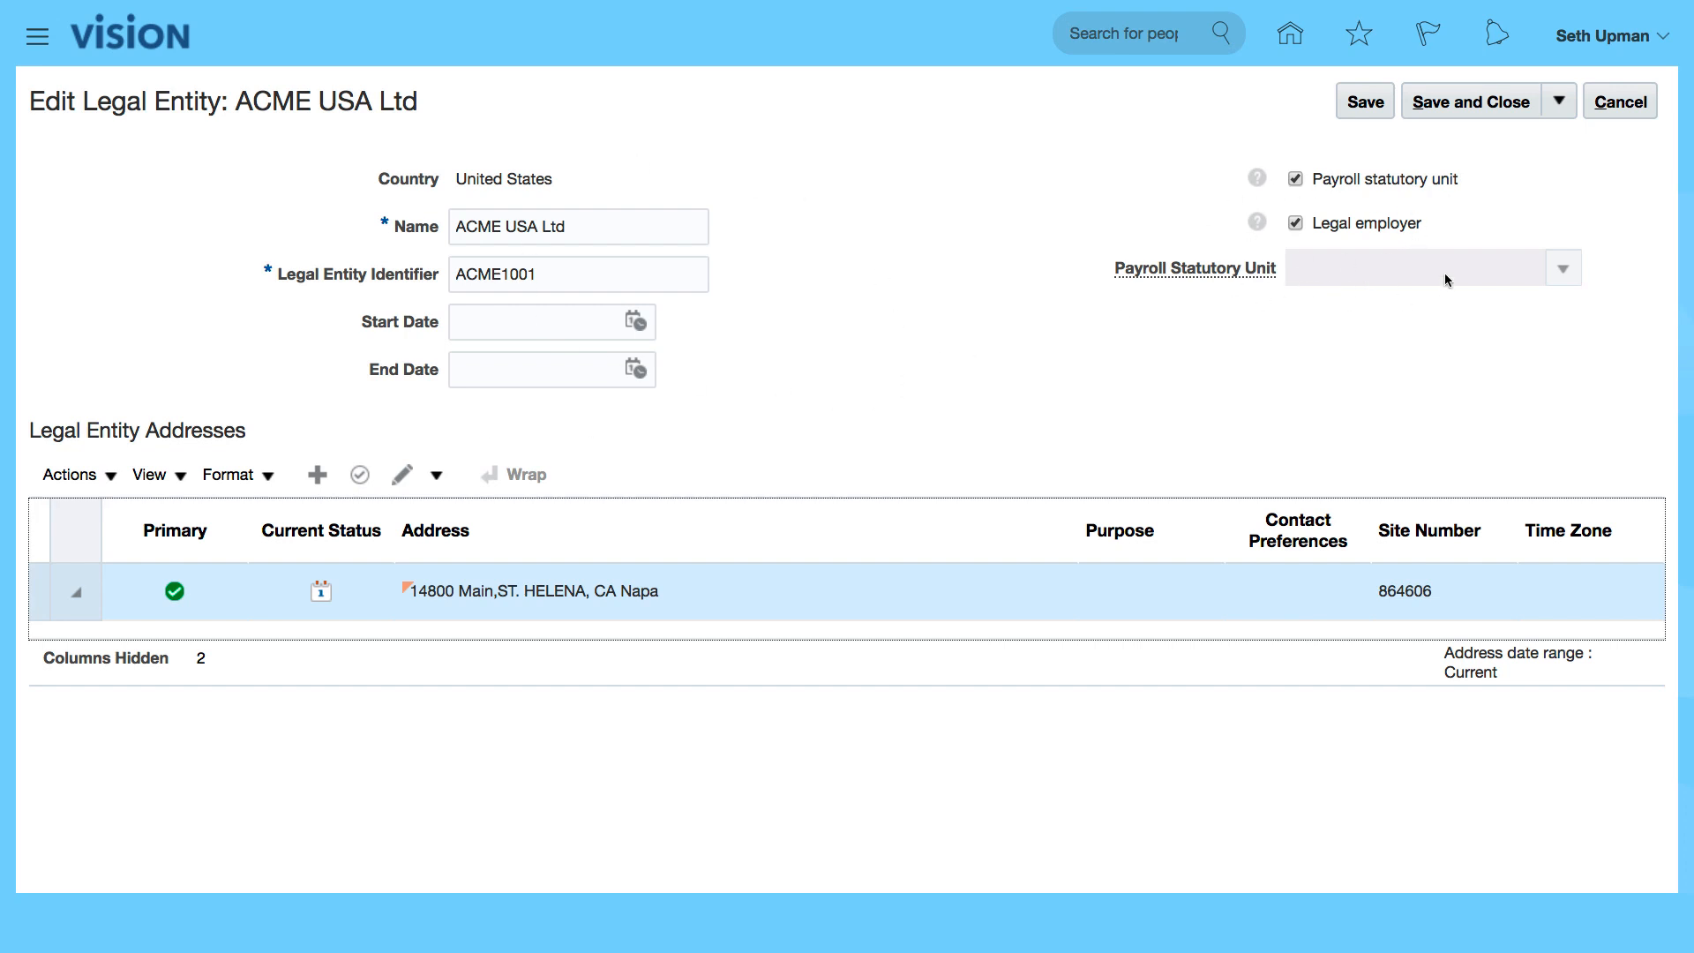
mouse_move(634, 485)
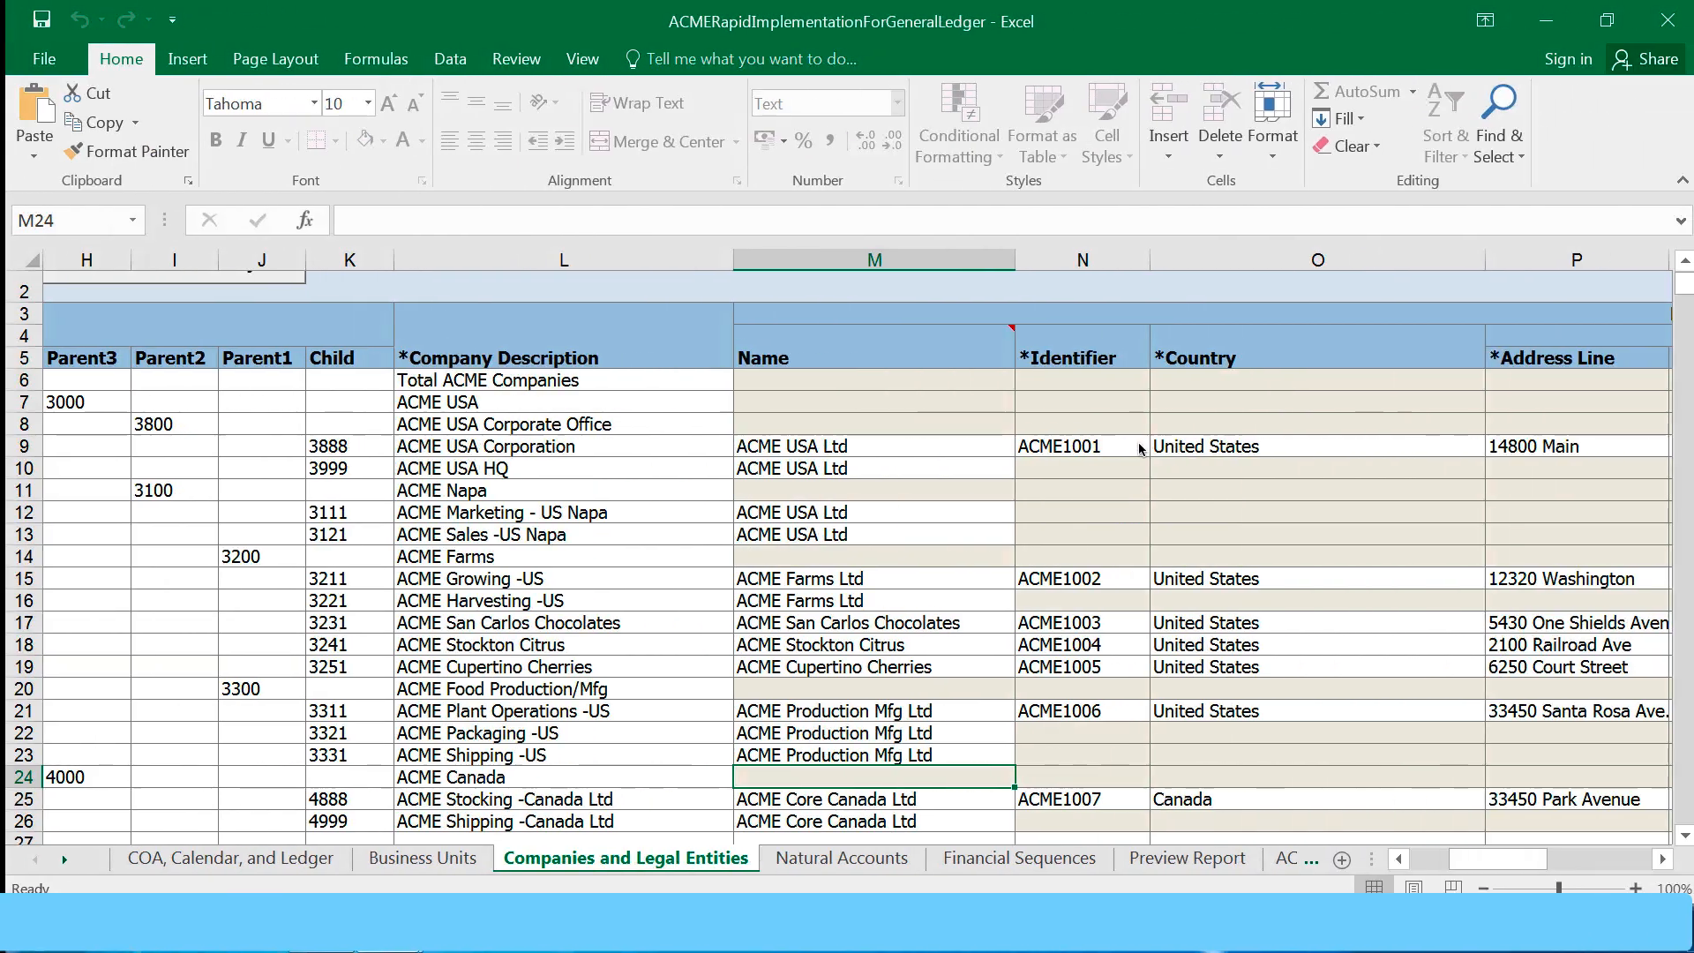
left_click(1079, 445)
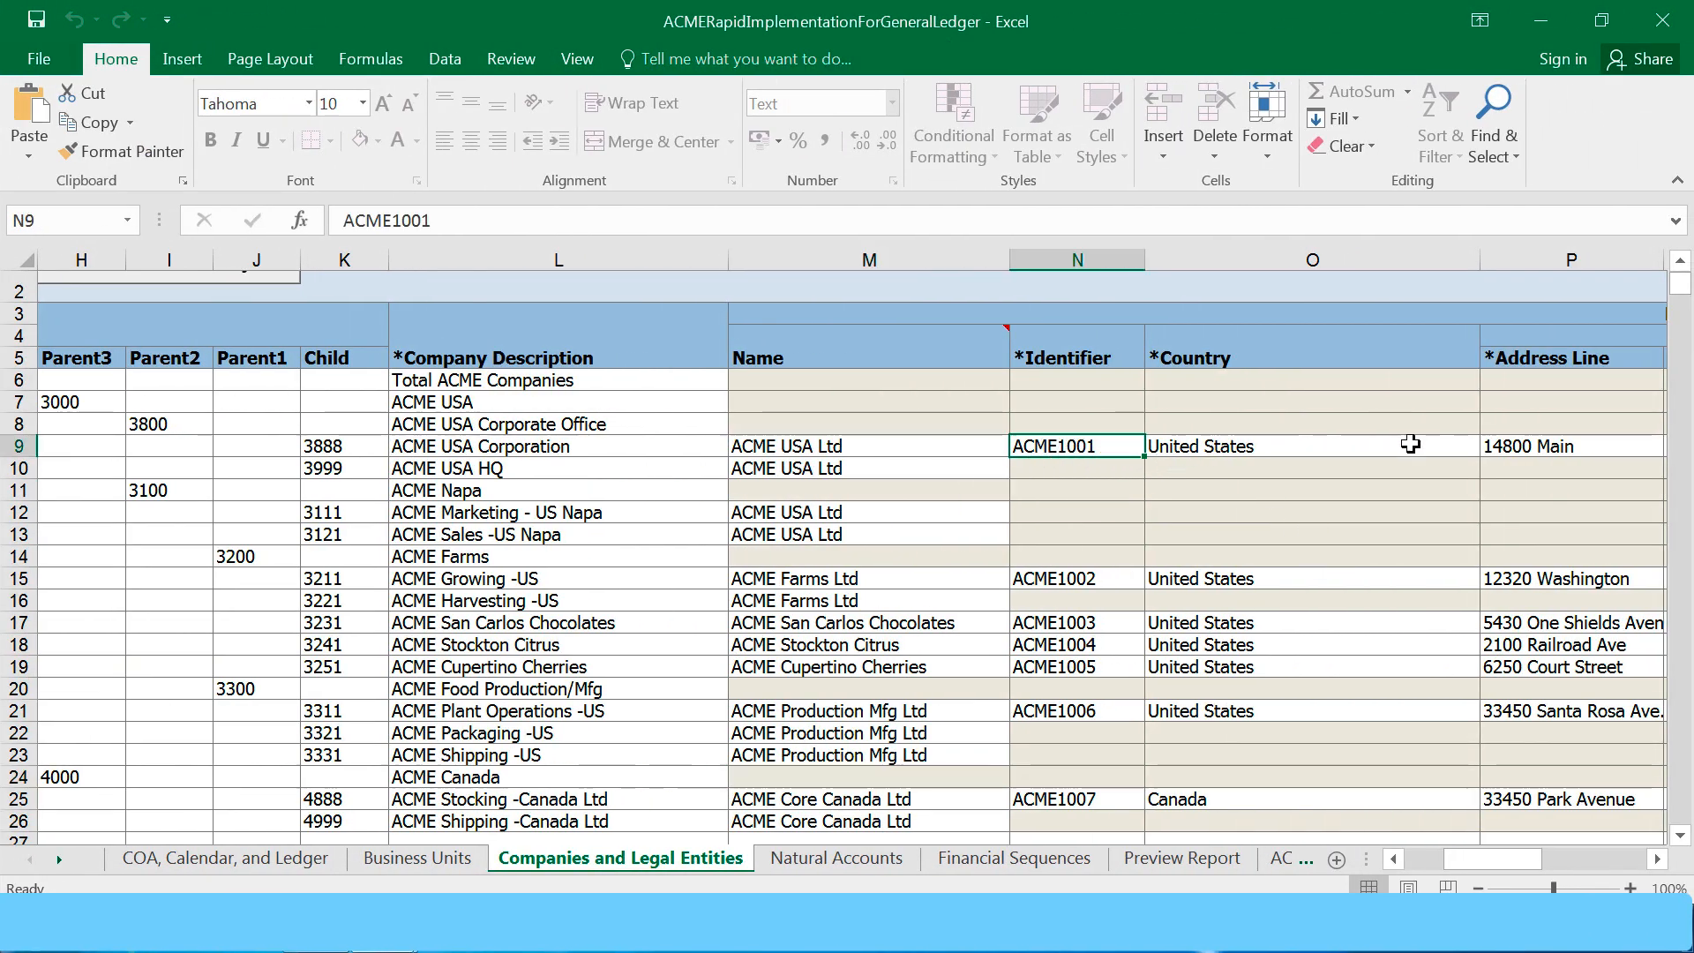
mouse_move(1518, 451)
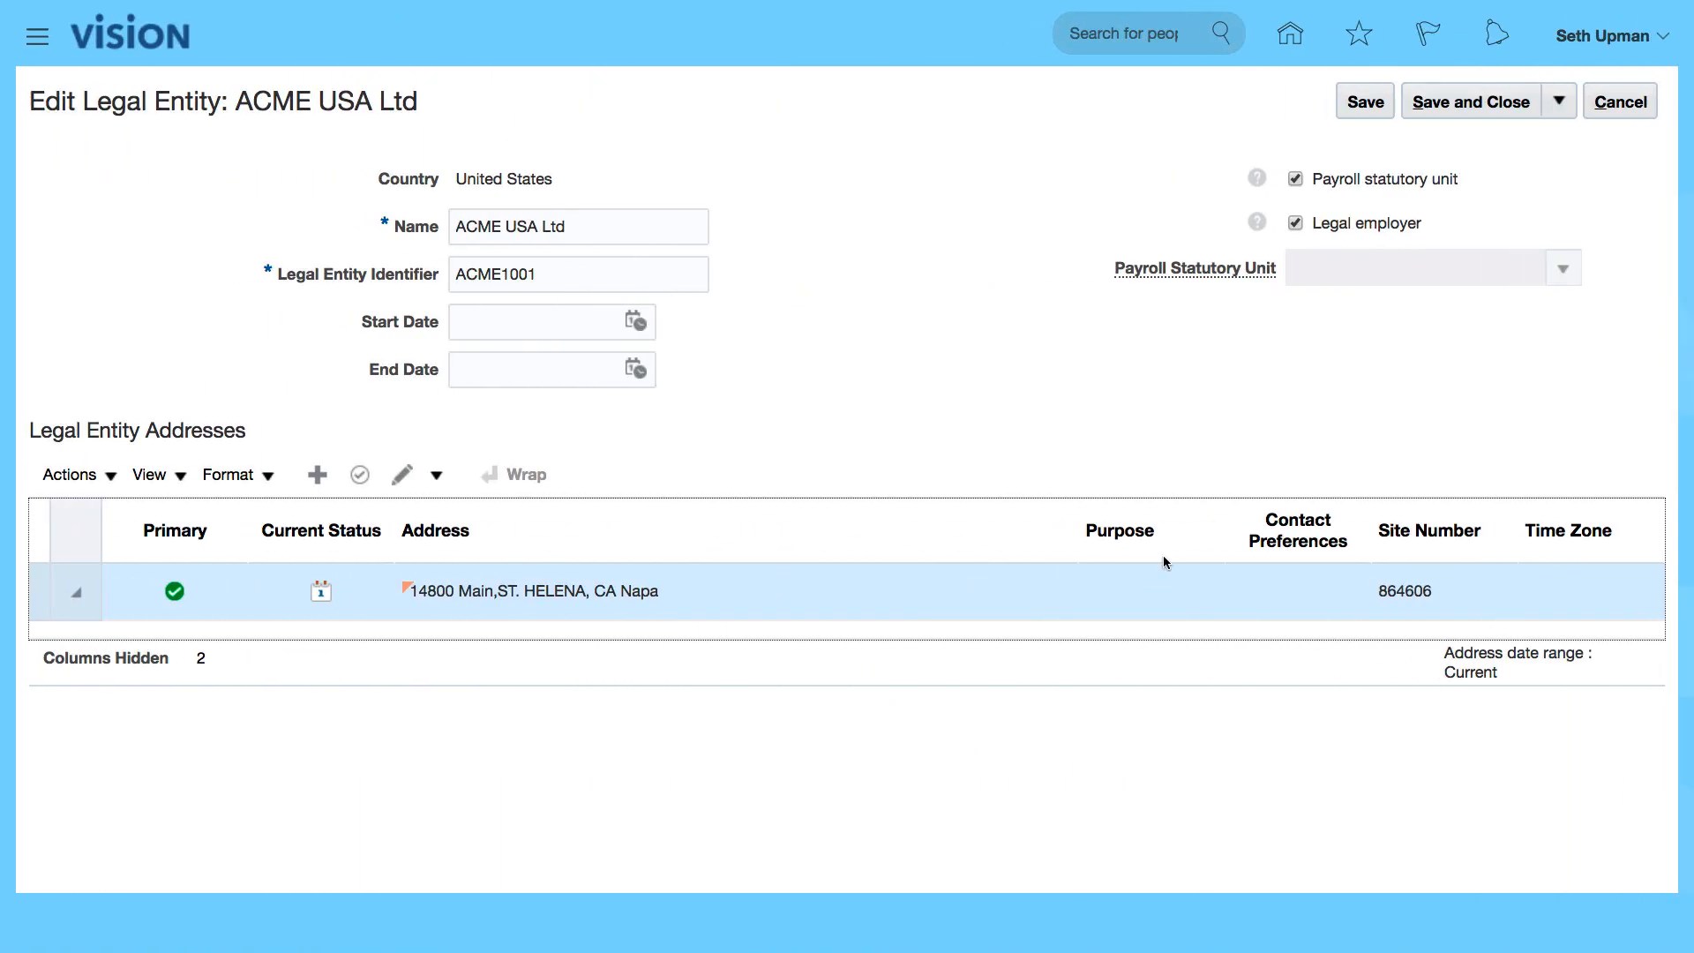
mouse_move(1227, 790)
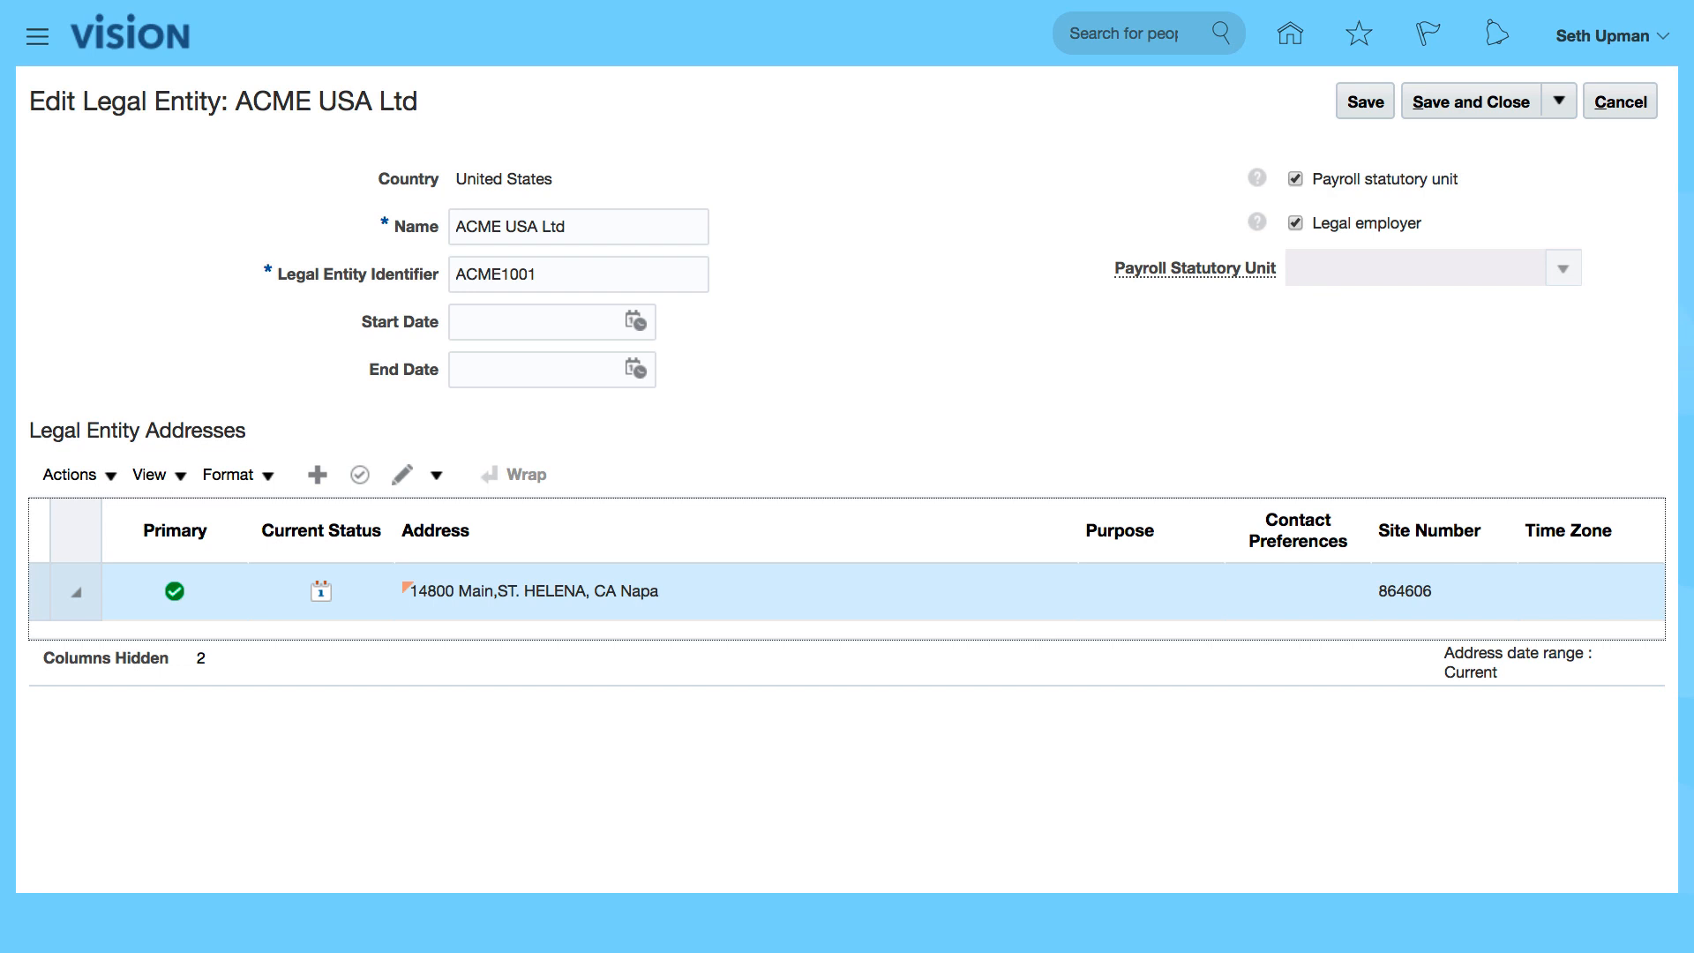
mouse_move(1409, 195)
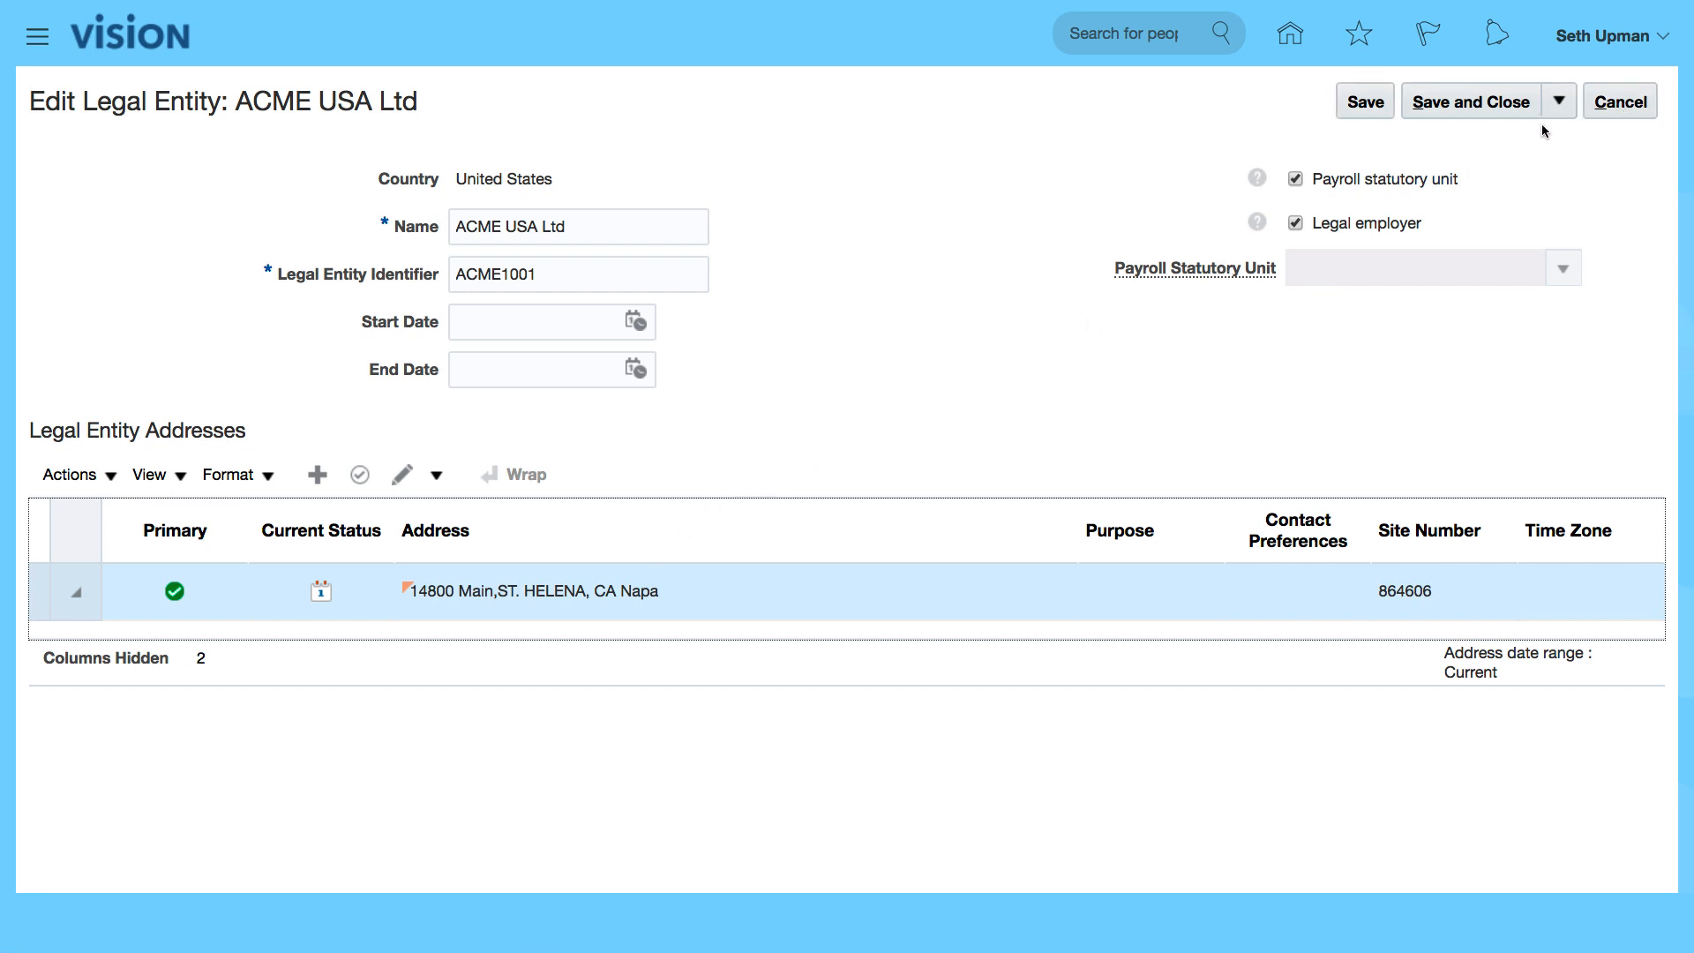
mouse_move(1581, 149)
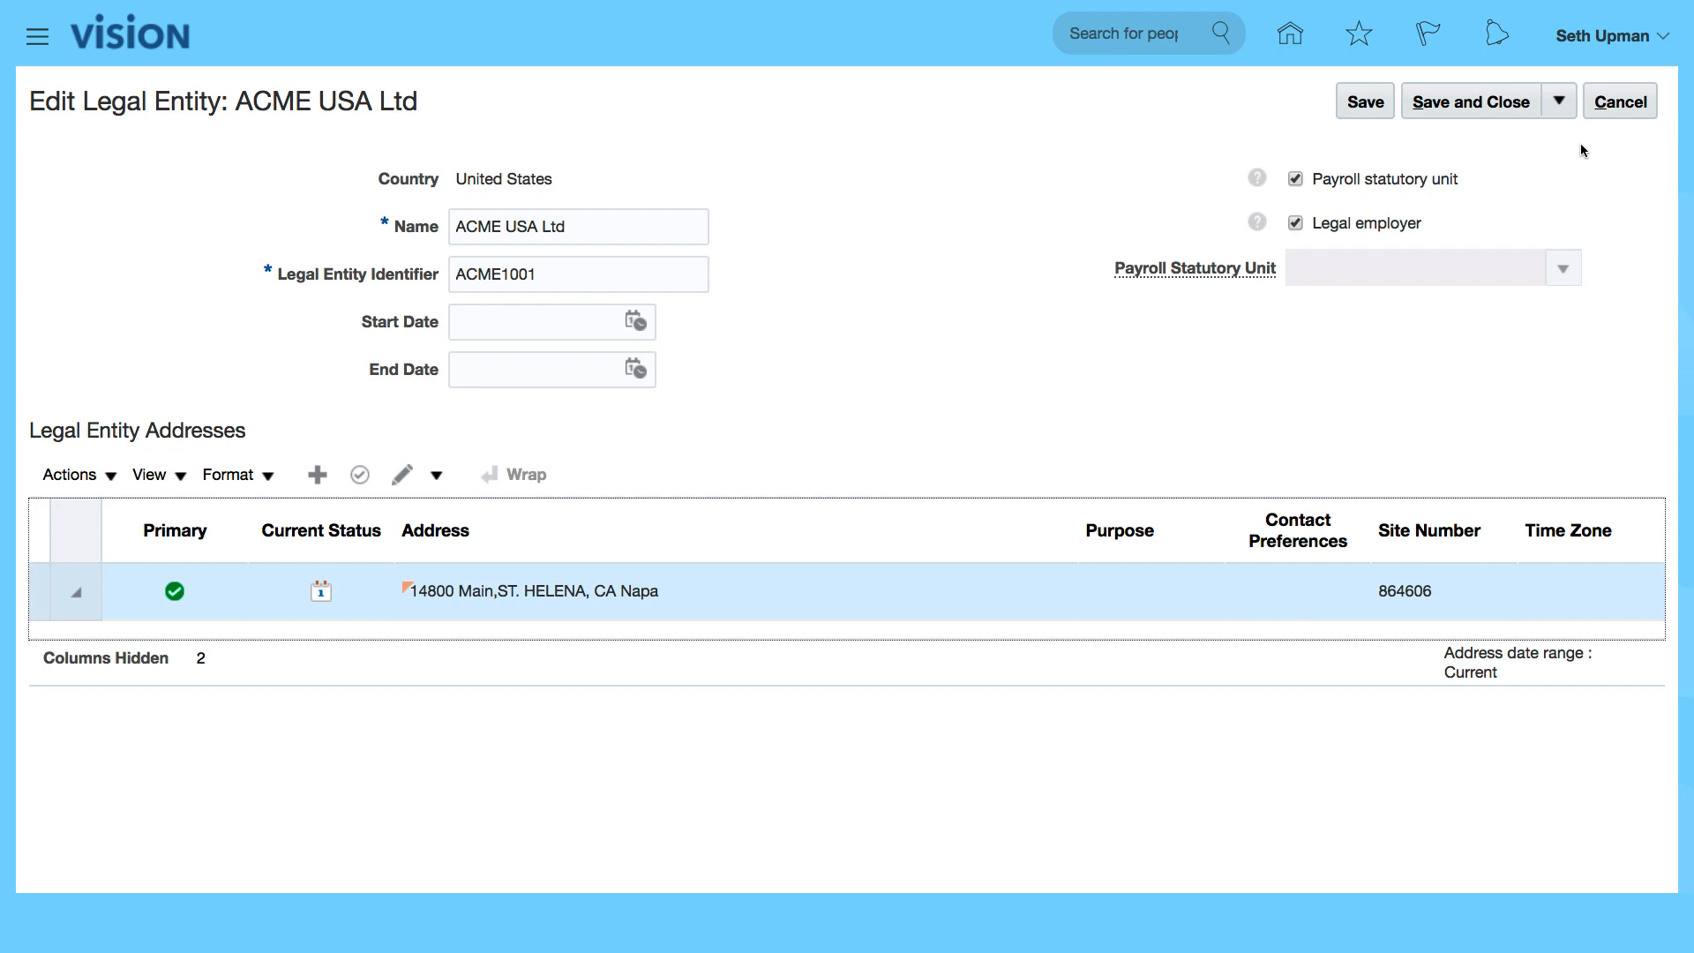
mouse_move(1620, 101)
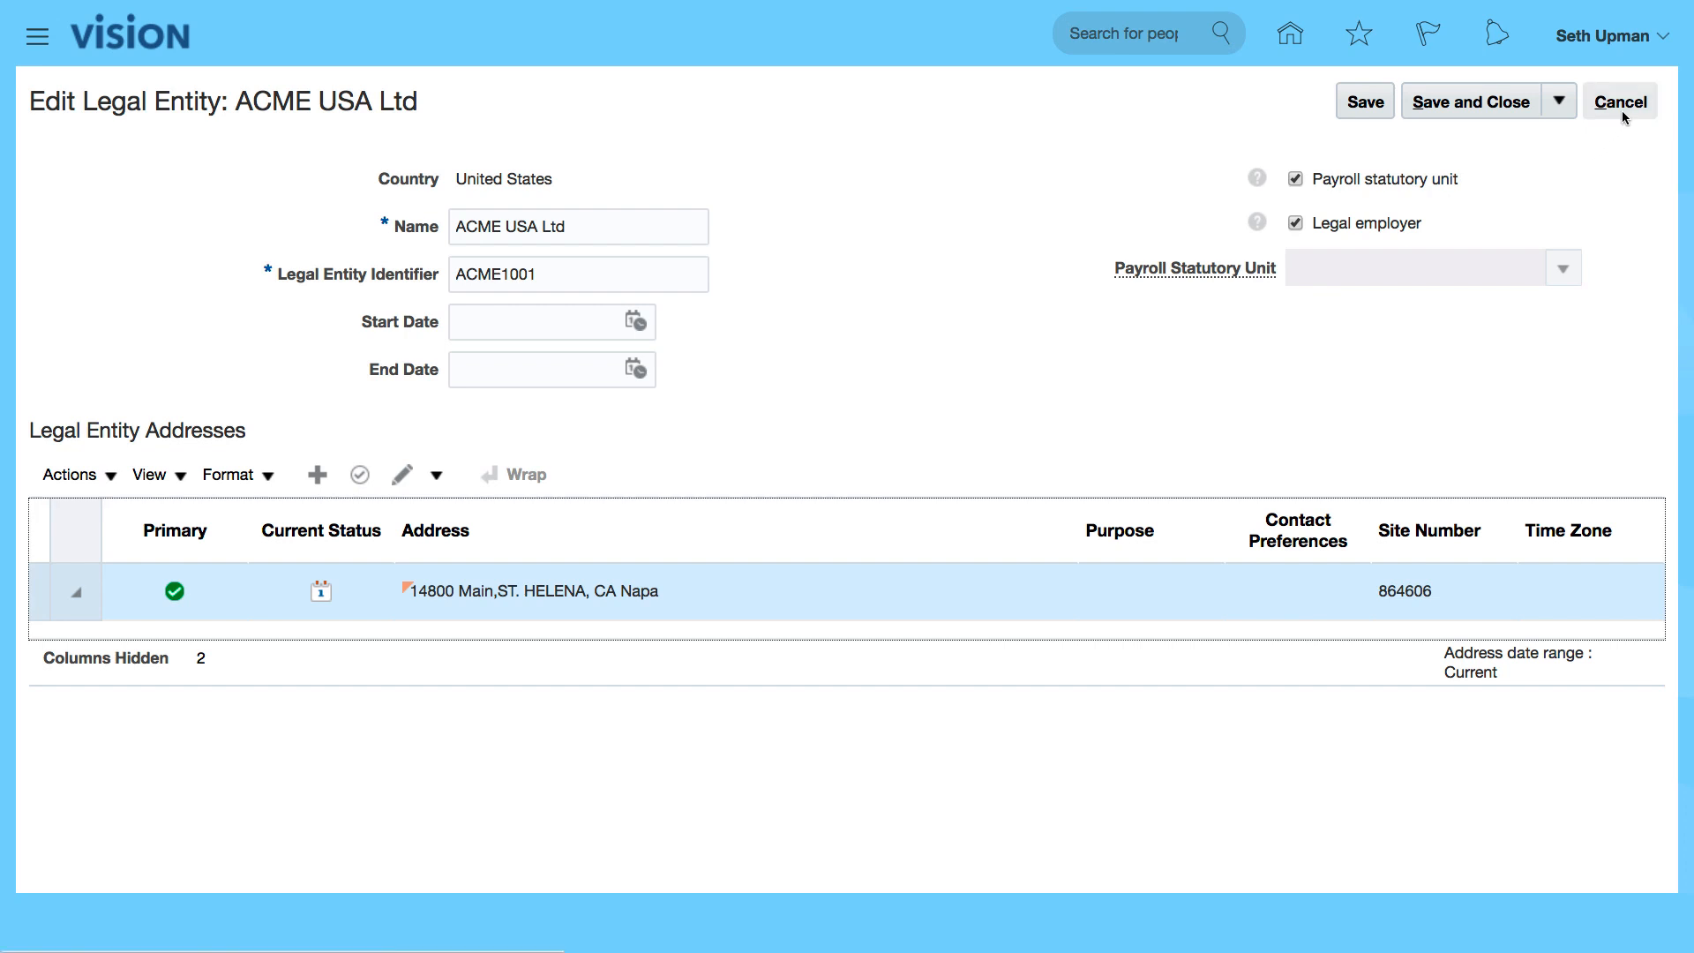
Cancel out of Edit Legal Entity: ACME USA Ltd without saving.
left_click(1620, 100)
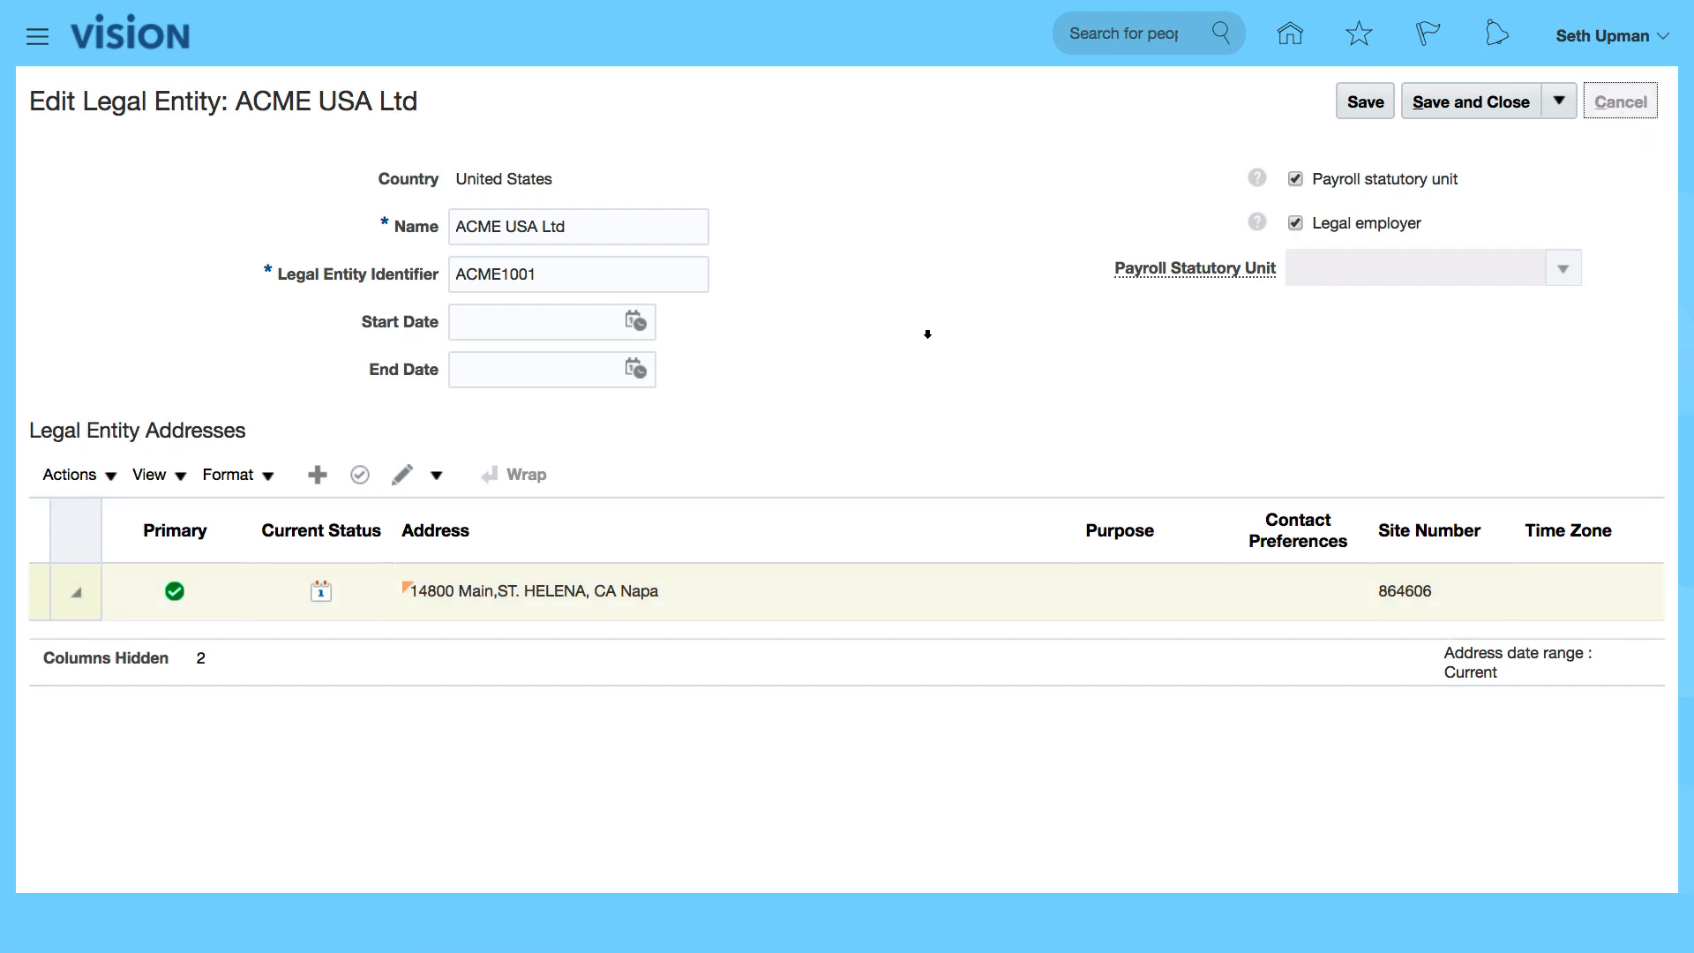